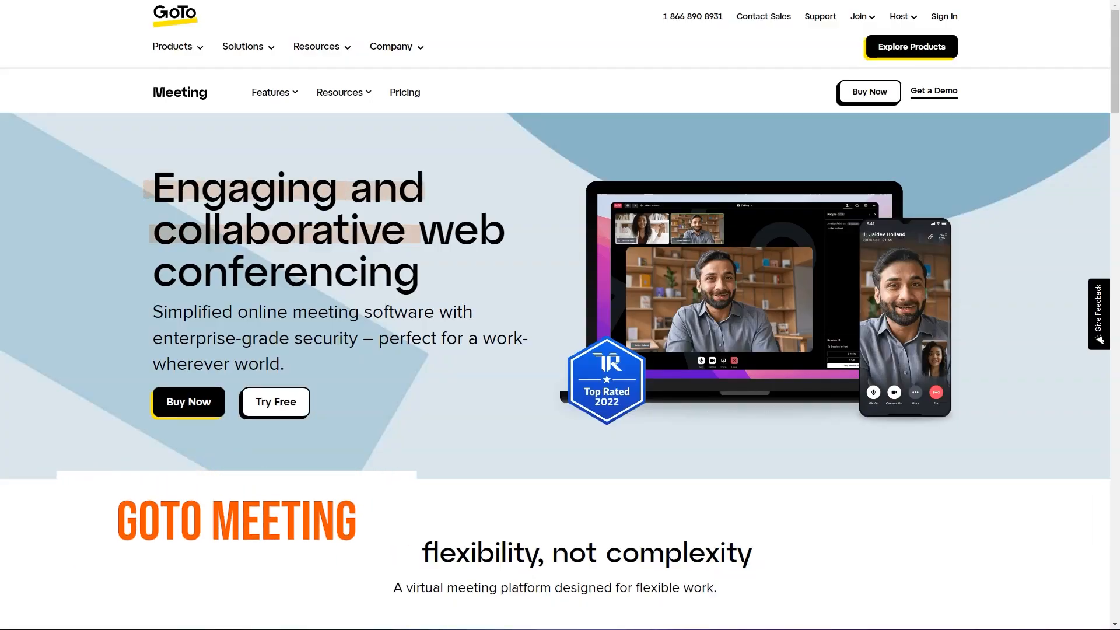
# Scroll the GoTo Meeting homepage past feature highlights and security to the Education use case
pyautogui.scroll(-3)
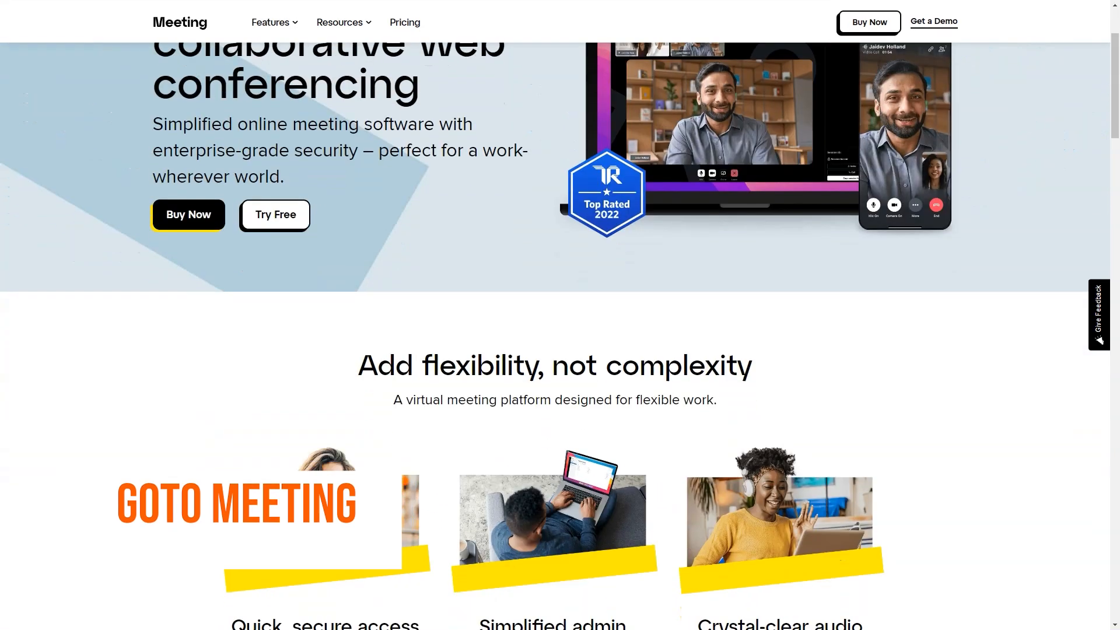
pyautogui.scroll(-3)
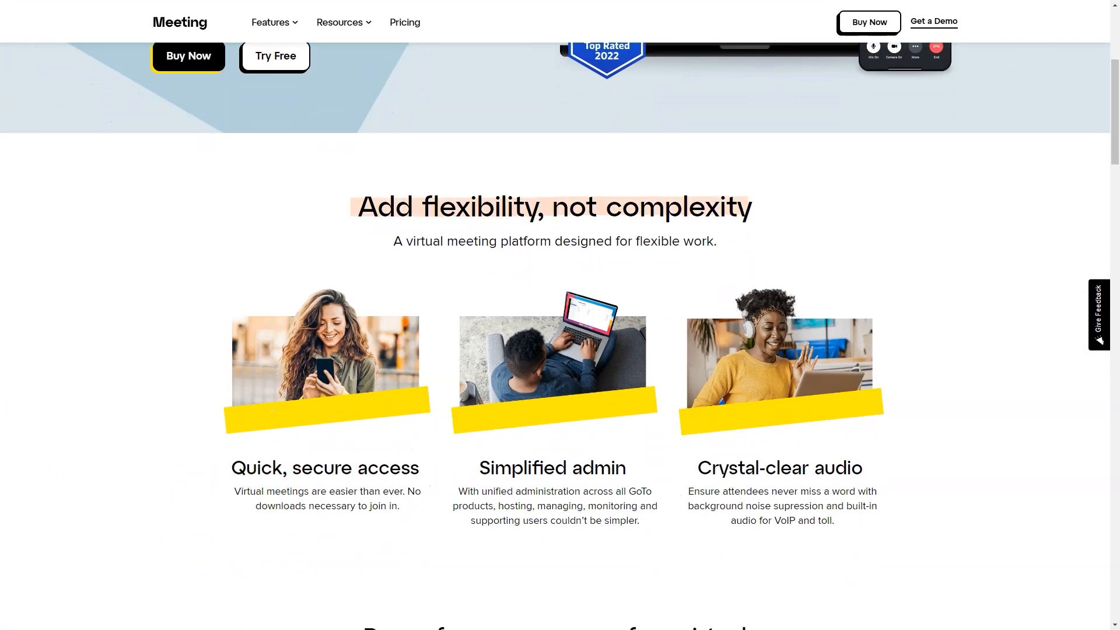
pyautogui.scroll(-3)
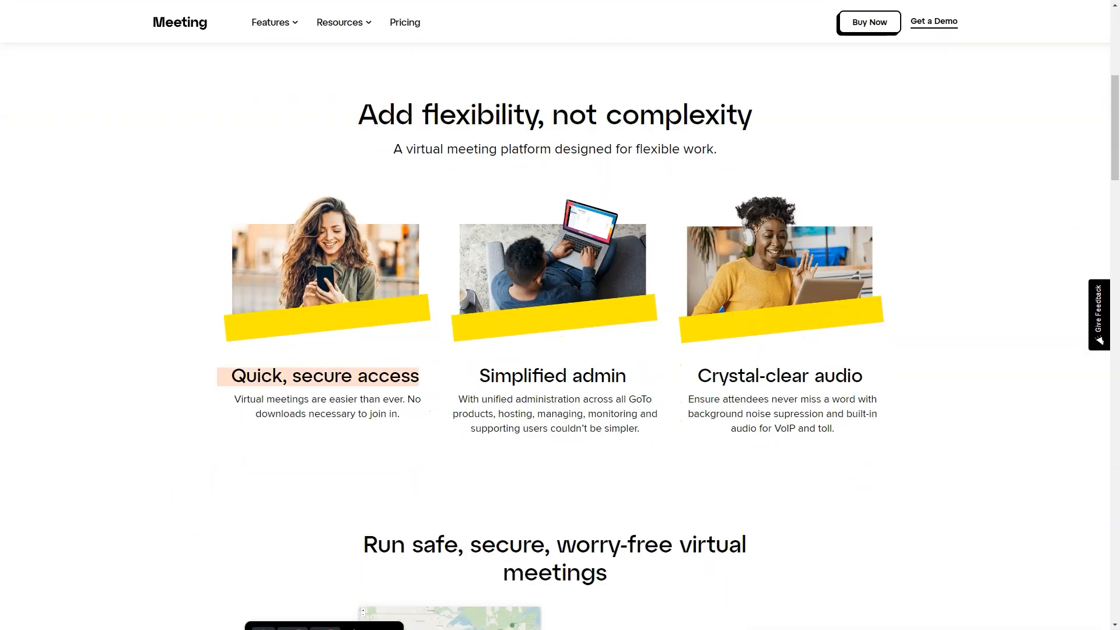
pyautogui.scroll(-3)
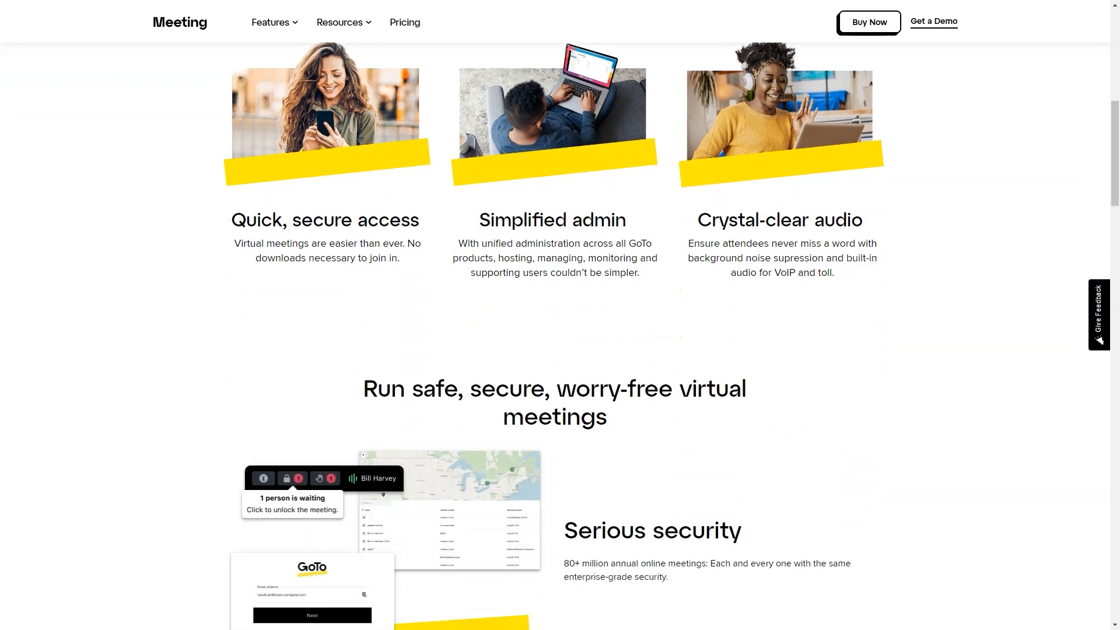
pyautogui.scroll(-3)
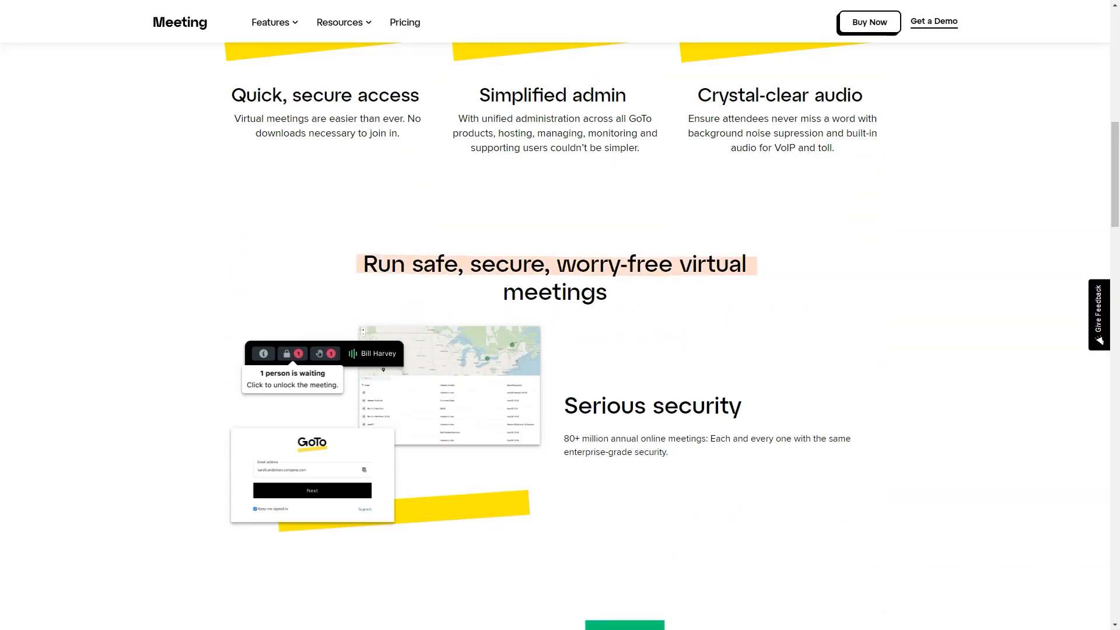
pyautogui.scroll(-3)
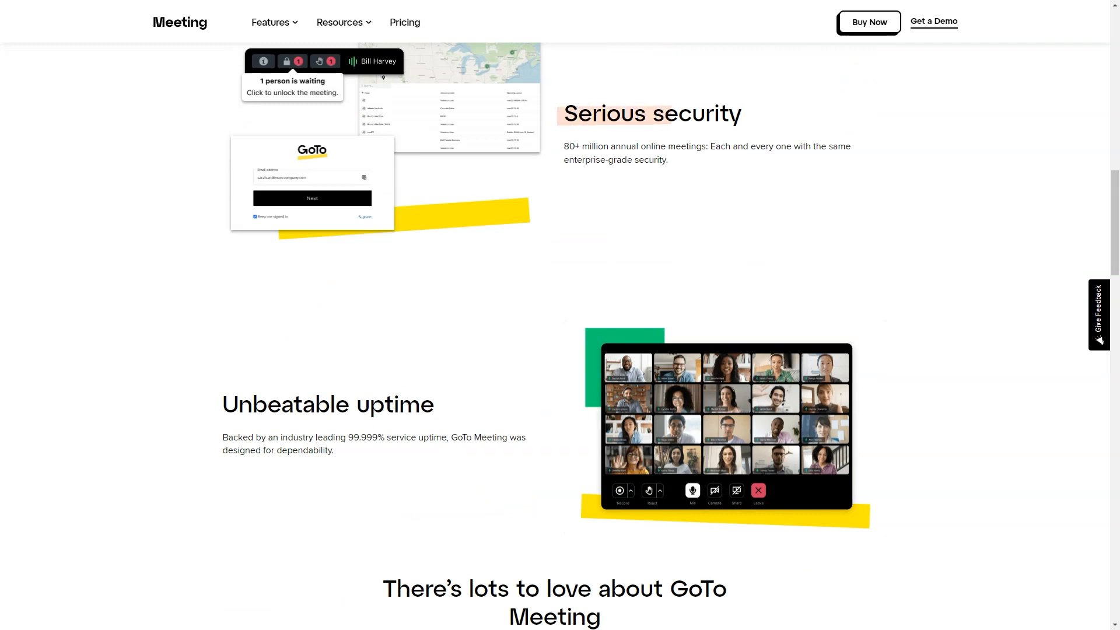
pyautogui.scroll(-3)
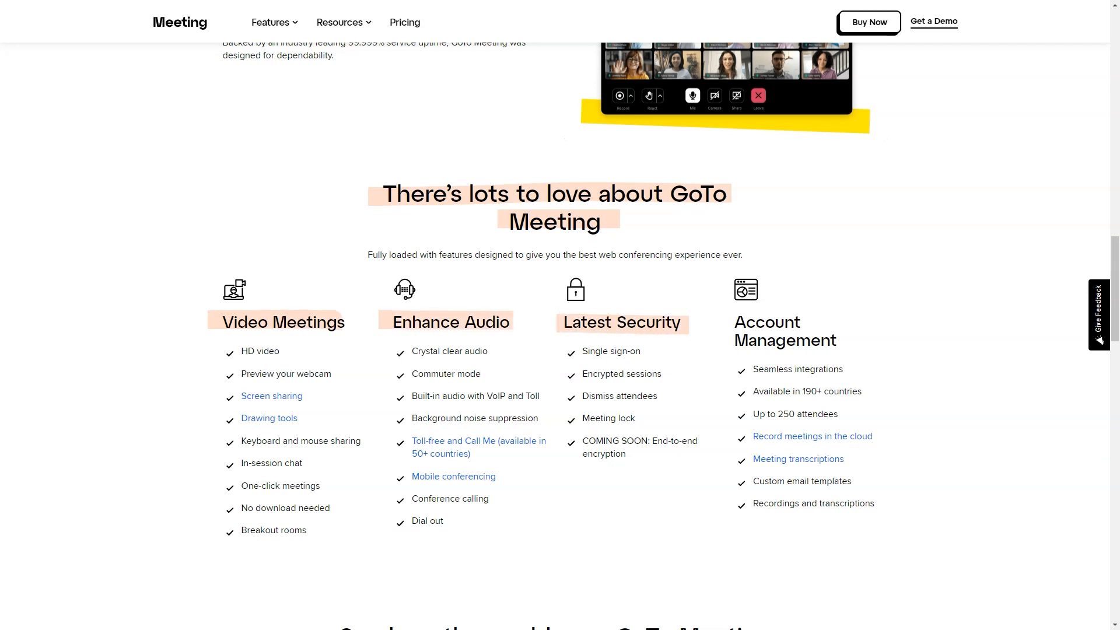
pyautogui.scroll(-3)
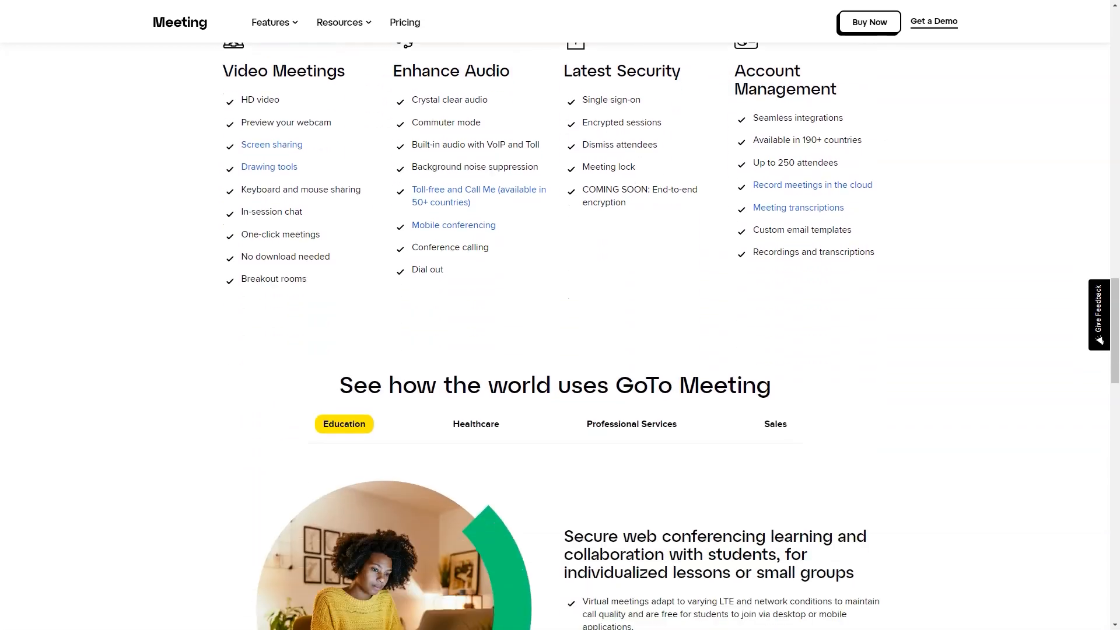
pyautogui.scroll(-3)
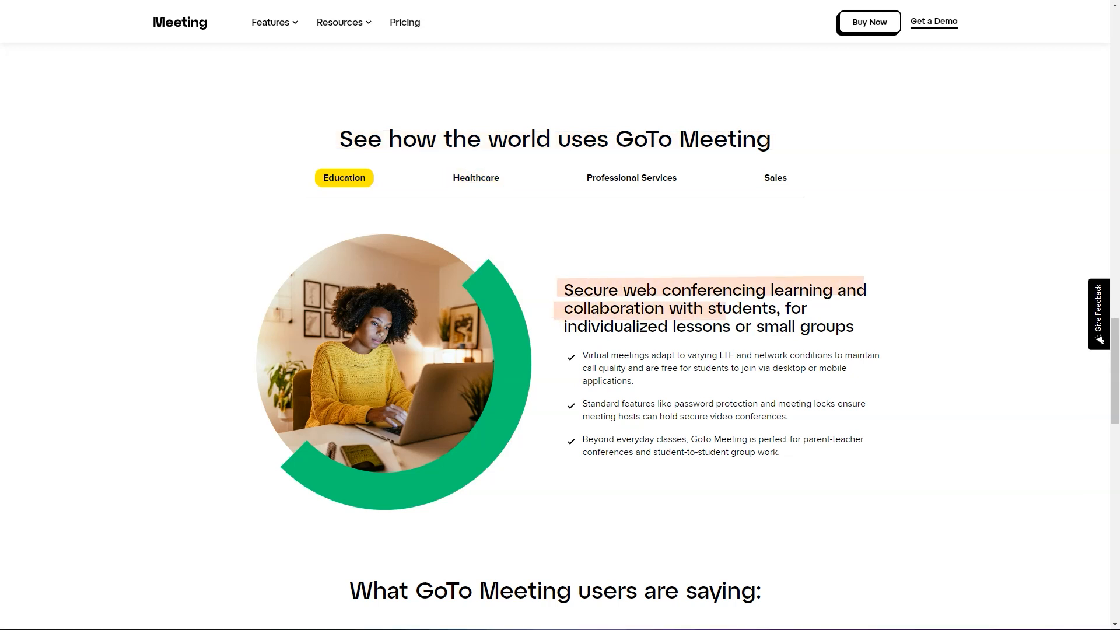
# View the Healthcare, Professional Services and Sales use-case examples in turn
pyautogui.click(475, 177)
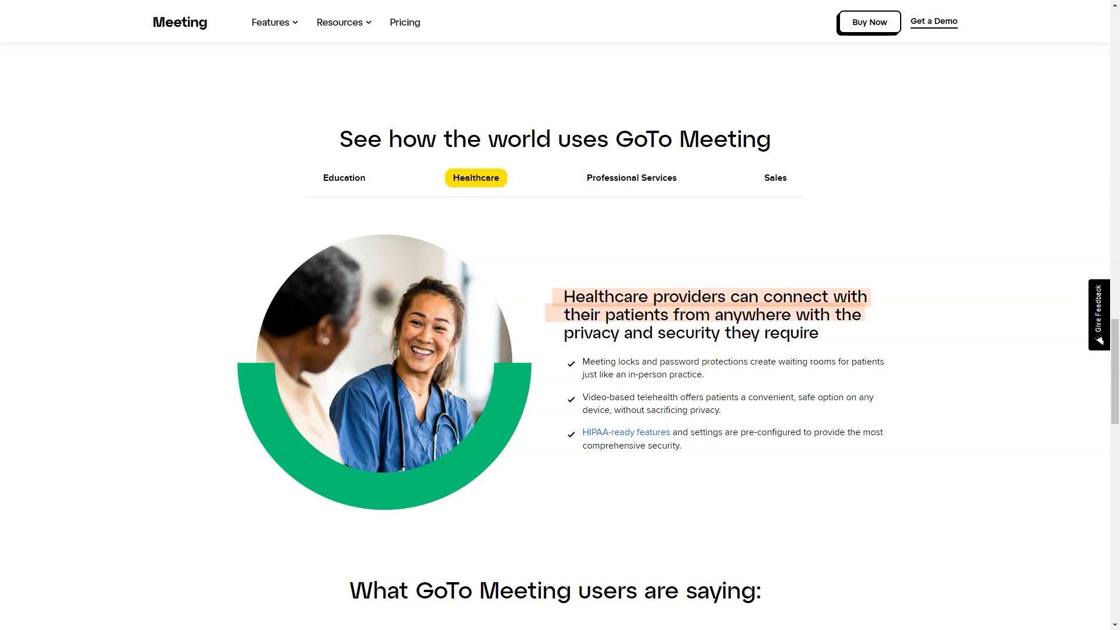
pyautogui.click(631, 177)
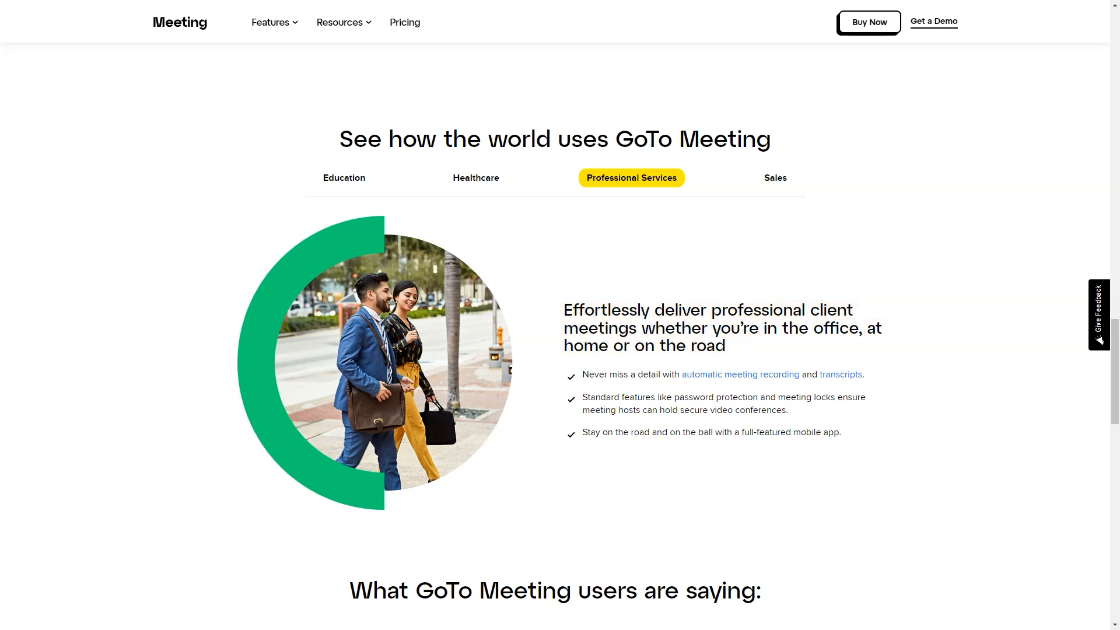
pyautogui.click(775, 177)
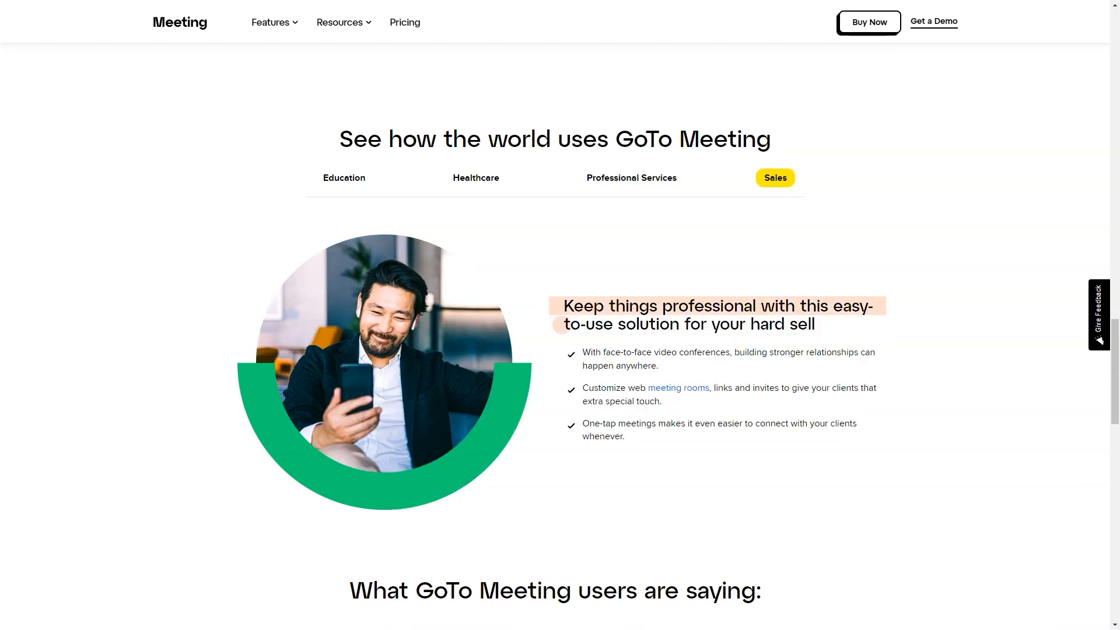
pyautogui.scroll(-3)
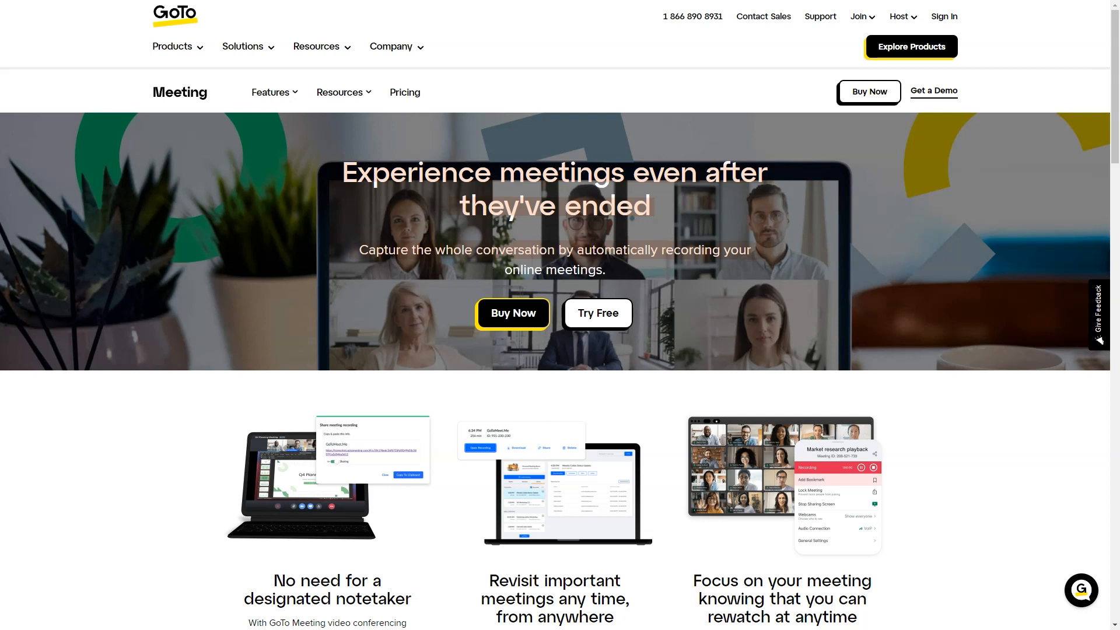
# Read down the meeting recording feature page on GoTo Meeting
pyautogui.scroll(-3)
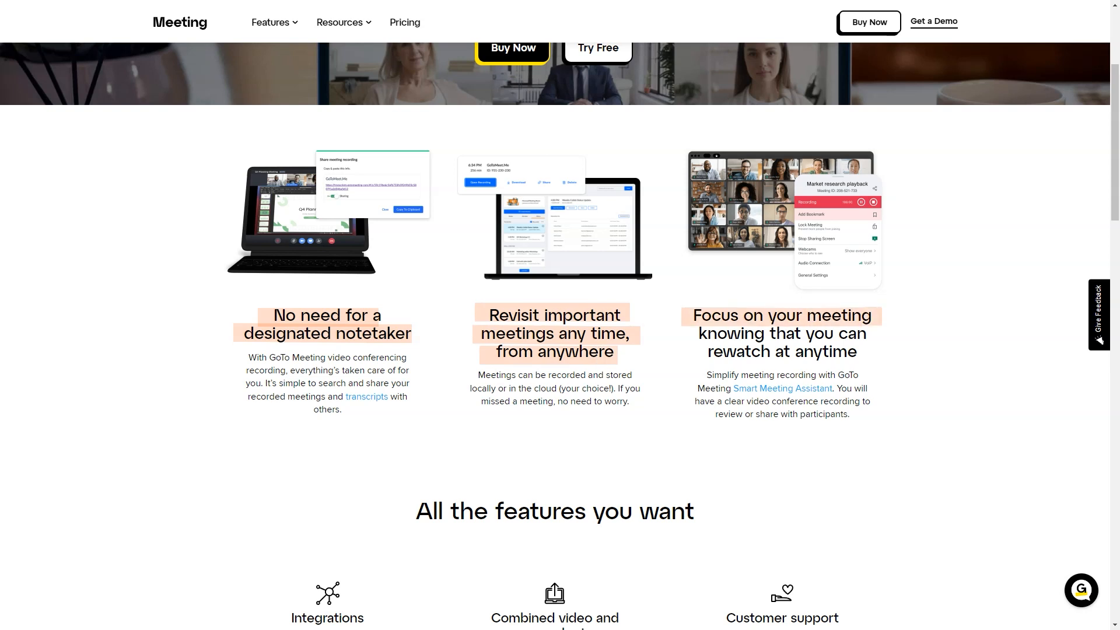
pyautogui.scroll(-3)
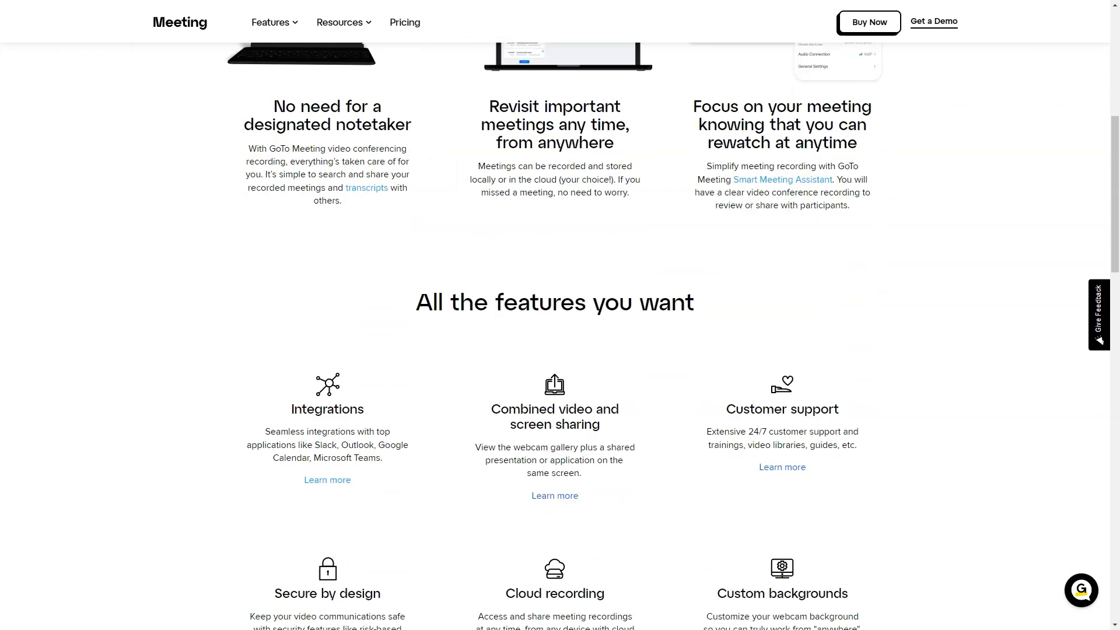
pyautogui.scroll(-3)
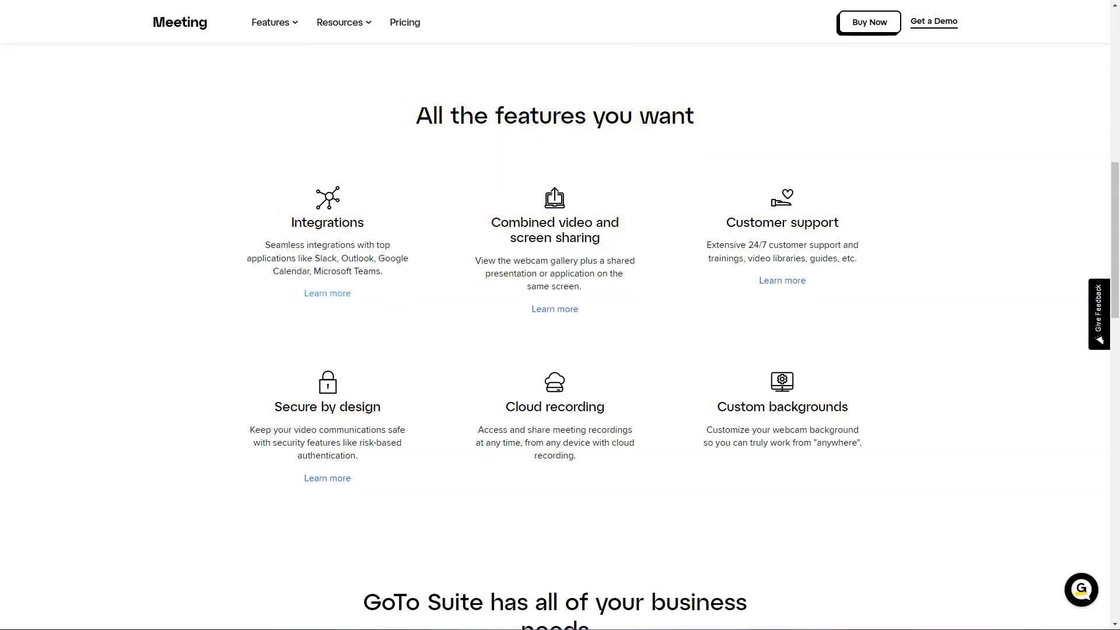
pyautogui.scroll(-3)
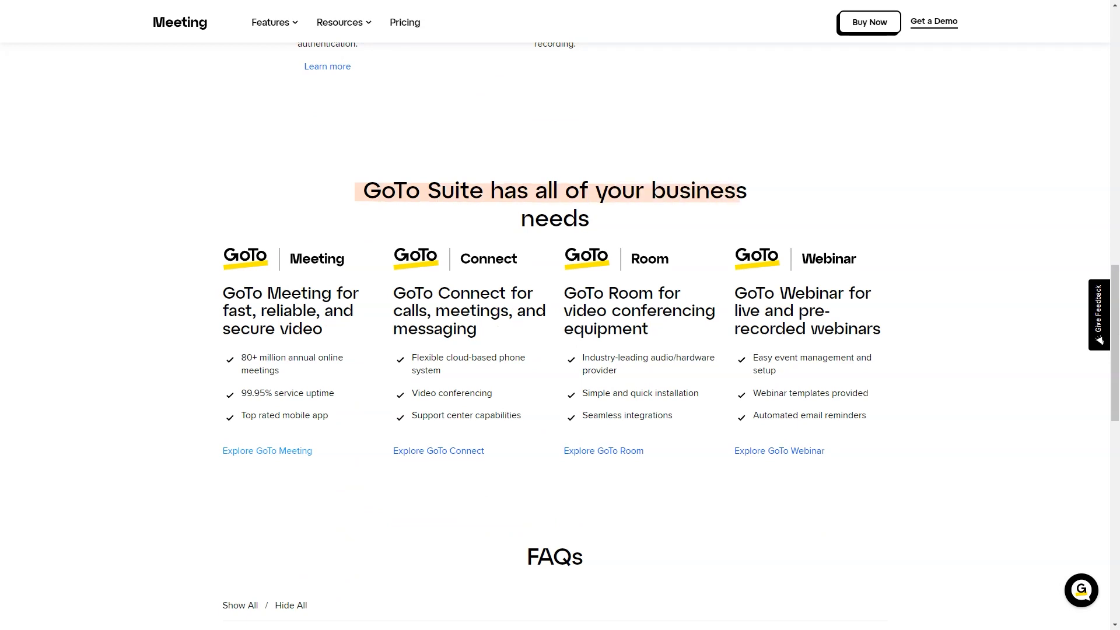
pyautogui.scroll(3)
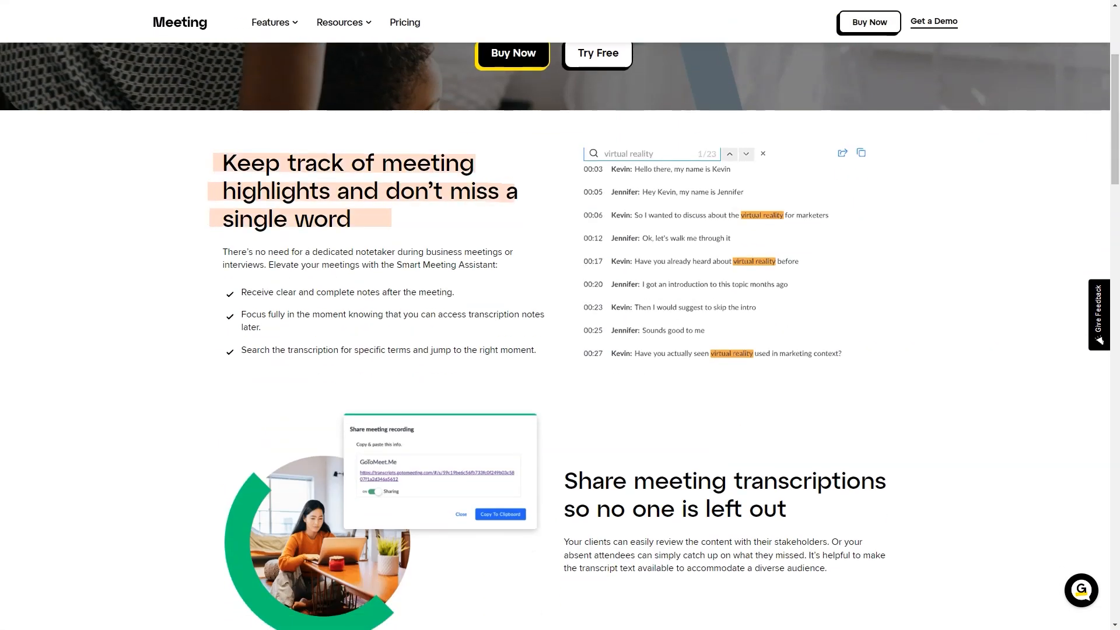
# Read down the transcription feature page to the 'All the features you want' grid
pyautogui.scroll(-3)
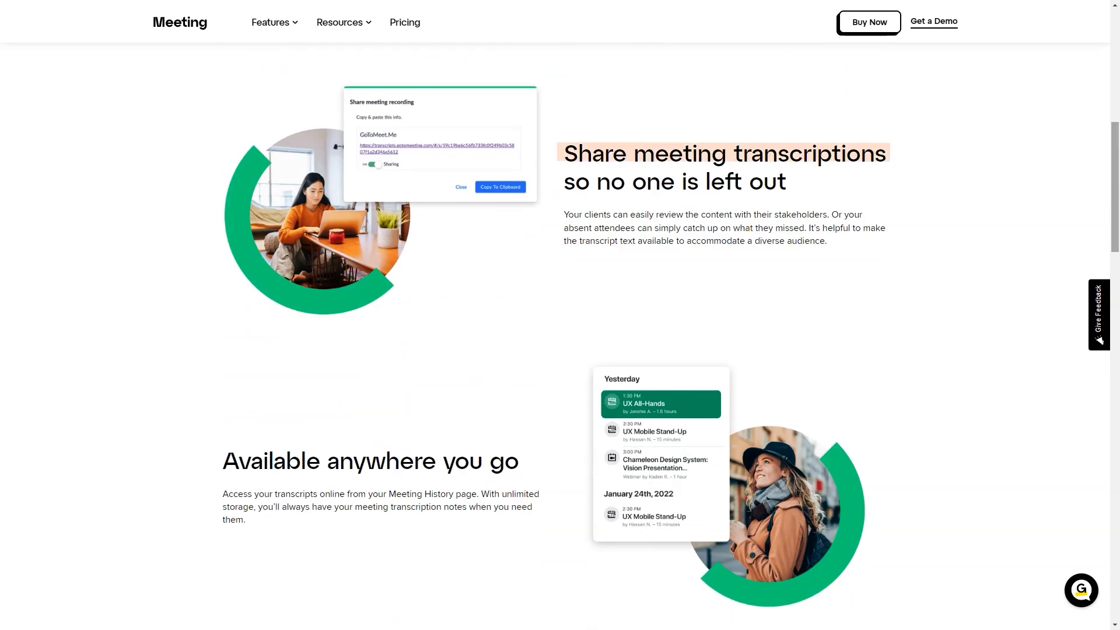
pyautogui.scroll(-3)
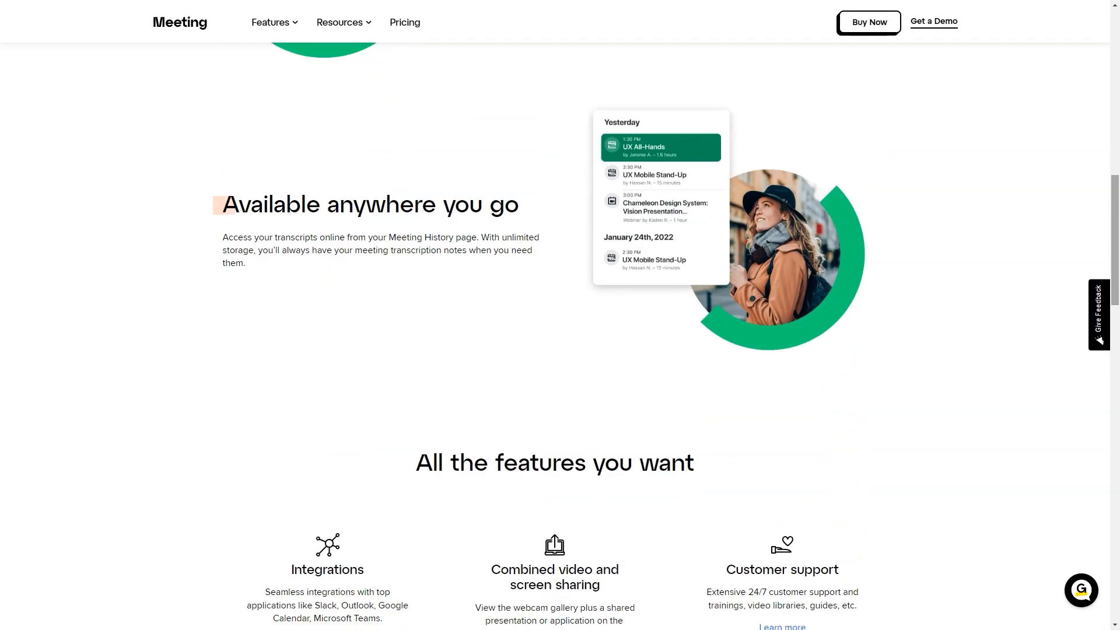
pyautogui.scroll(-3)
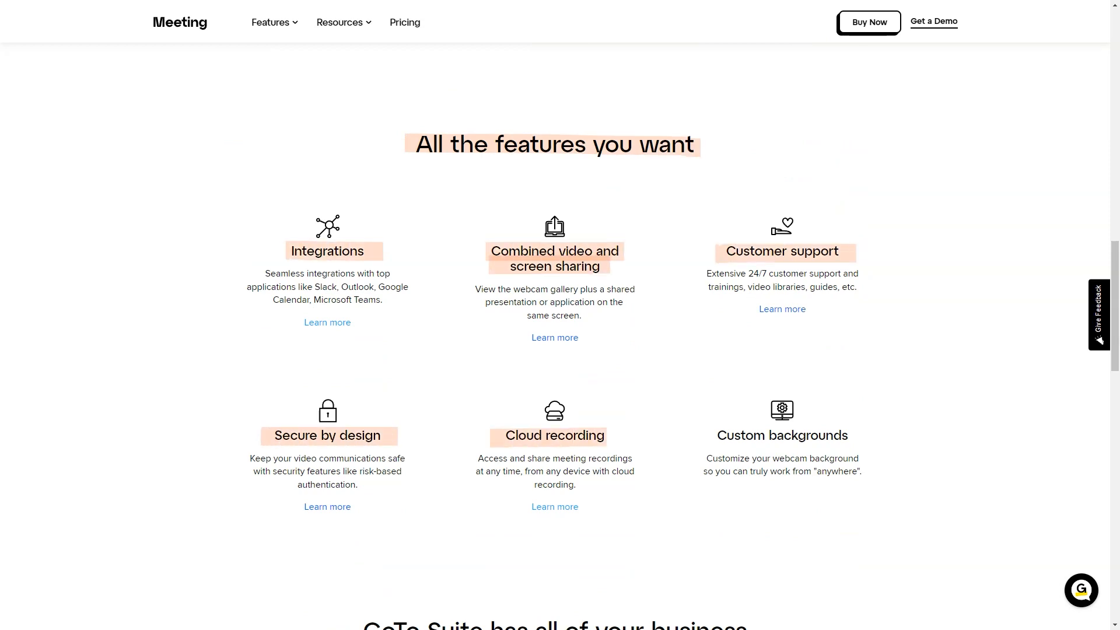
pyautogui.scroll(-3)
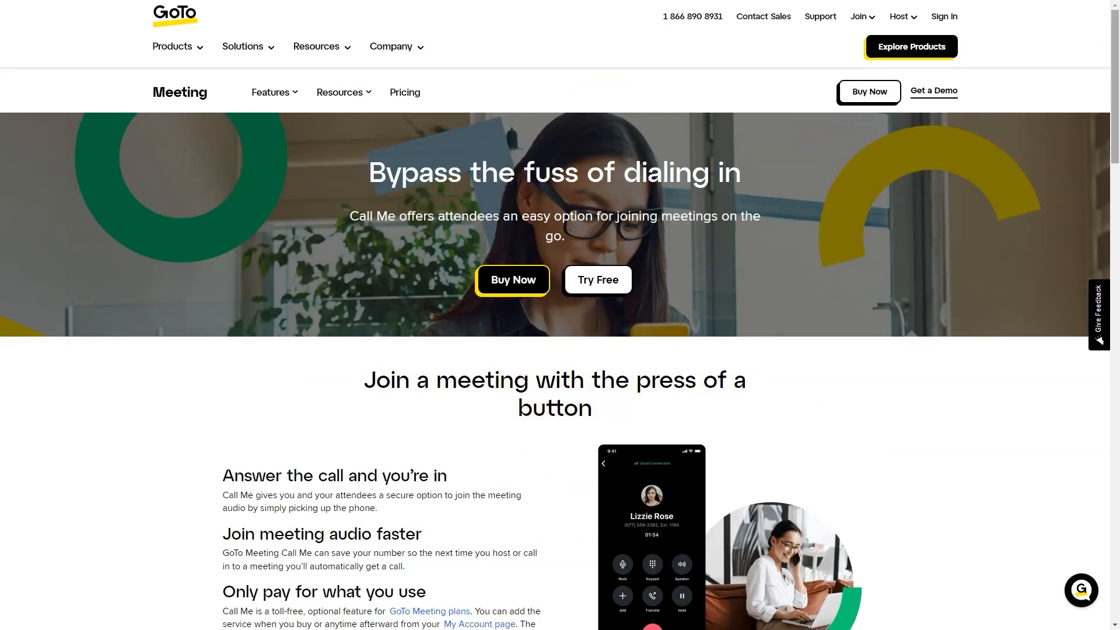
# Read down the Call Me feature page to its features grid
pyautogui.scroll(-3)
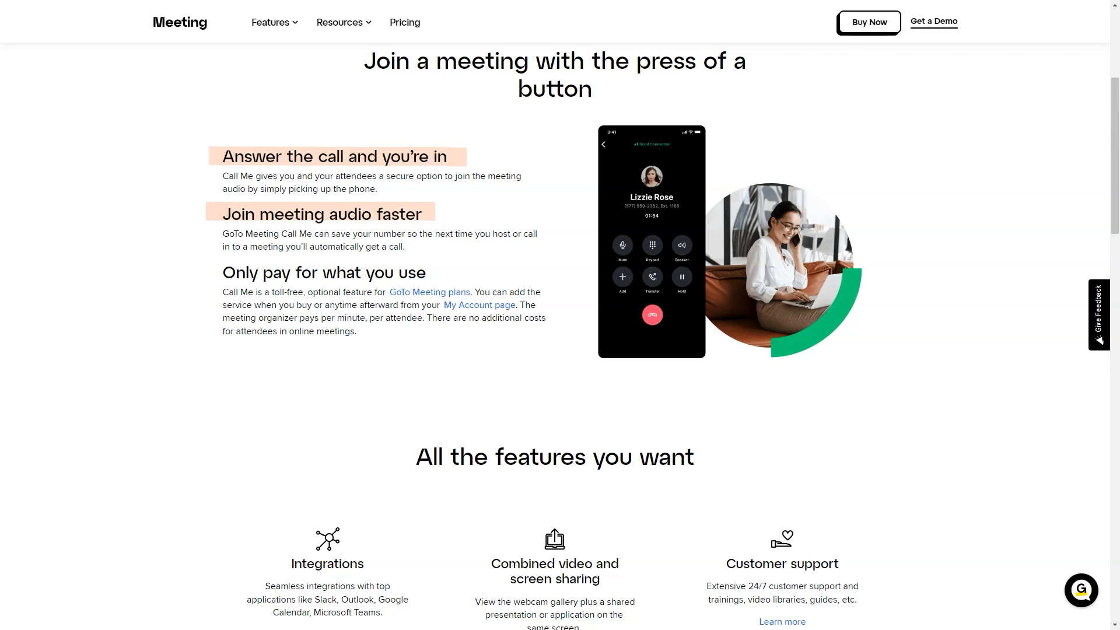
pyautogui.scroll(-3)
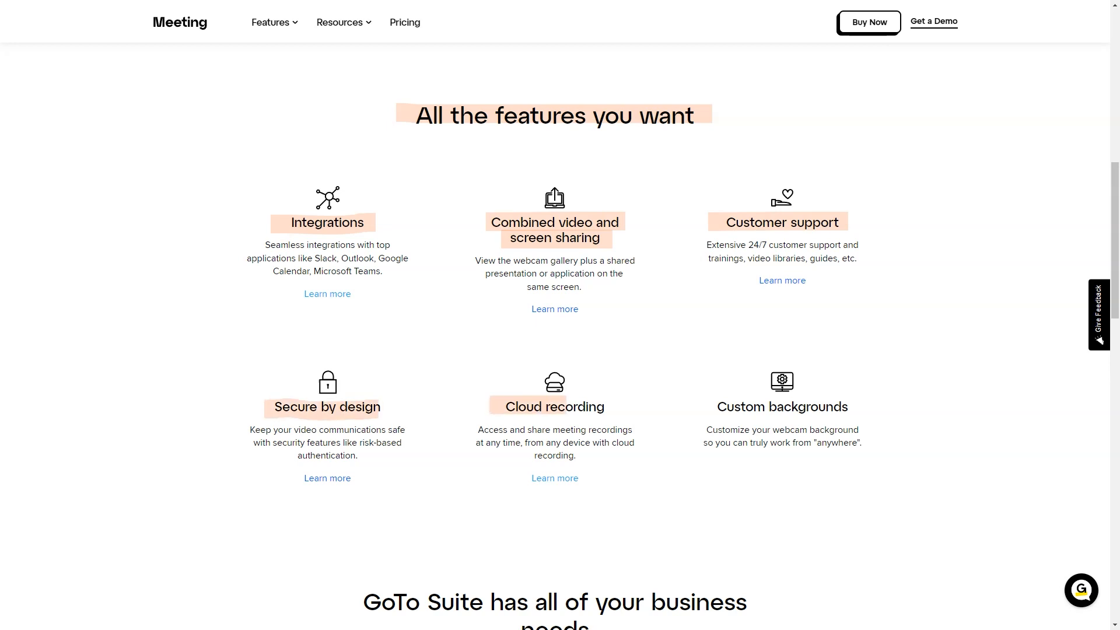
pyautogui.scroll(-3)
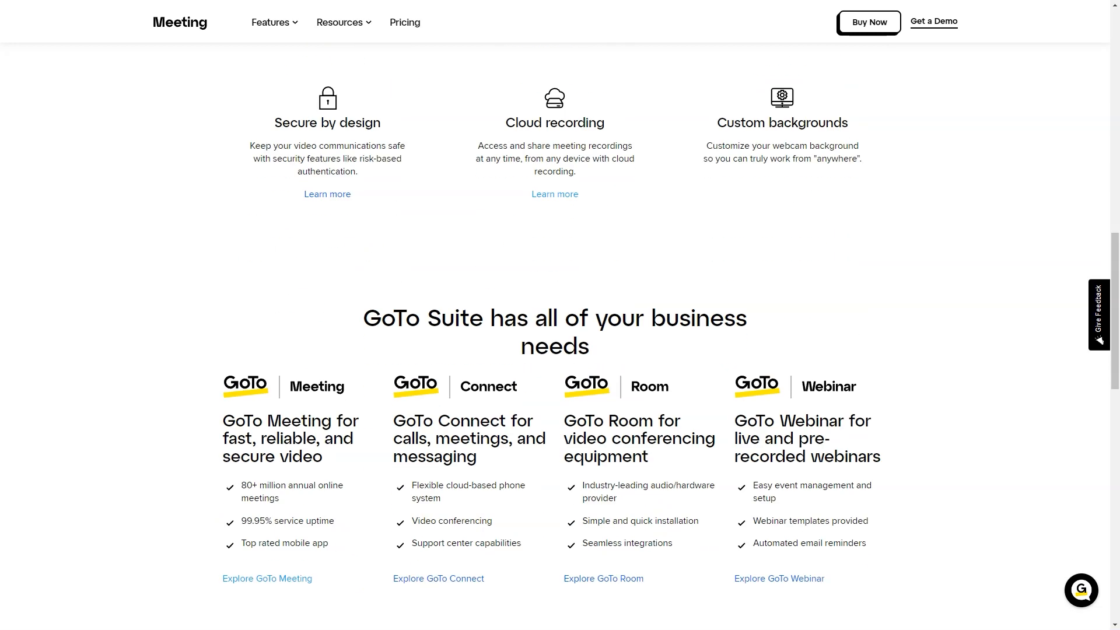
pyautogui.scroll(3)
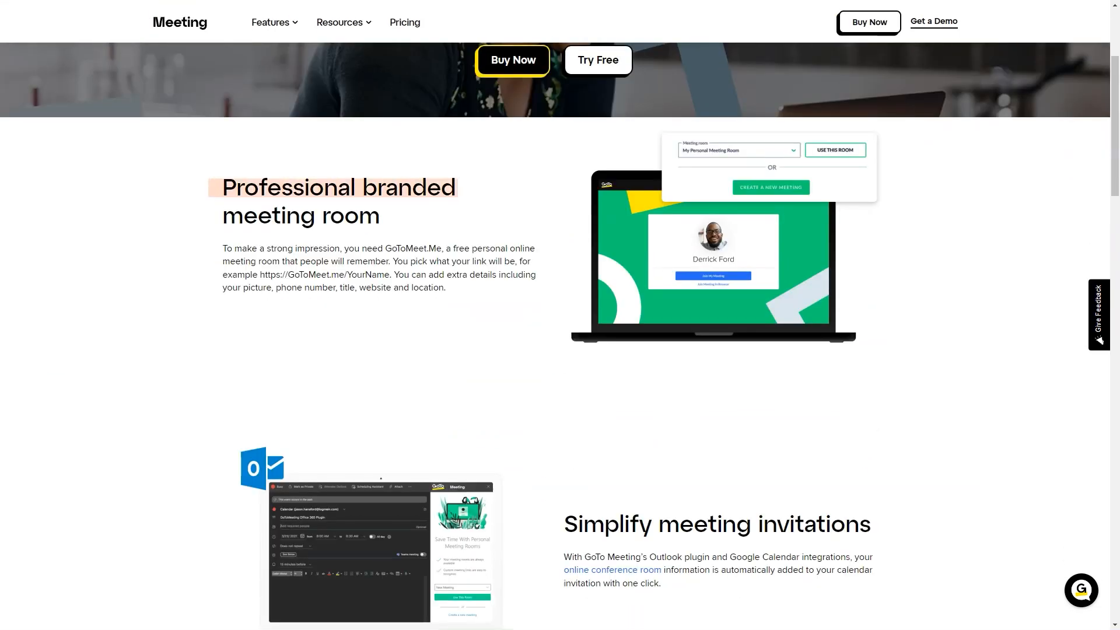
# Read down the branded meeting room page to its features grid
pyautogui.scroll(-3)
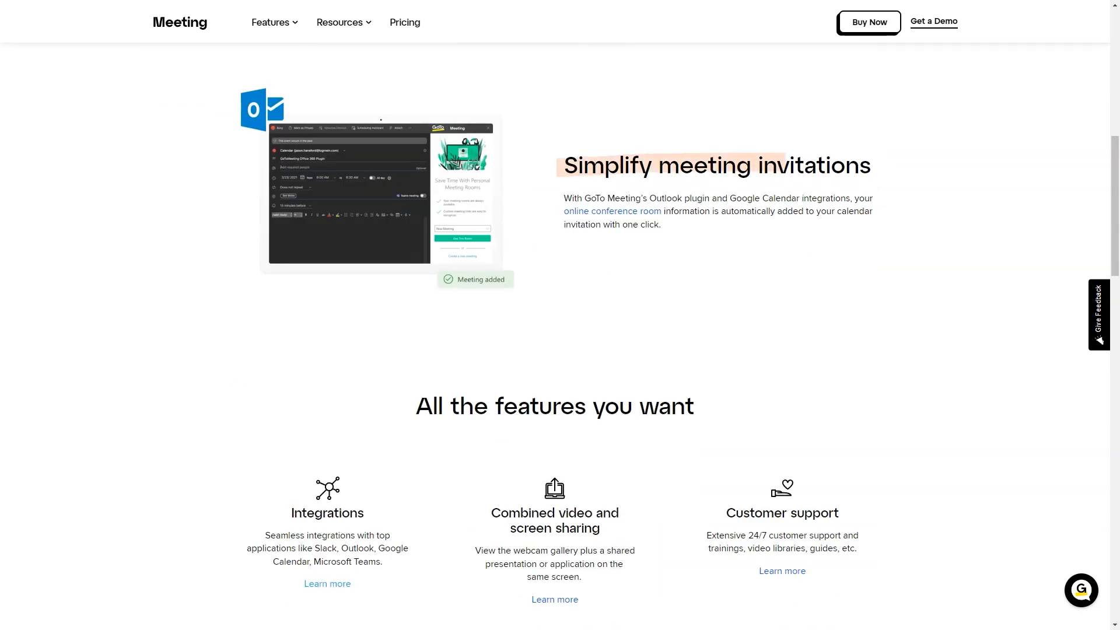
pyautogui.scroll(-3)
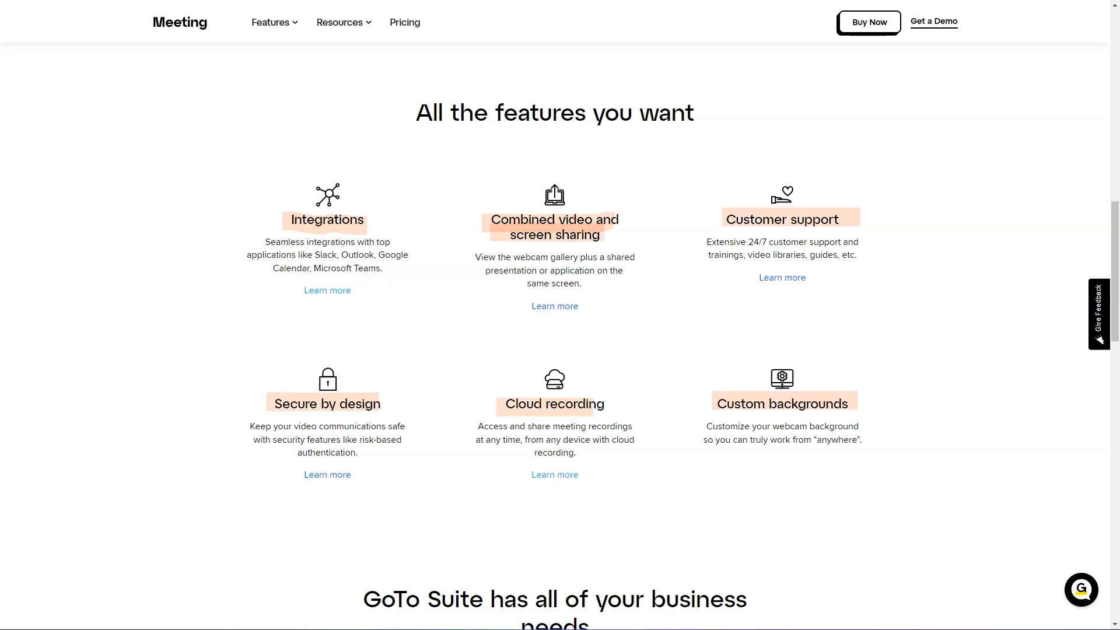
pyautogui.scroll(3)
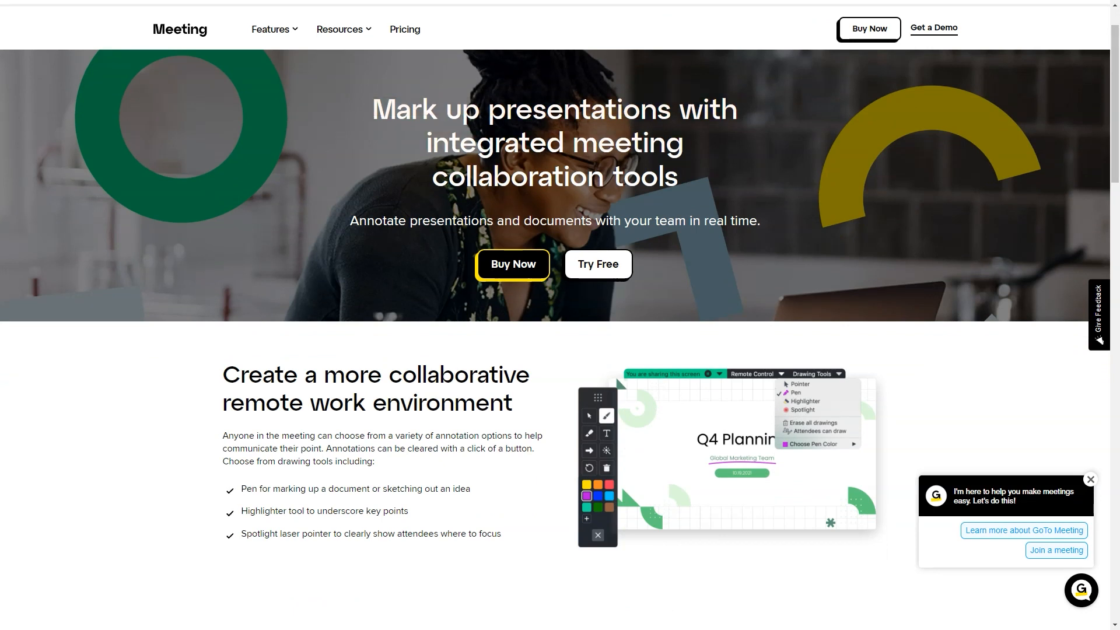
# Read the drawing tools page on marking up presentations with collaboration tools
pyautogui.scroll(-3)
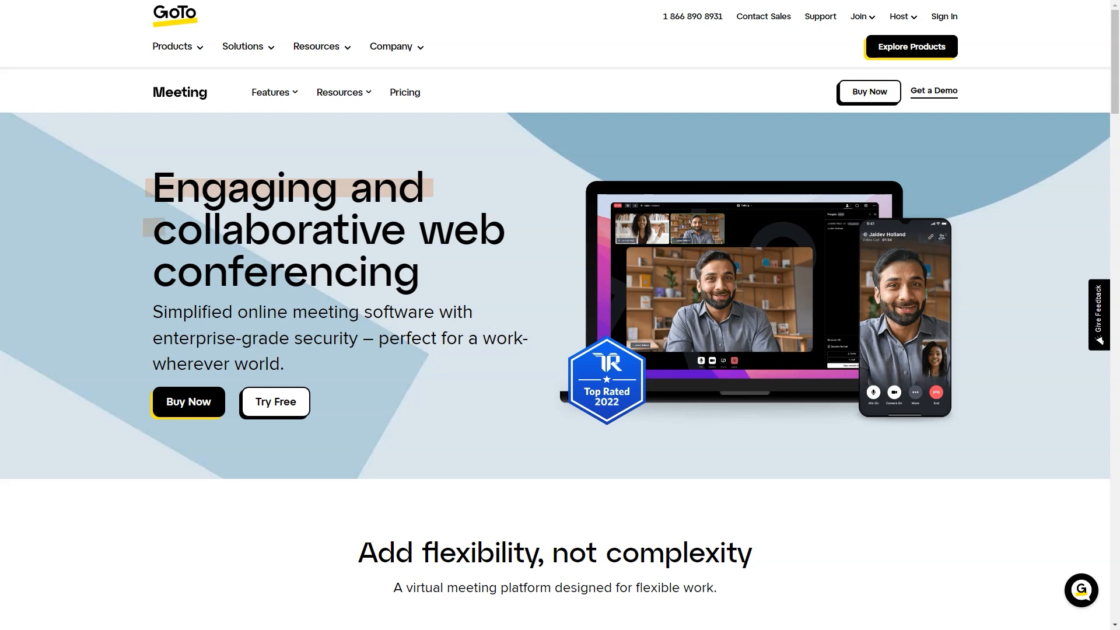
# Scroll past security and uptime to the 'There's lots to love' video, audio, security and accounts lists
pyautogui.scroll(-3)
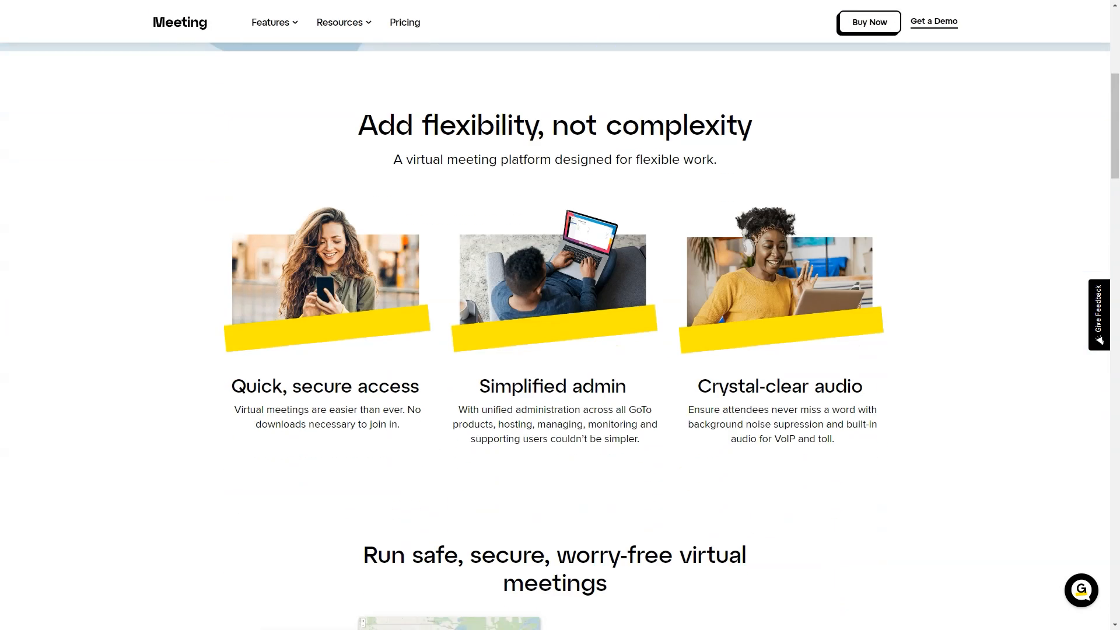
pyautogui.scroll(-3)
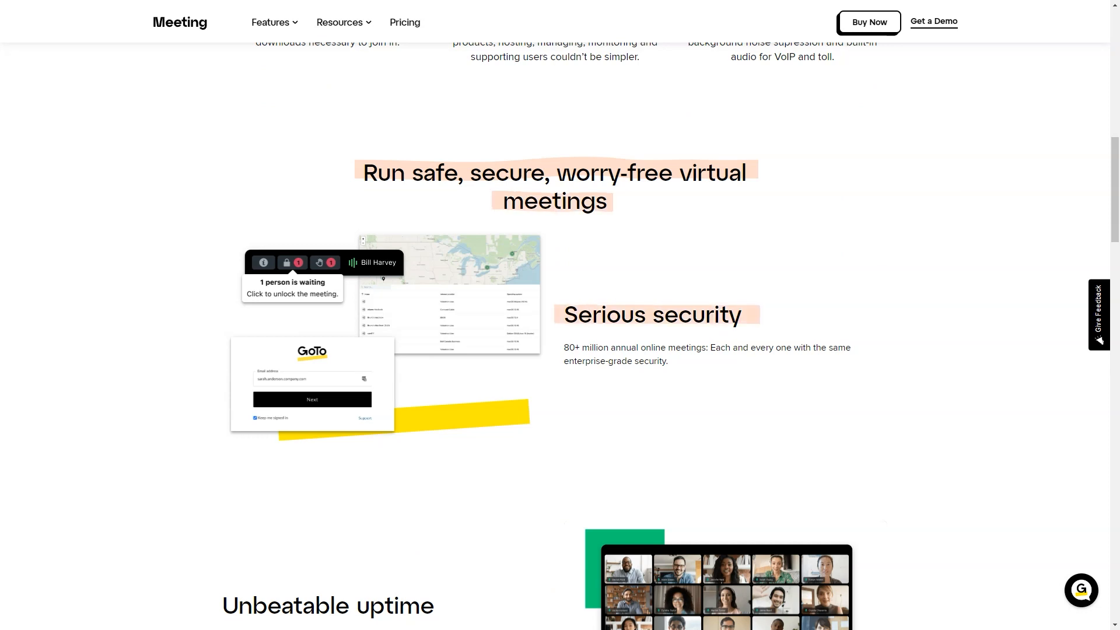
pyautogui.scroll(-3)
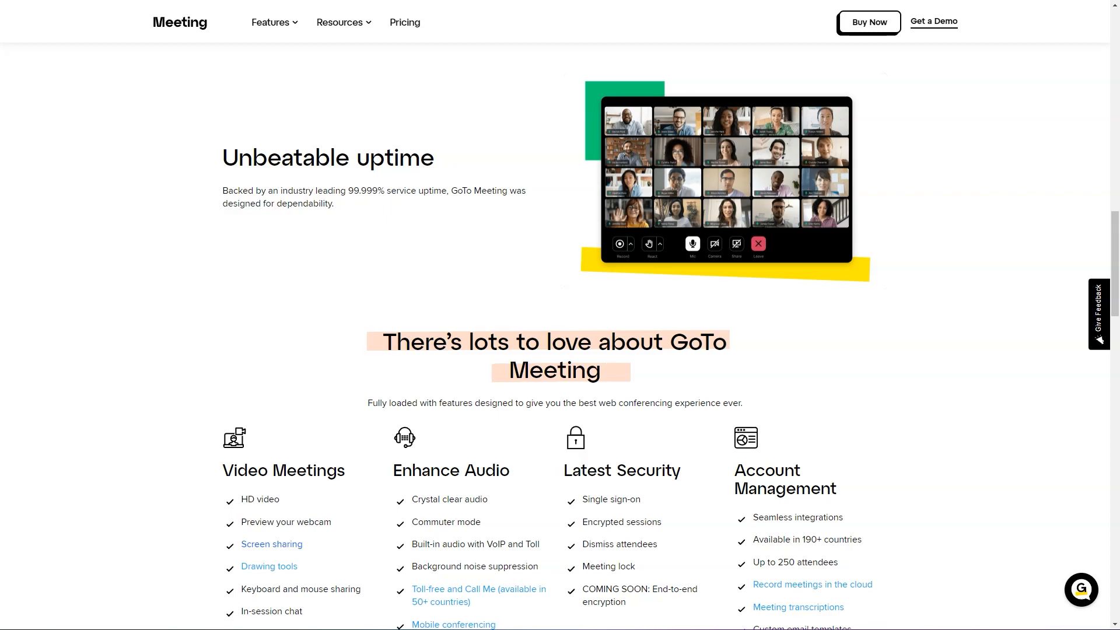
pyautogui.scroll(-3)
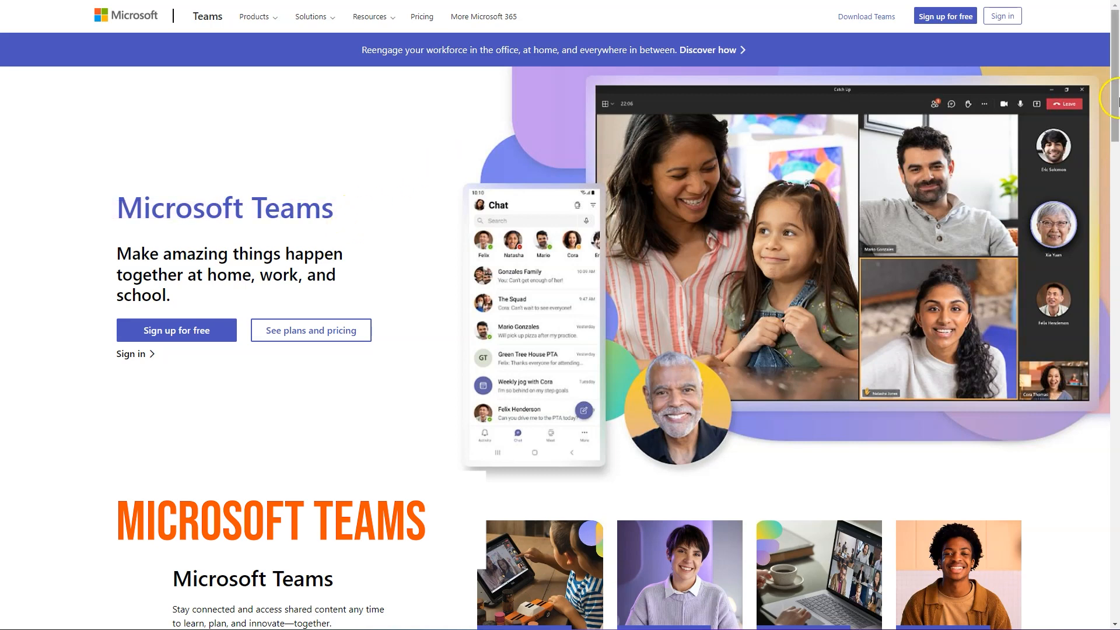
# Browse the Teams homepage Meet and Call sections, jump to Collaborate and continue to Chat
pyautogui.scroll(-3)
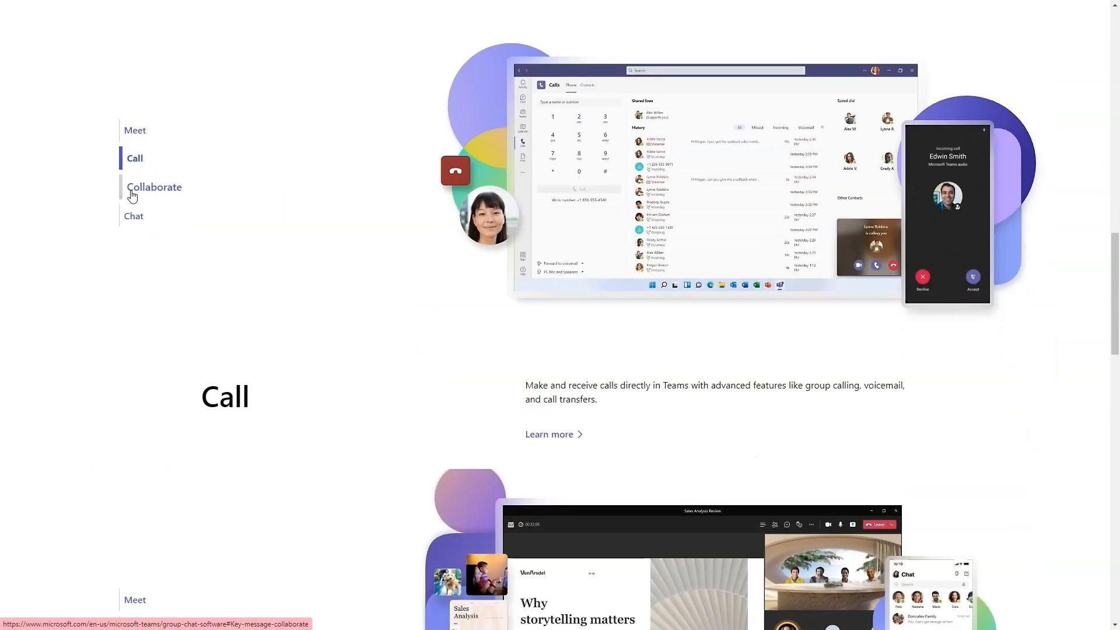
pyautogui.click(154, 187)
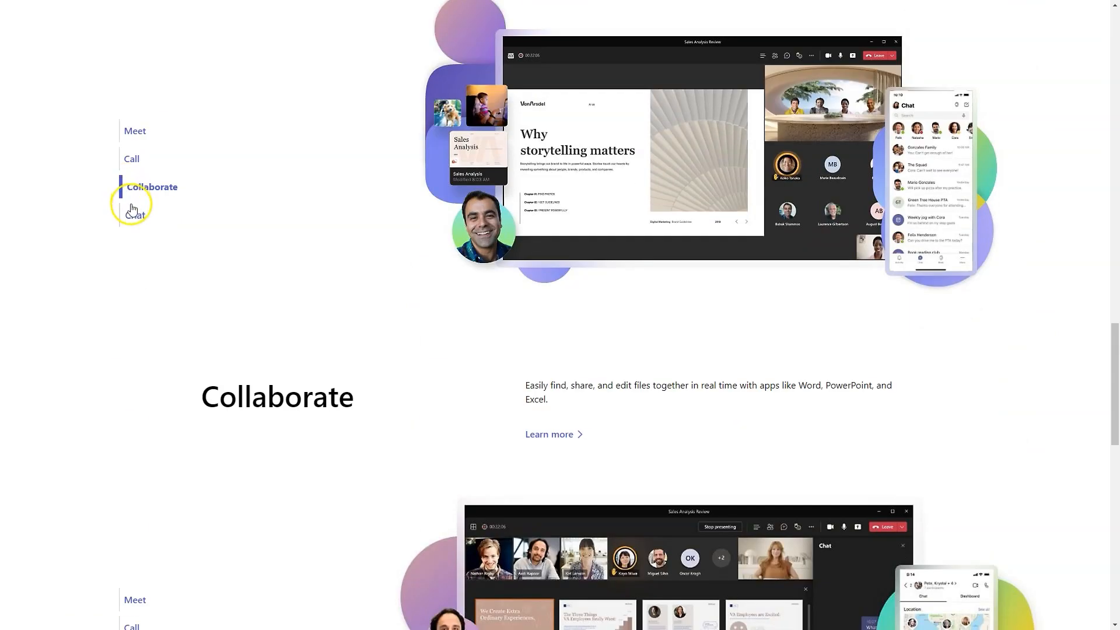
pyautogui.scroll(-3)
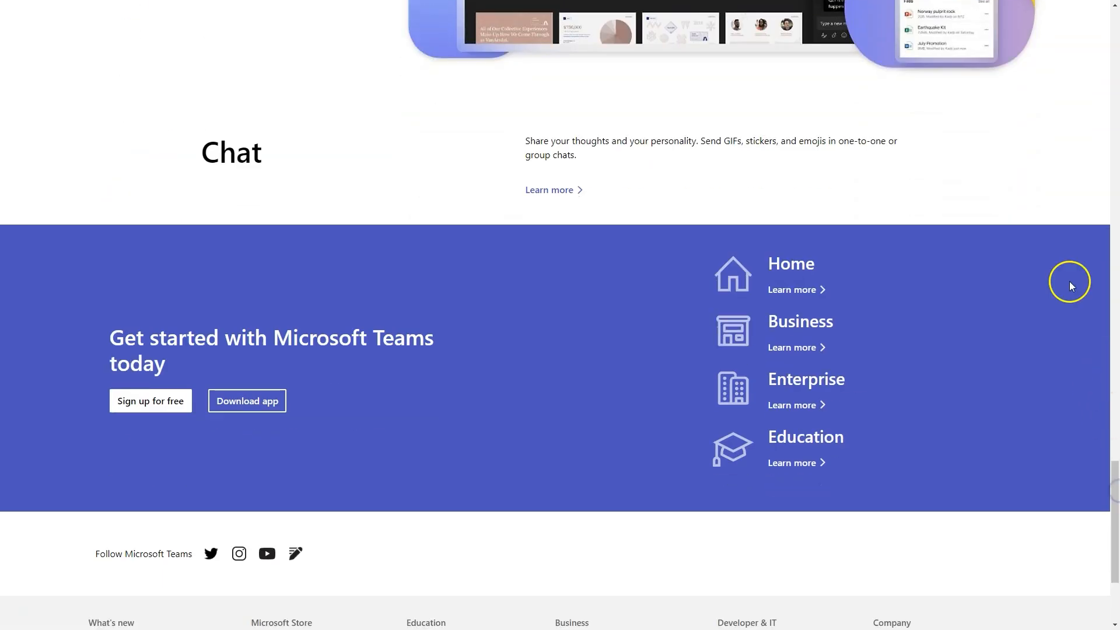
# Browse the Coco Gauff home-use page down to its phone app download form
pyautogui.scroll(3)
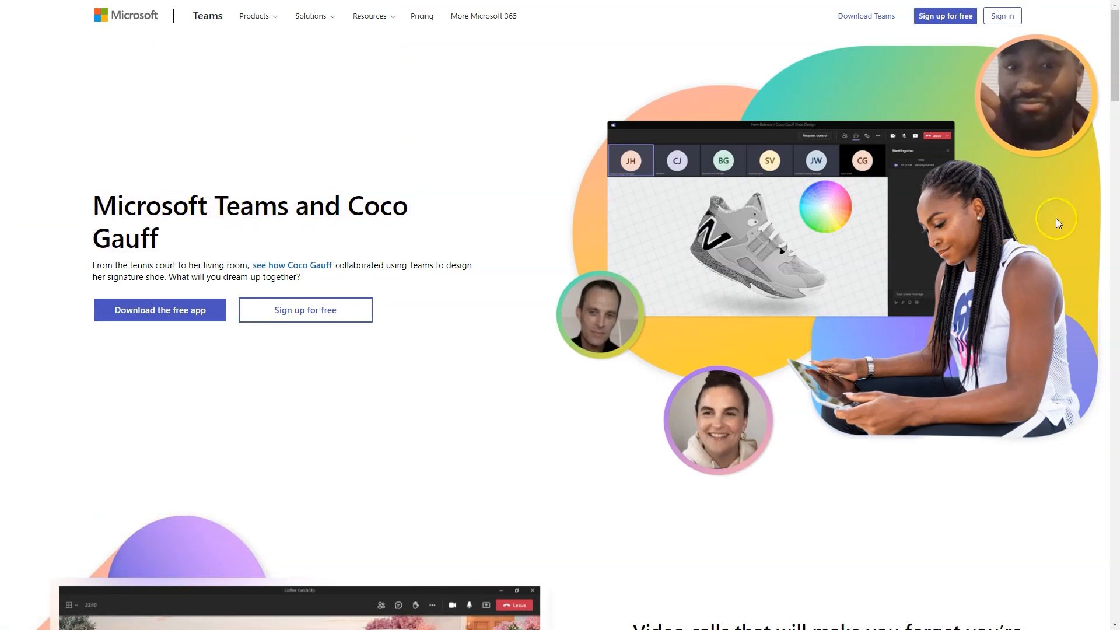
pyautogui.scroll(-3)
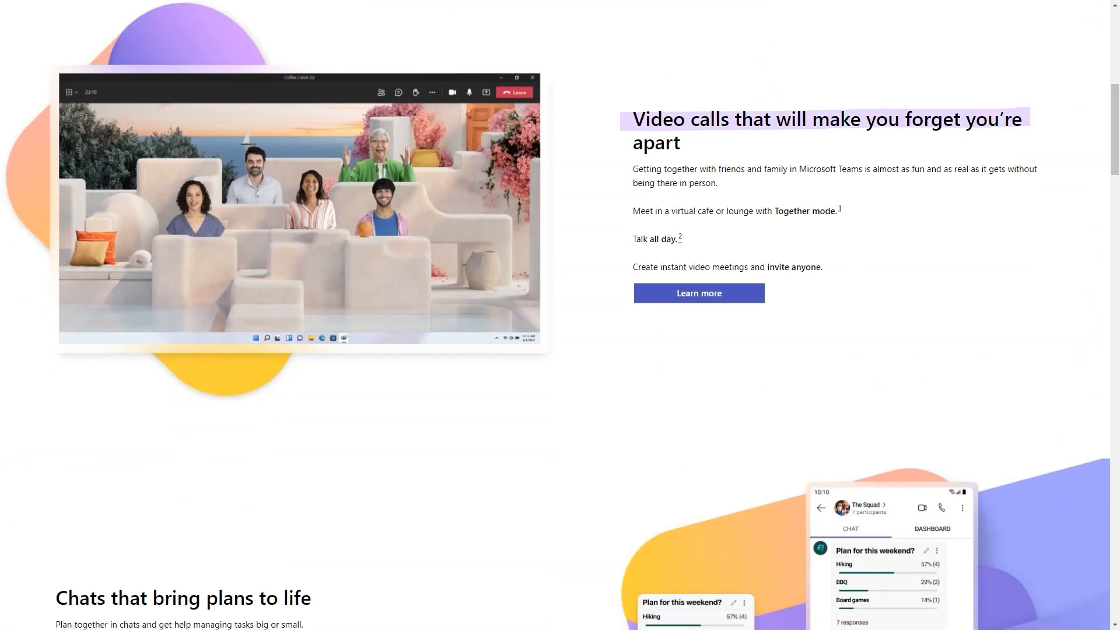
pyautogui.scroll(-3)
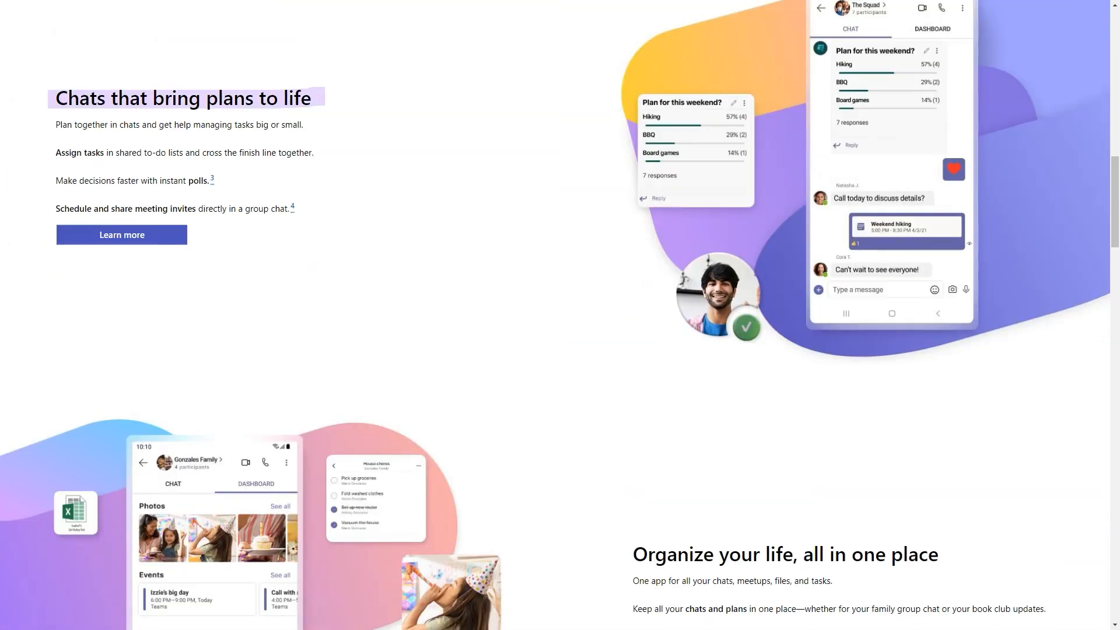
pyautogui.scroll(-3)
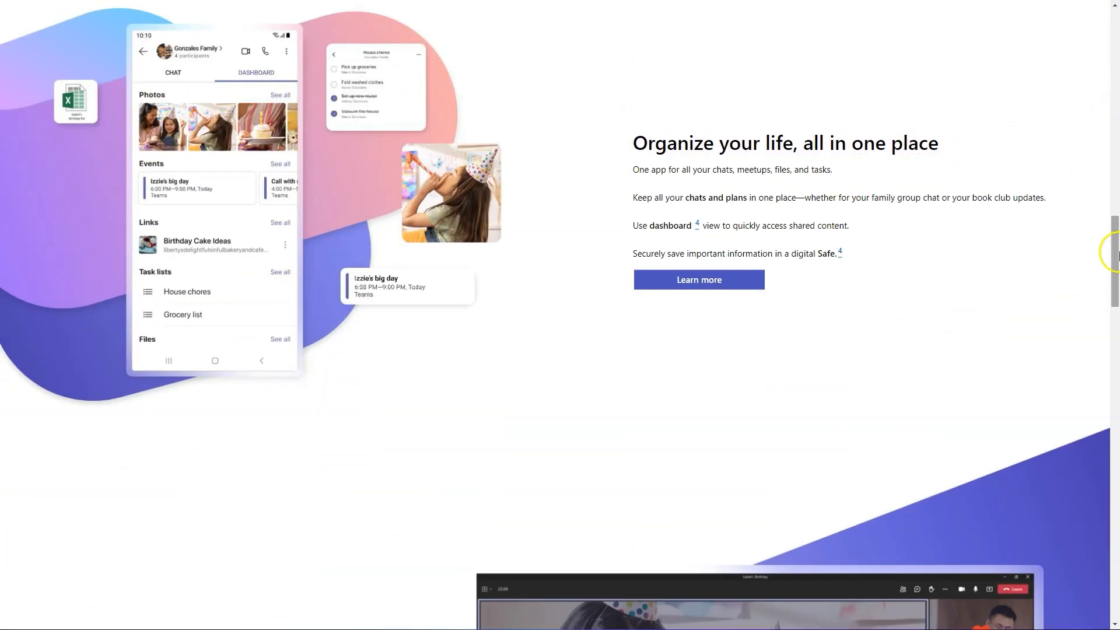
pyautogui.scroll(-3)
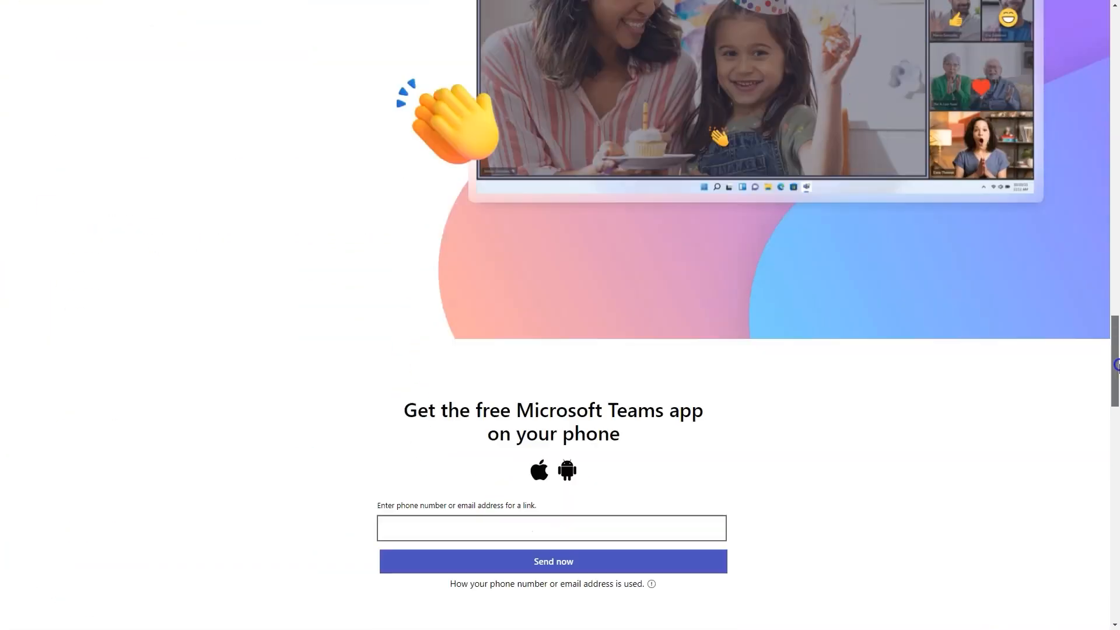
pyautogui.scroll(3)
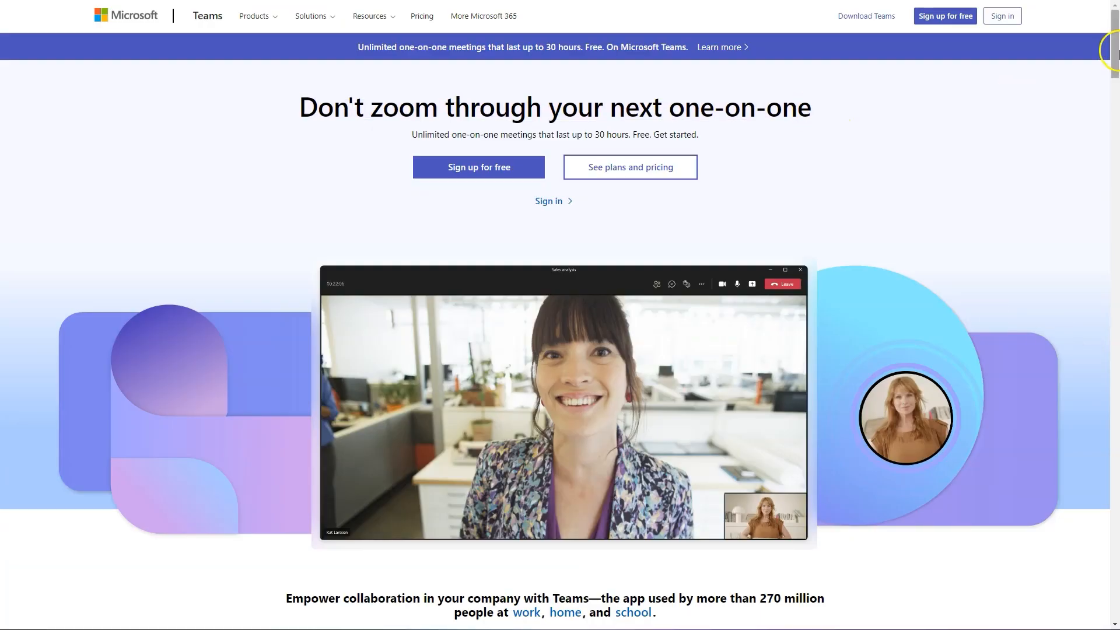
# Browse the one-on-one meetings page down to its pricing plan cards
pyautogui.scroll(-3)
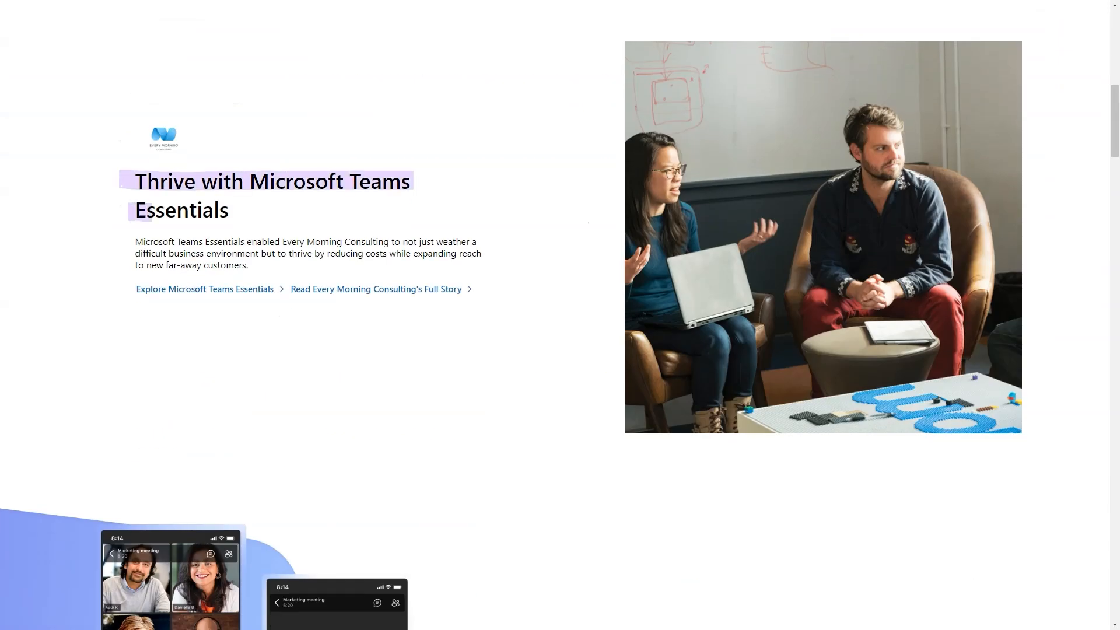
pyautogui.scroll(-3)
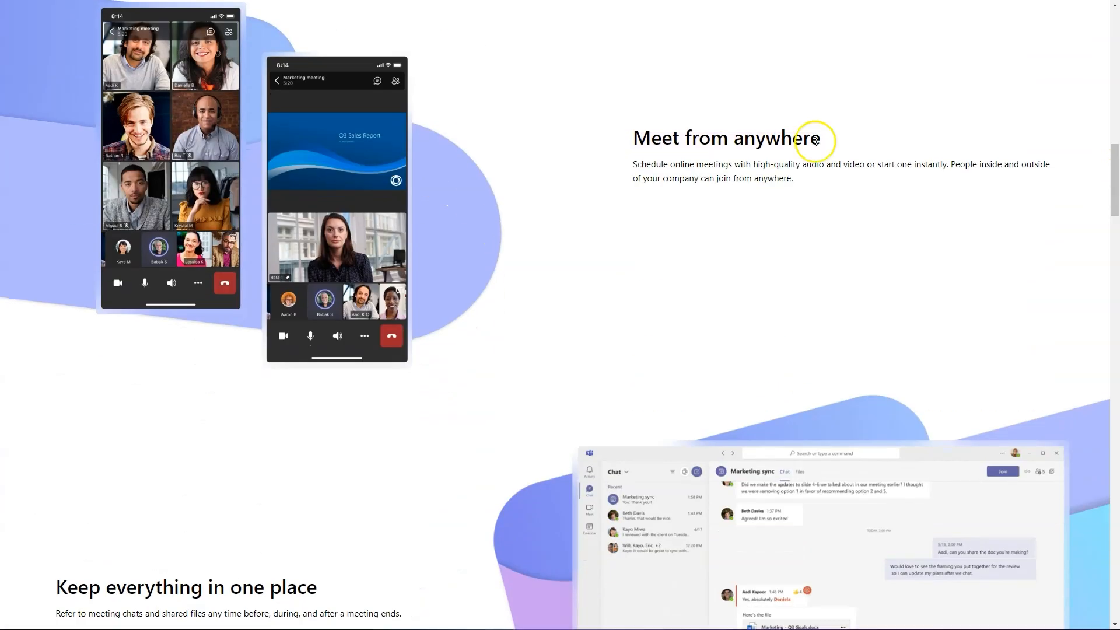
pyautogui.scroll(-3)
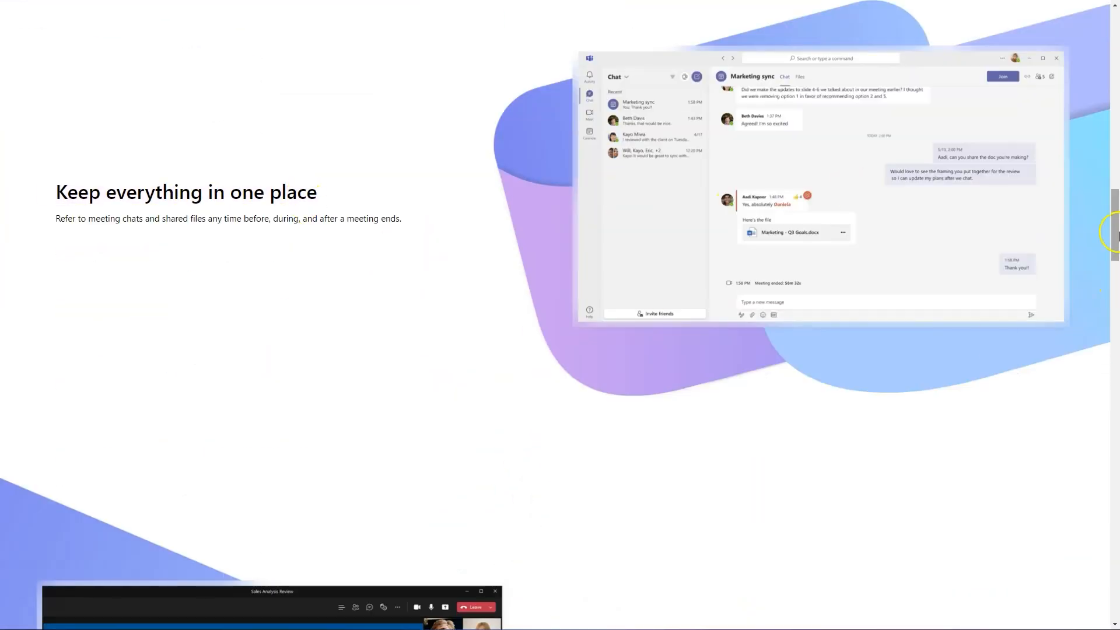
pyautogui.scroll(-3)
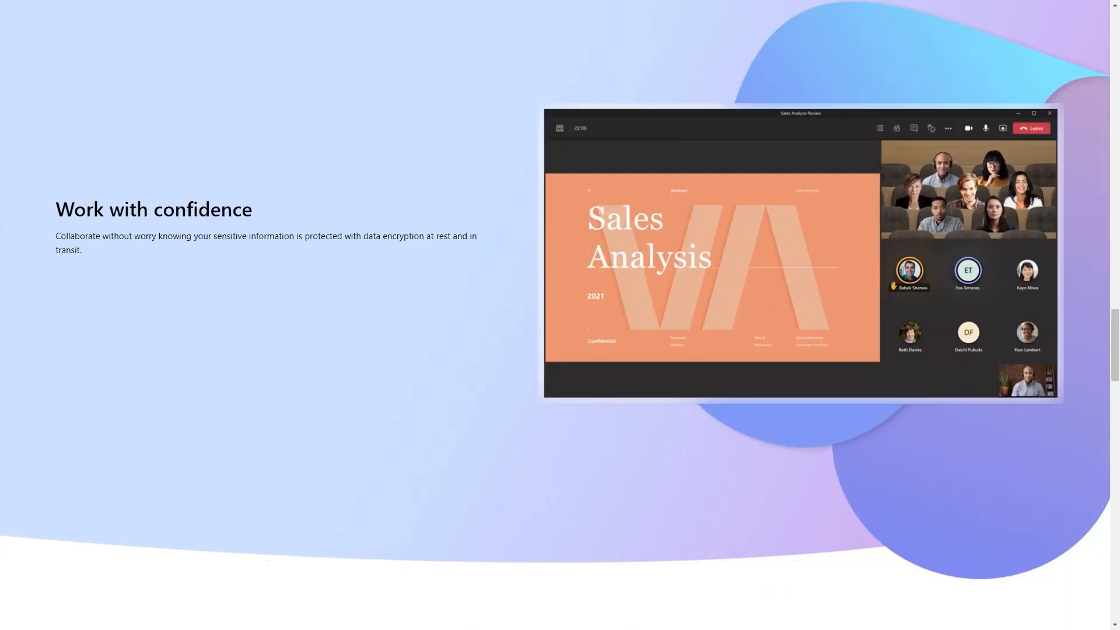
pyautogui.scroll(-3)
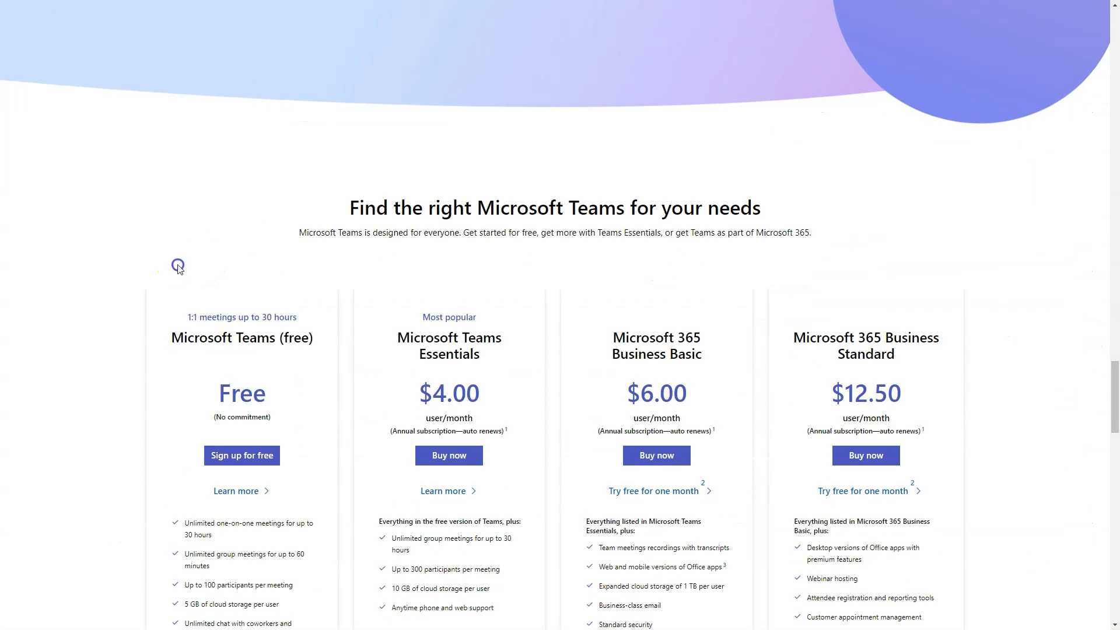
pyautogui.scroll(3)
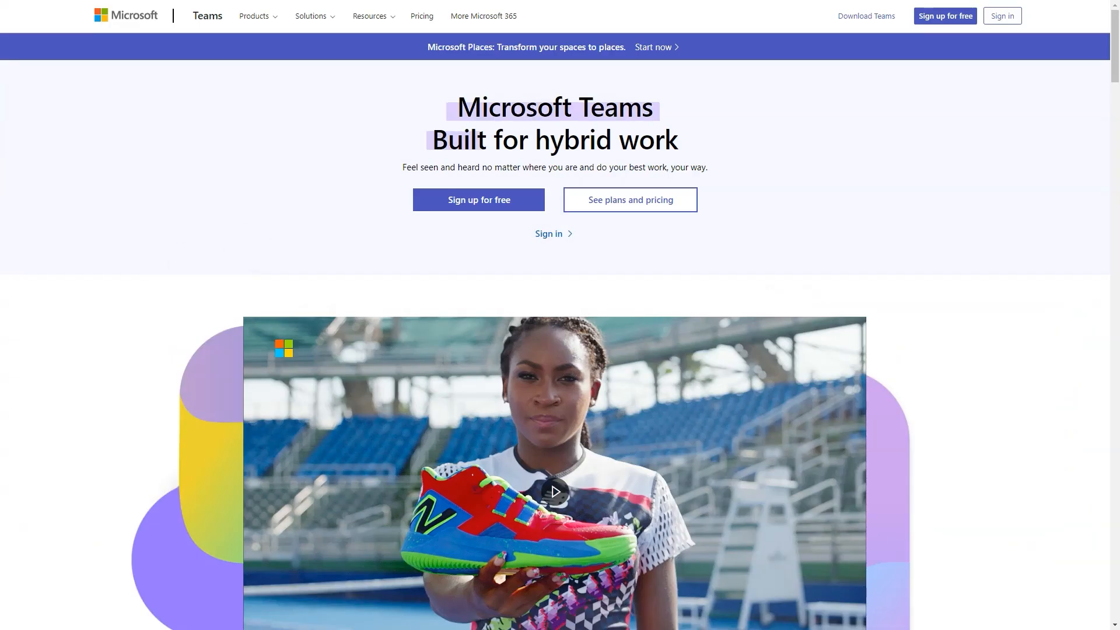
# View the Meetings and webinars features: Dynamic view, PowerPoint Live, webinar tools, Excel Live
pyautogui.scroll(-3)
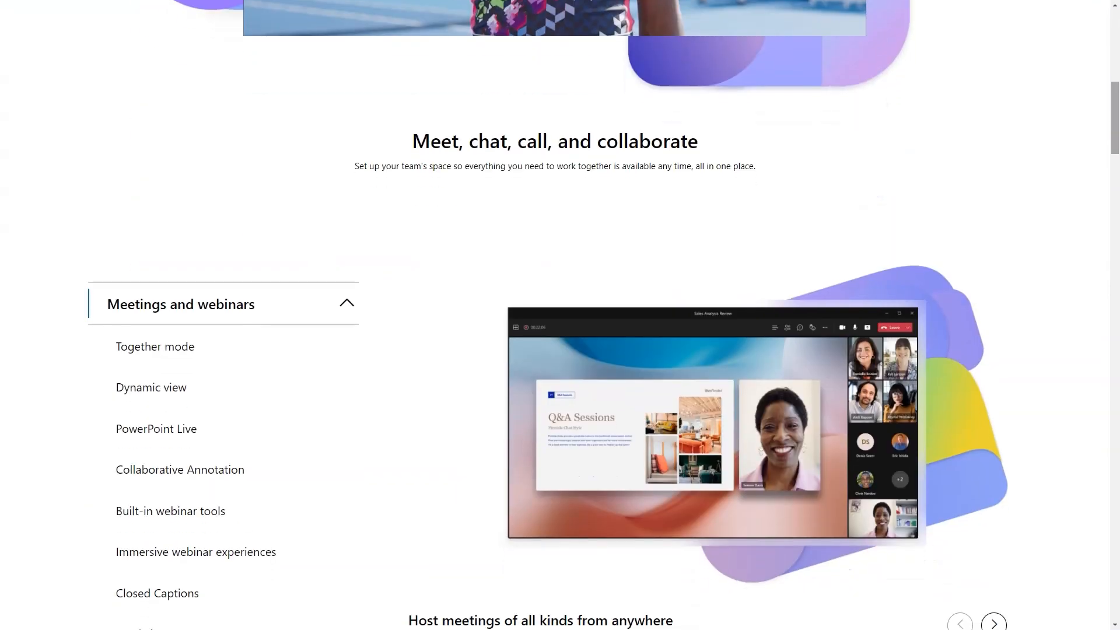
pyautogui.scroll(-3)
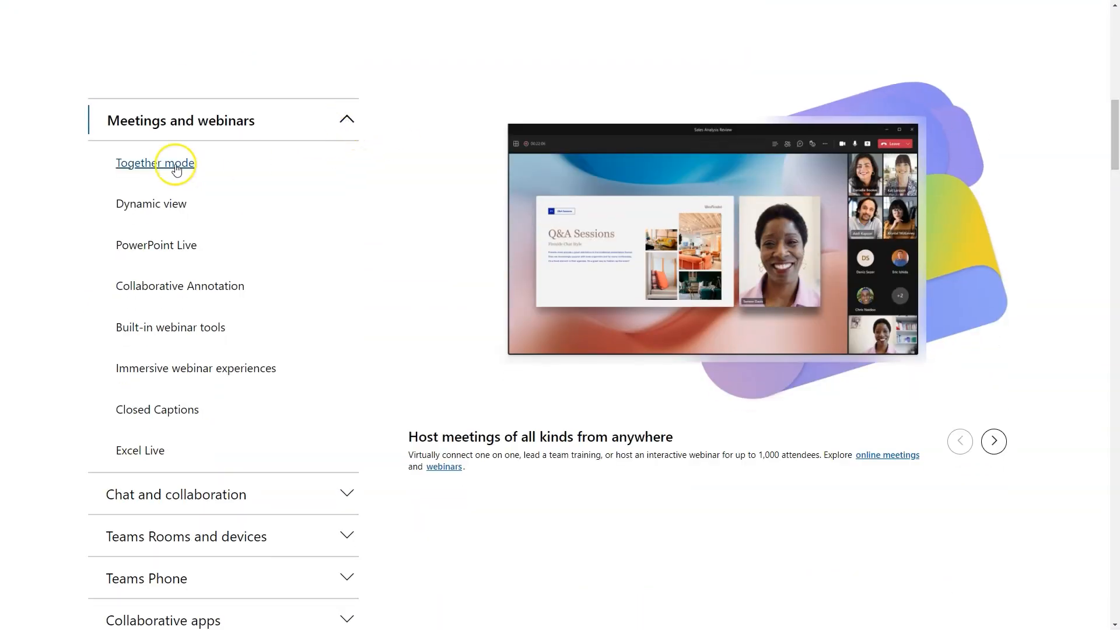
pyautogui.click(152, 203)
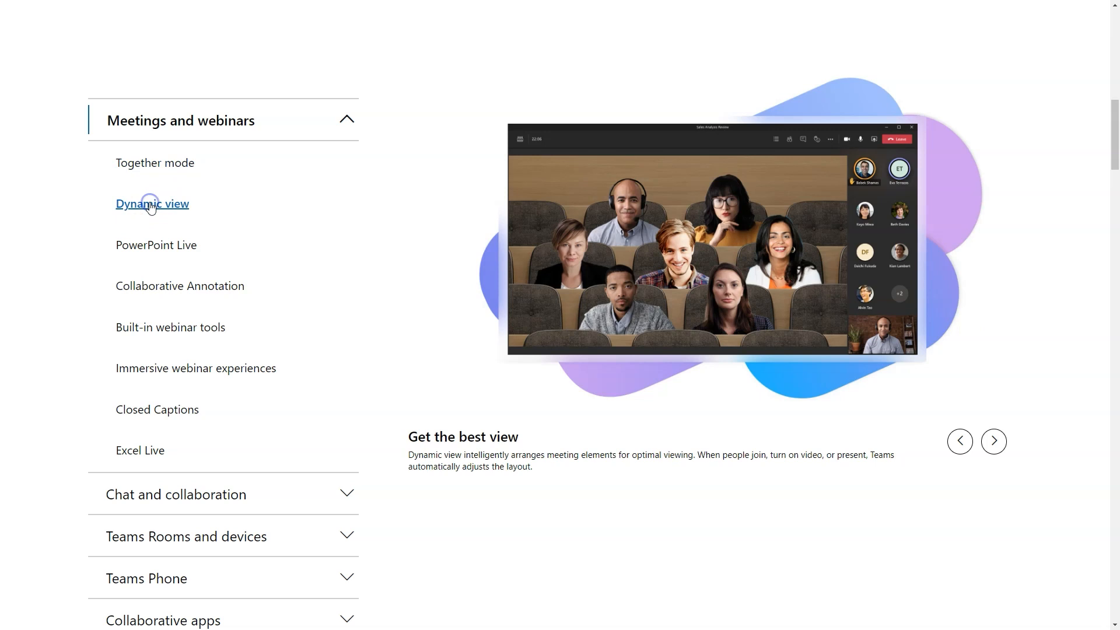
pyautogui.click(155, 243)
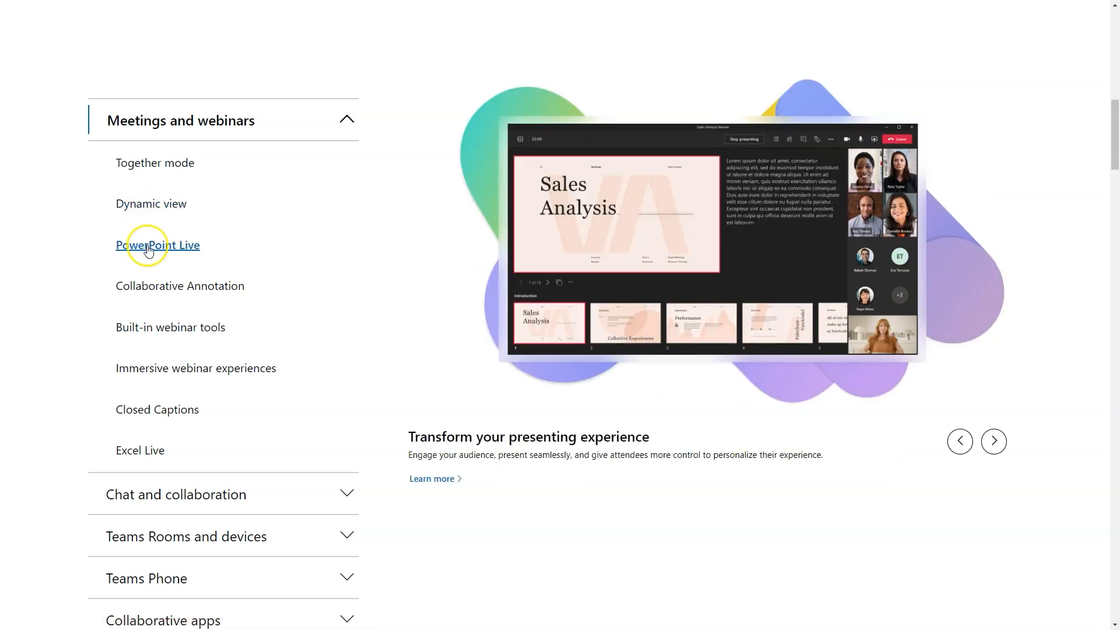
pyautogui.click(171, 327)
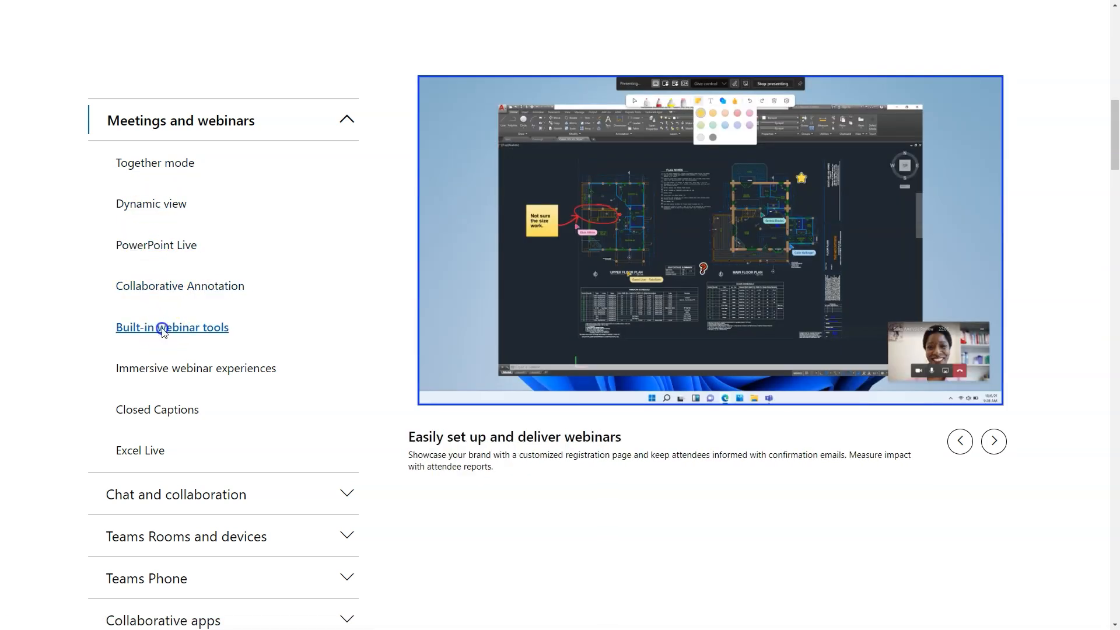
pyautogui.click(199, 368)
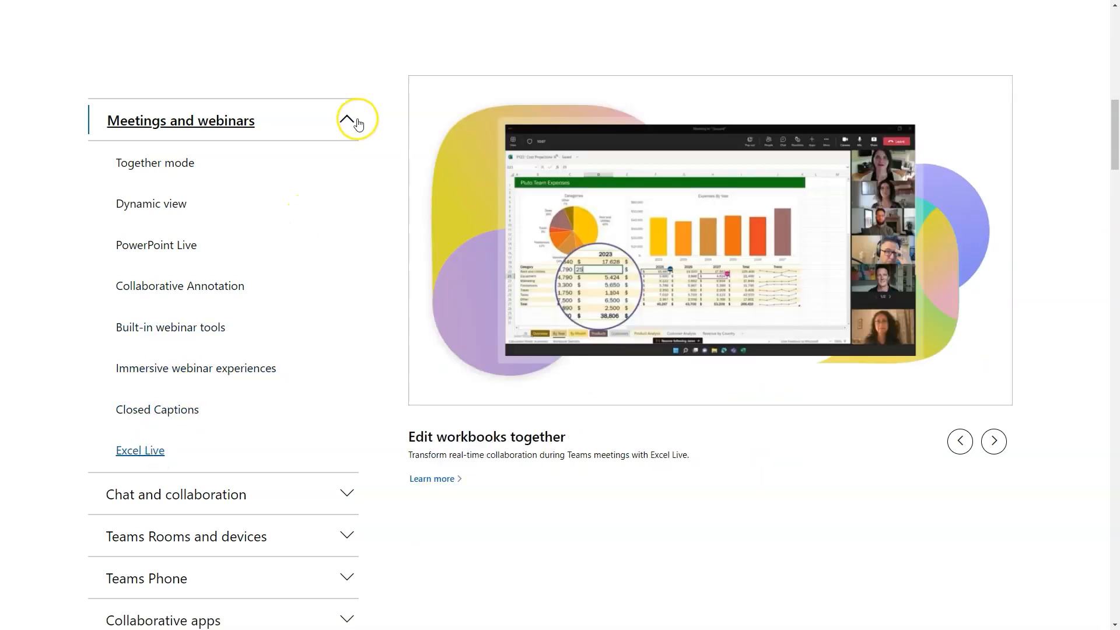
# View Channels and Shared channels, then Microsoft Whiteboard under Teams Rooms, and collapse the groups
pyautogui.click(221, 494)
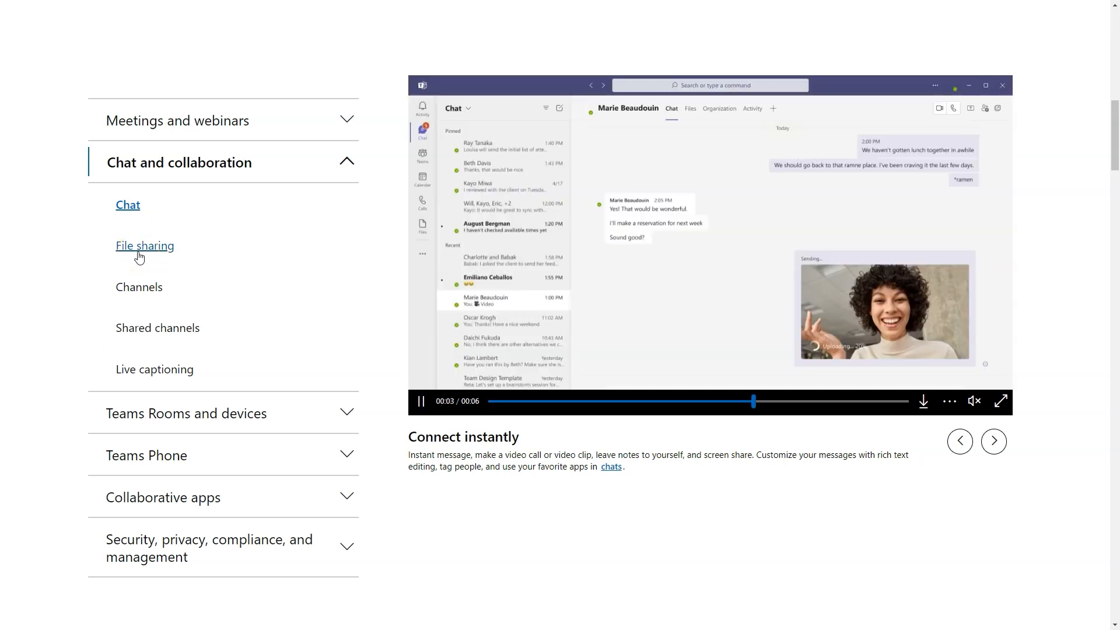
pyautogui.click(139, 288)
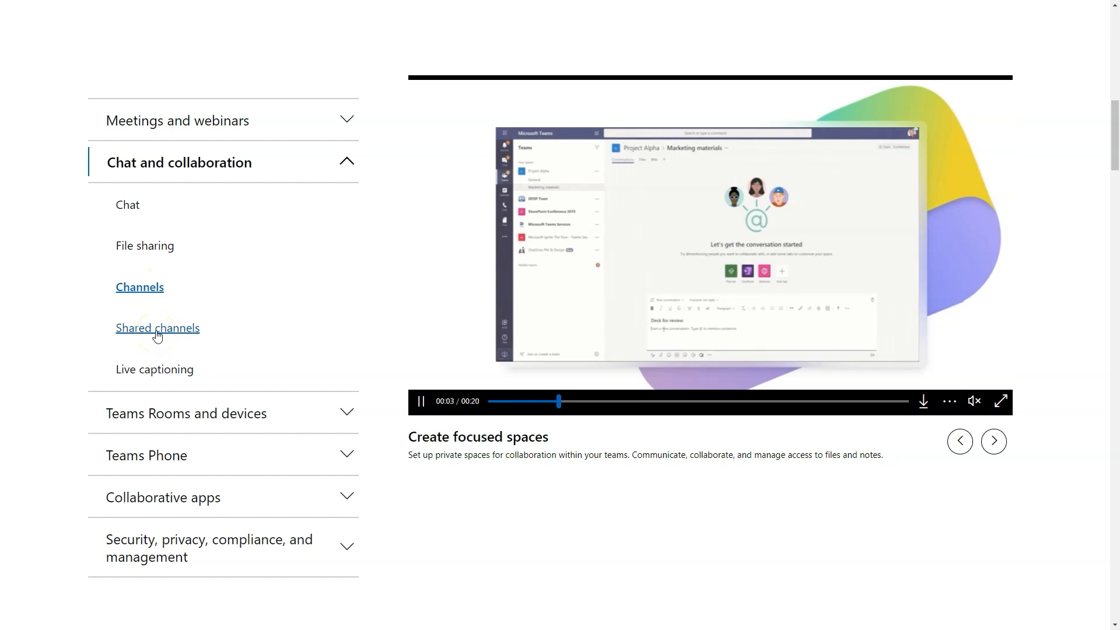
pyautogui.click(157, 327)
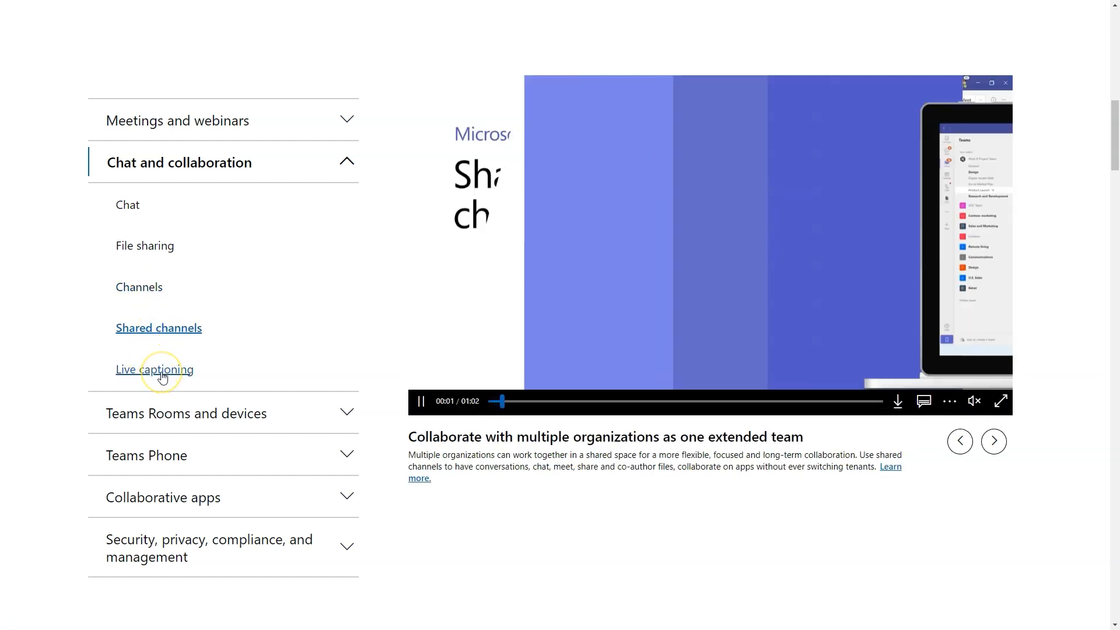
pyautogui.click(186, 413)
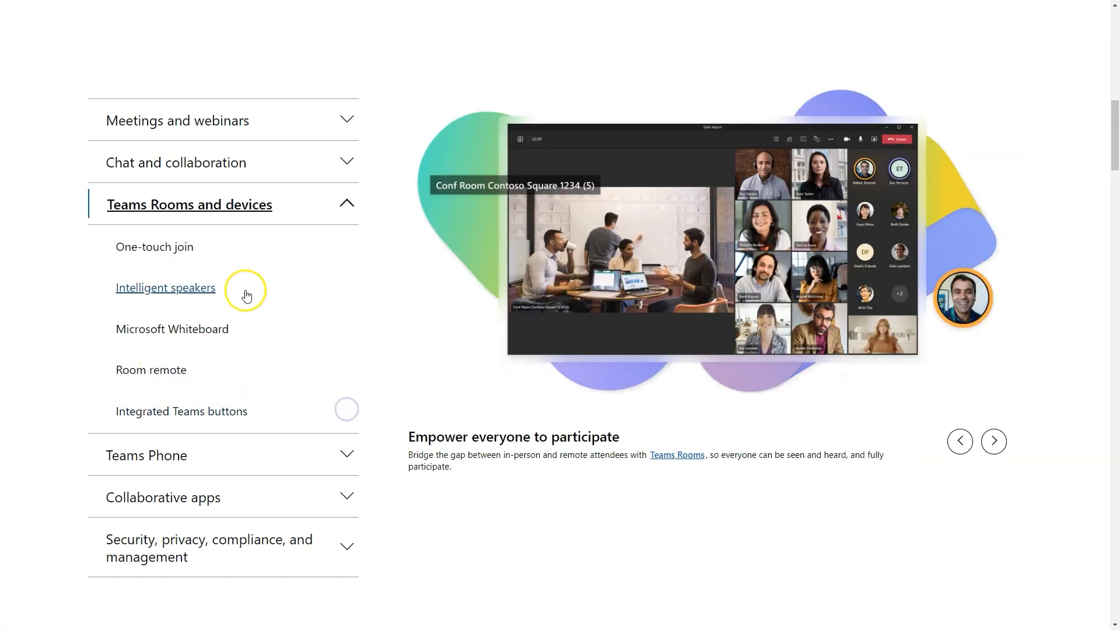
pyautogui.click(173, 329)
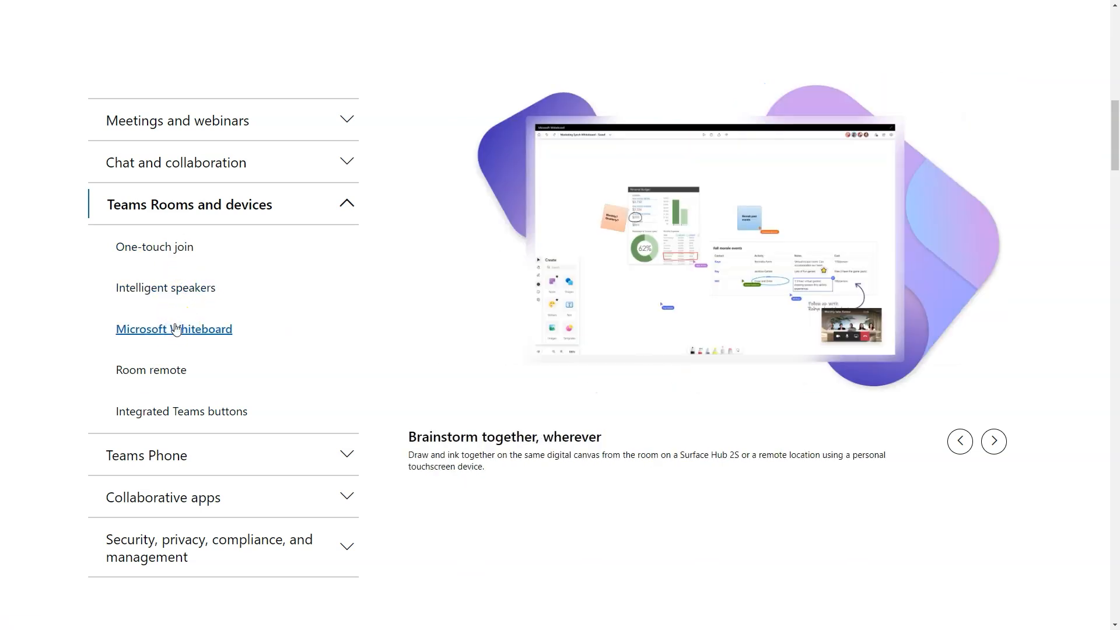
pyautogui.click(346, 202)
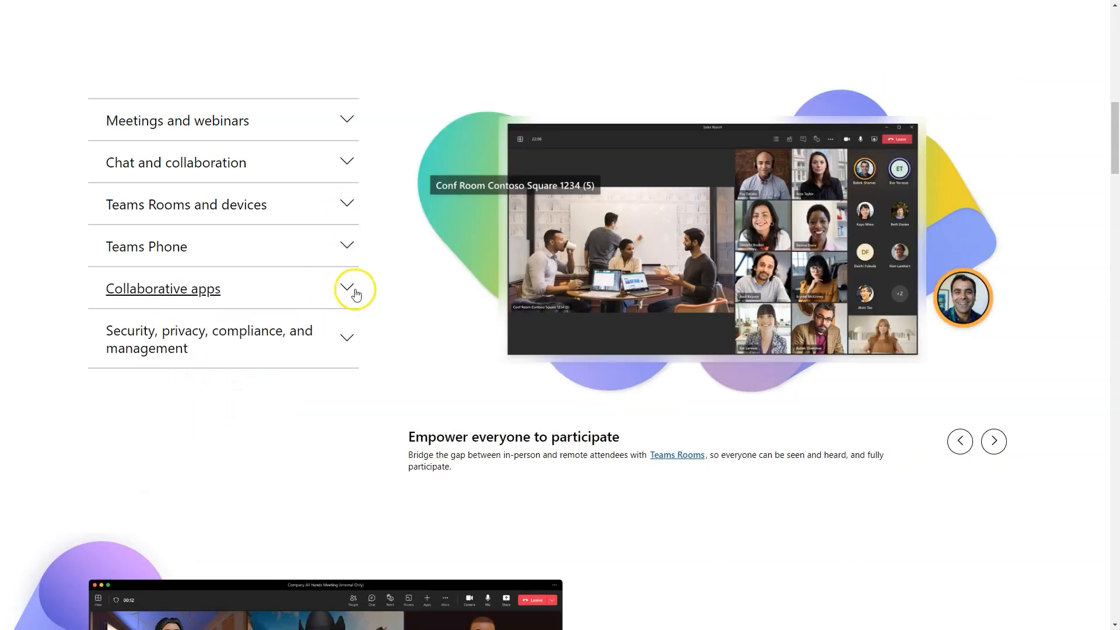
# Browse the Collaborative apps and Teams Multi-Geo support entries, then scroll past Mesh avatars and plans
pyautogui.click(347, 289)
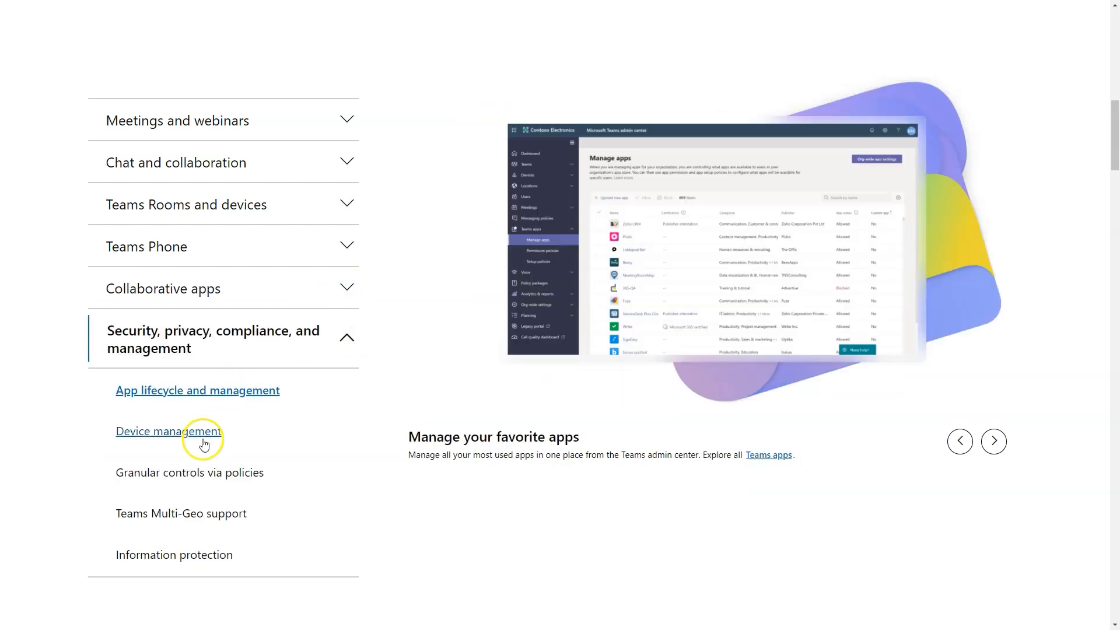
pyautogui.click(183, 513)
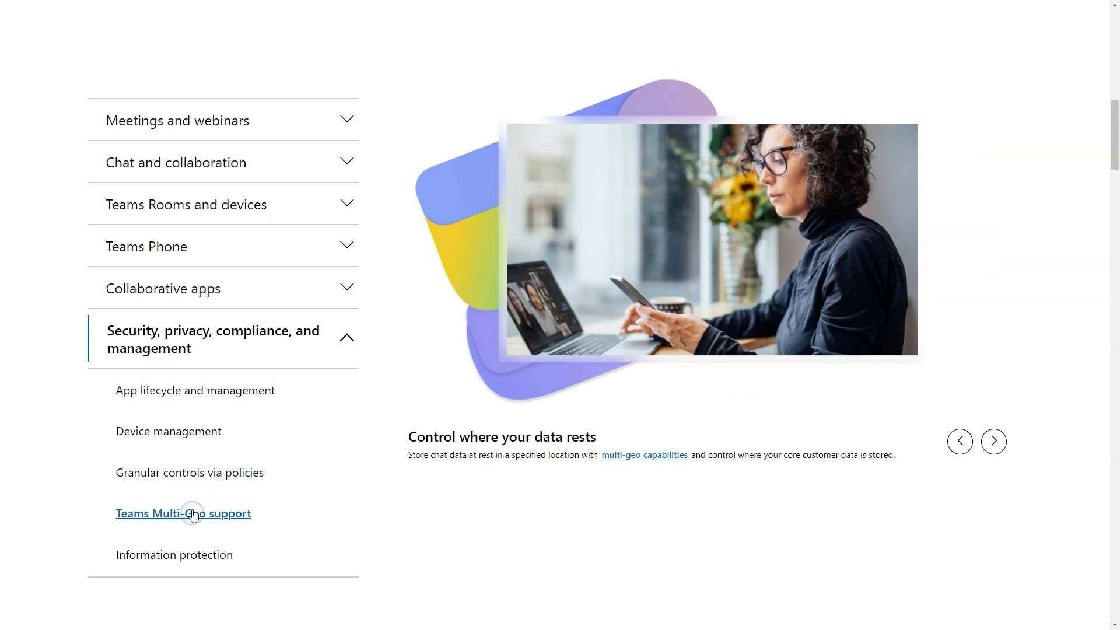
pyautogui.scroll(-3)
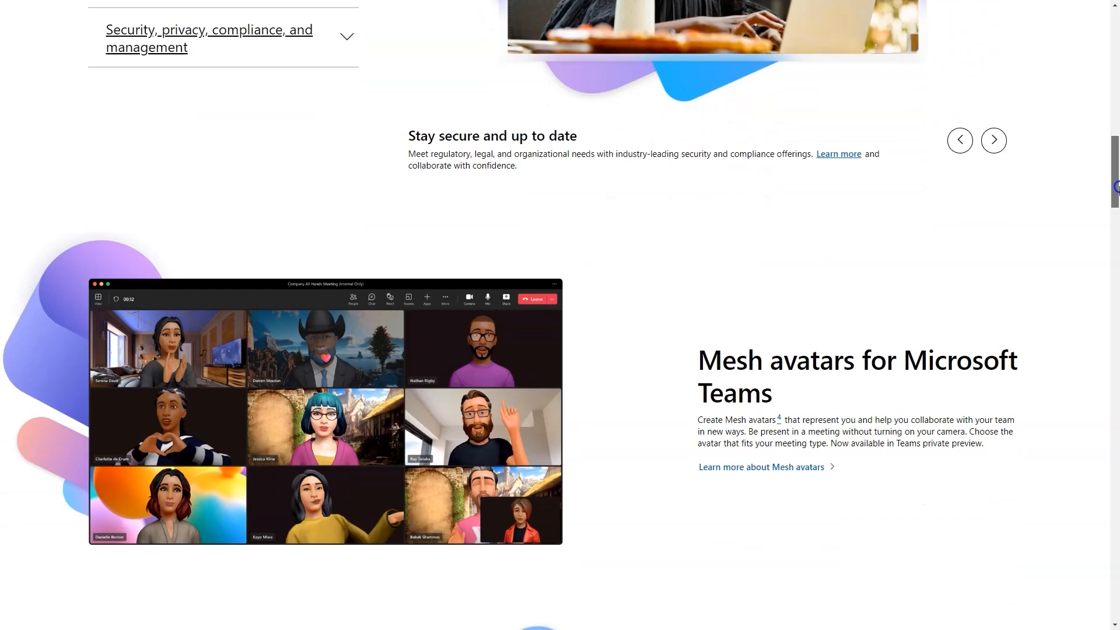
pyautogui.scroll(-3)
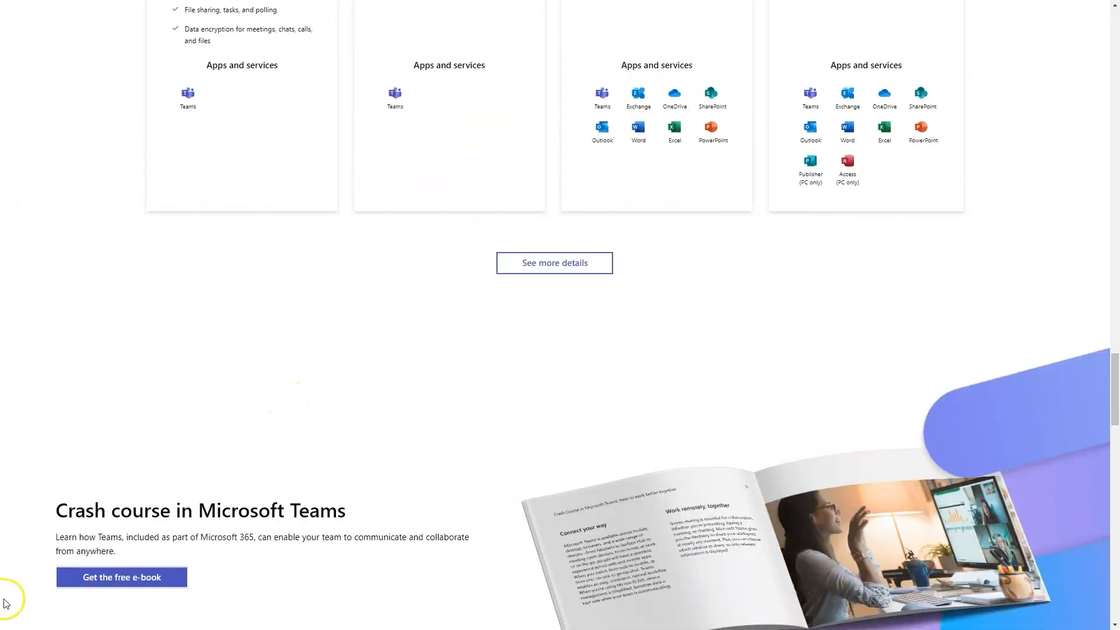
pyautogui.scroll(3)
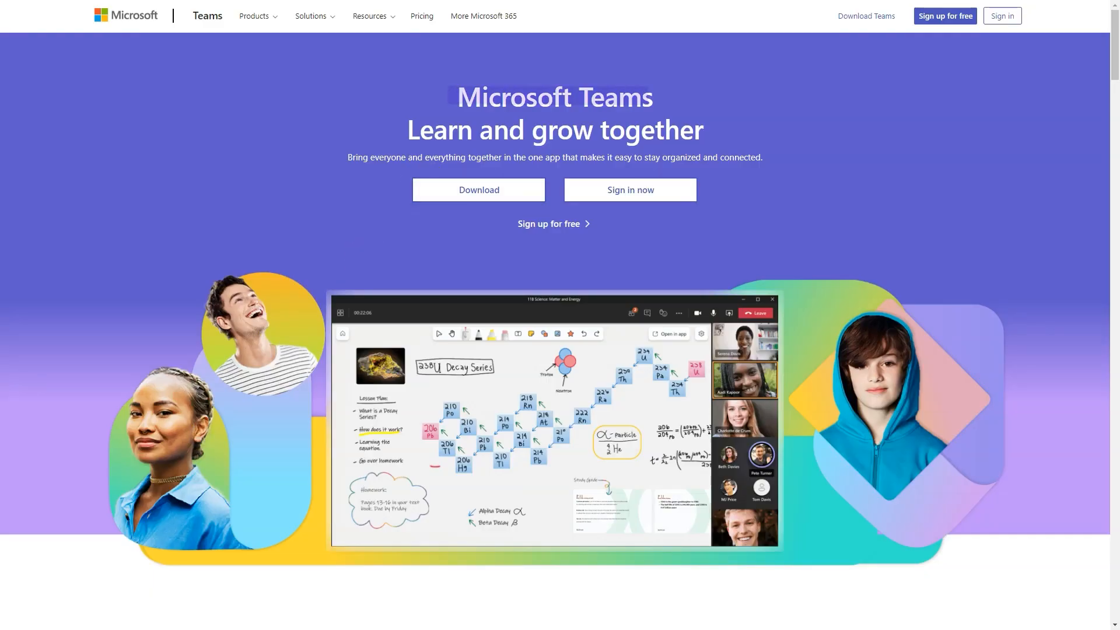
# Scroll the Teams education page through learning stages, community and customer stories
pyautogui.scroll(-3)
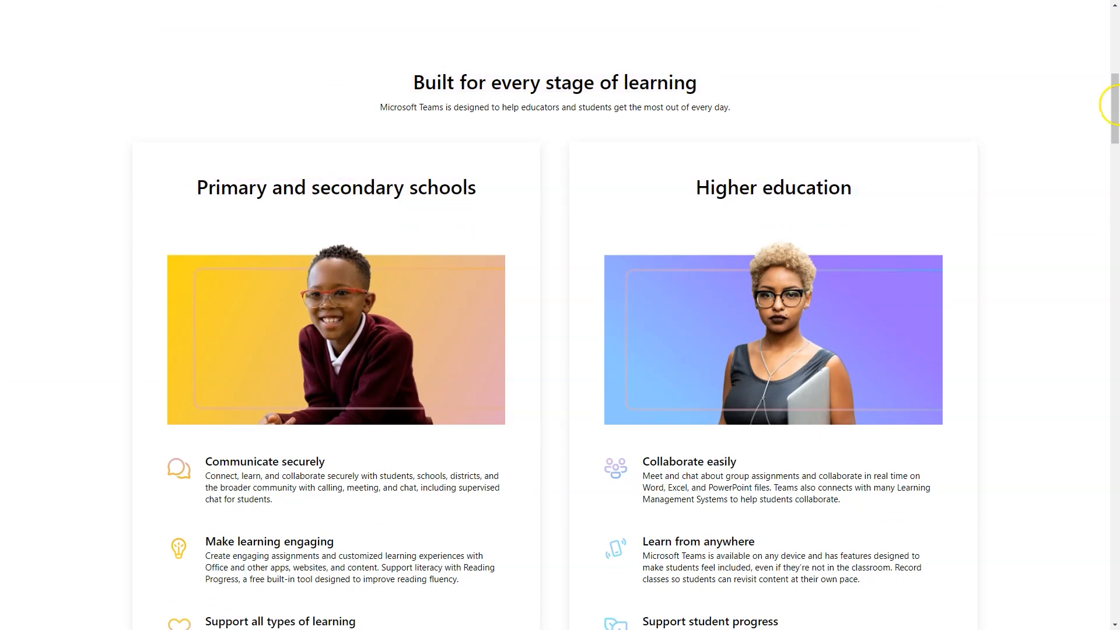
pyautogui.scroll(-3)
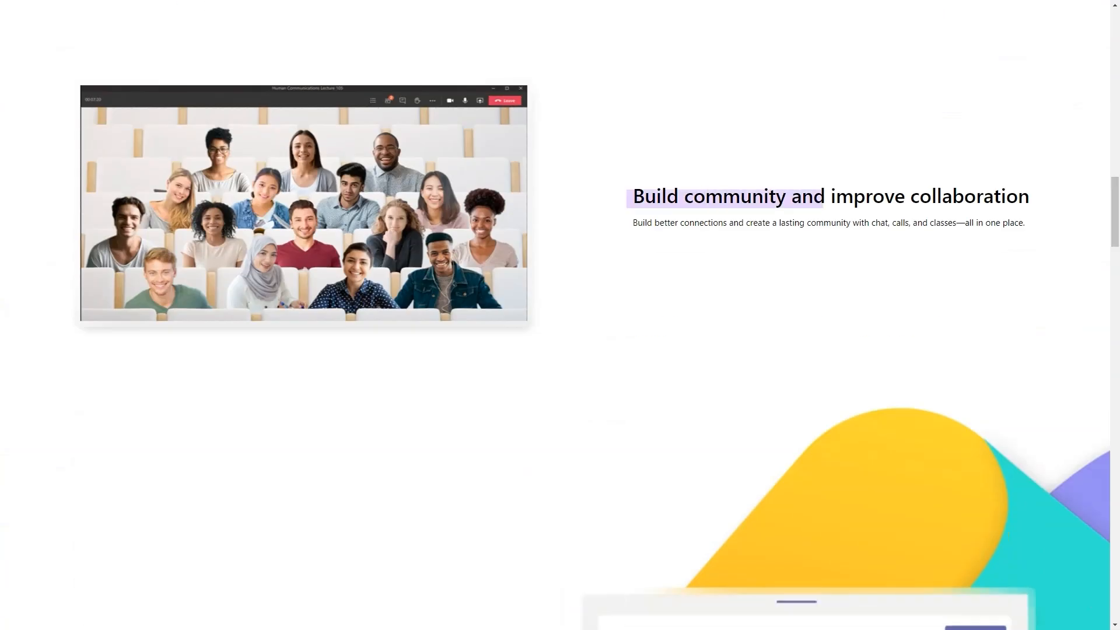
pyautogui.scroll(-3)
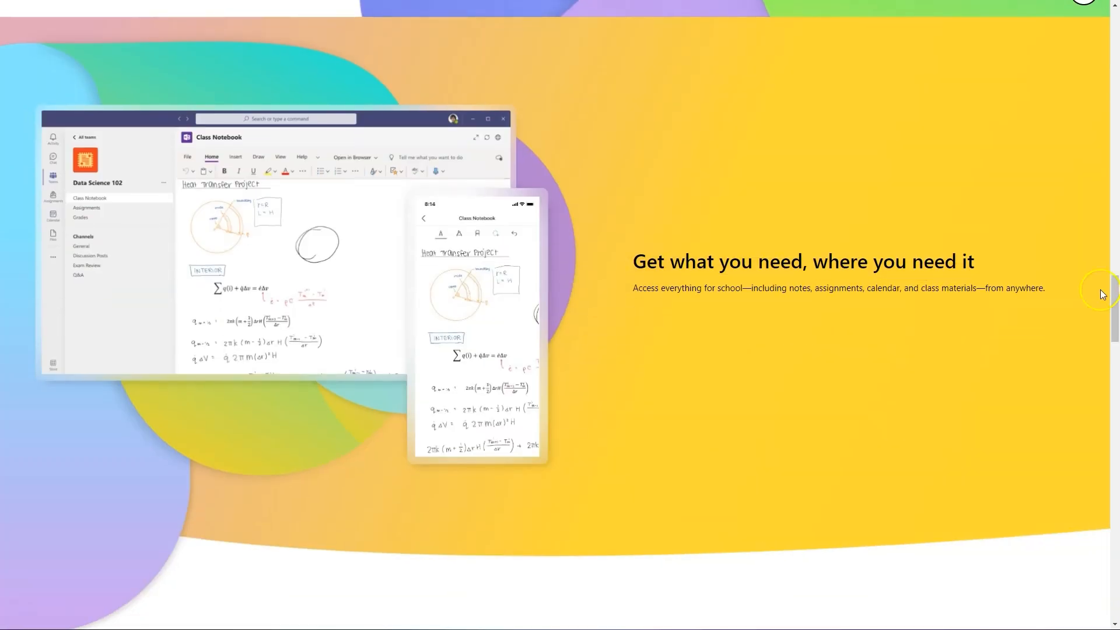
pyautogui.scroll(-3)
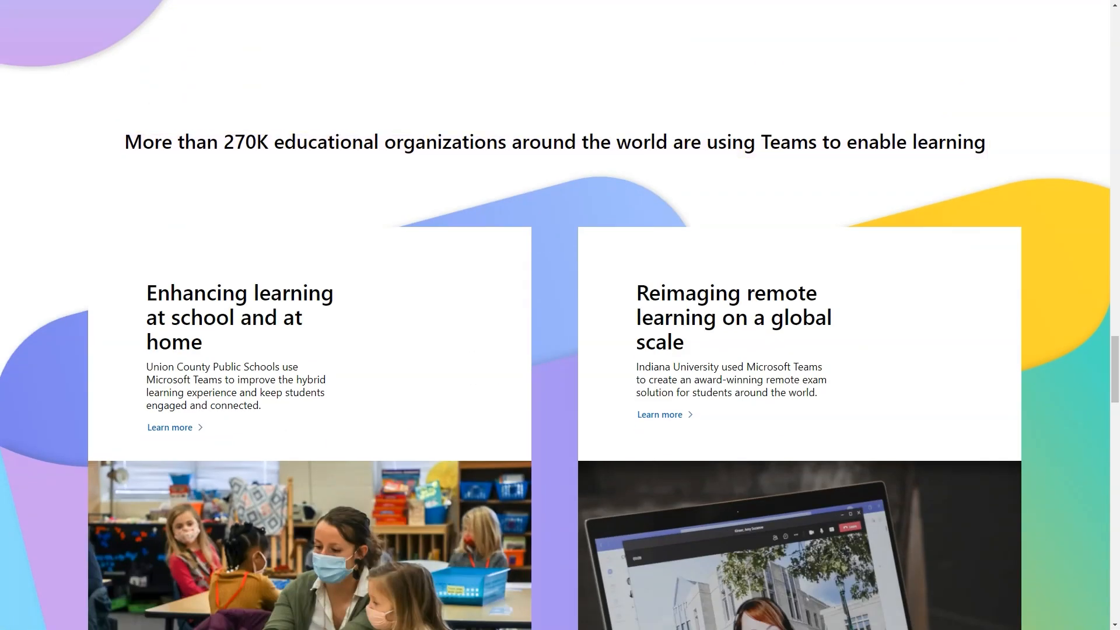
pyautogui.scroll(-3)
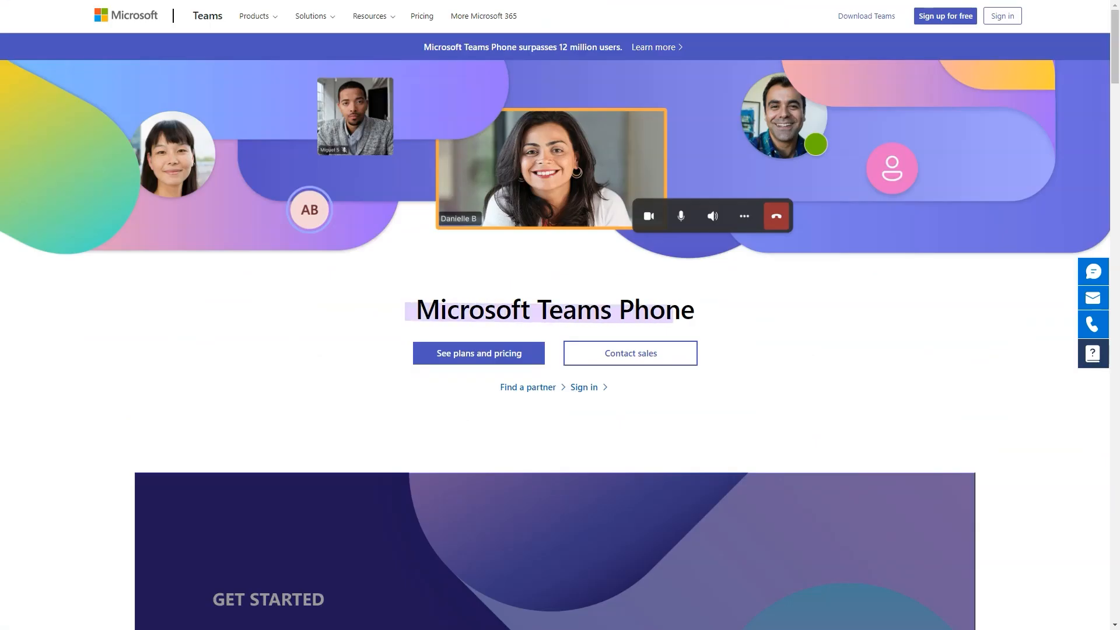
# Browse Teams Phone calling features: transfer calls between devices, advanced call control, call queues and Devices
pyautogui.scroll(-3)
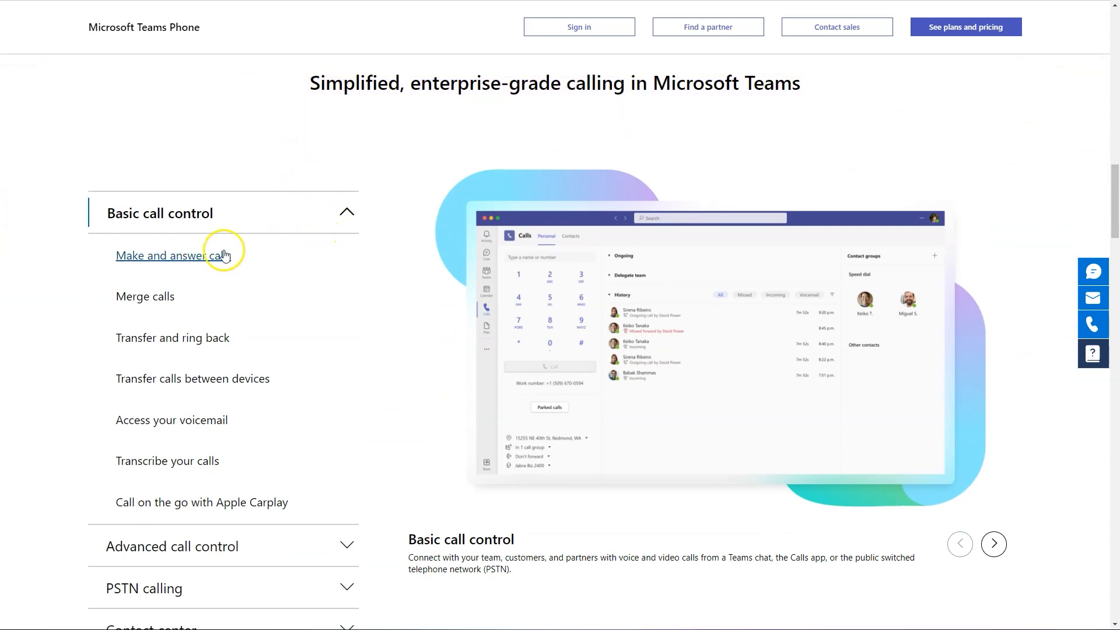
pyautogui.click(195, 378)
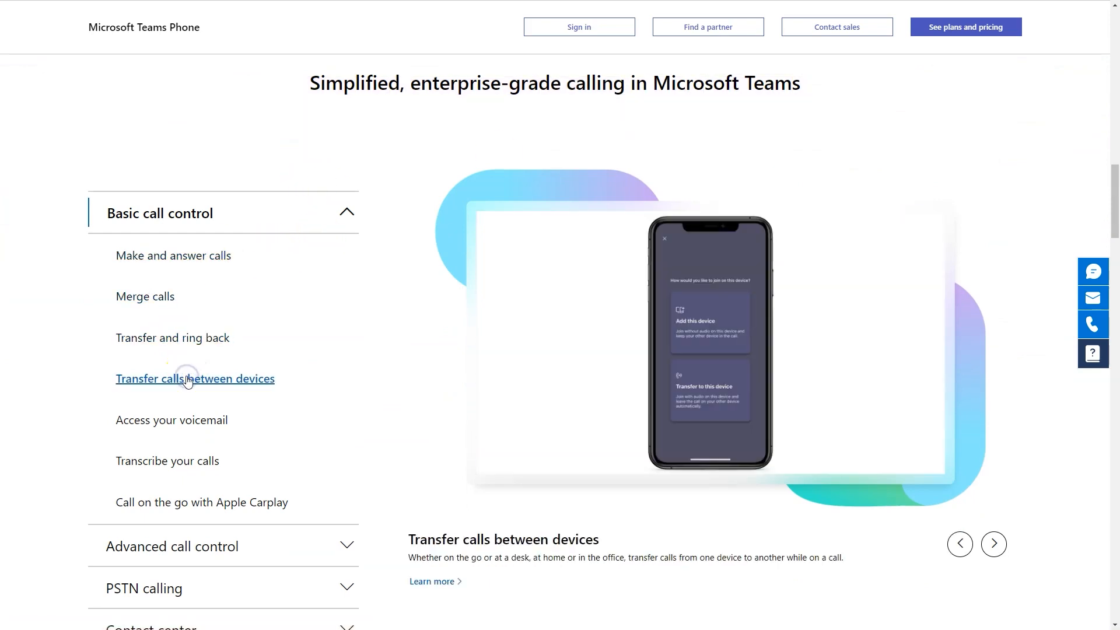
pyautogui.click(203, 502)
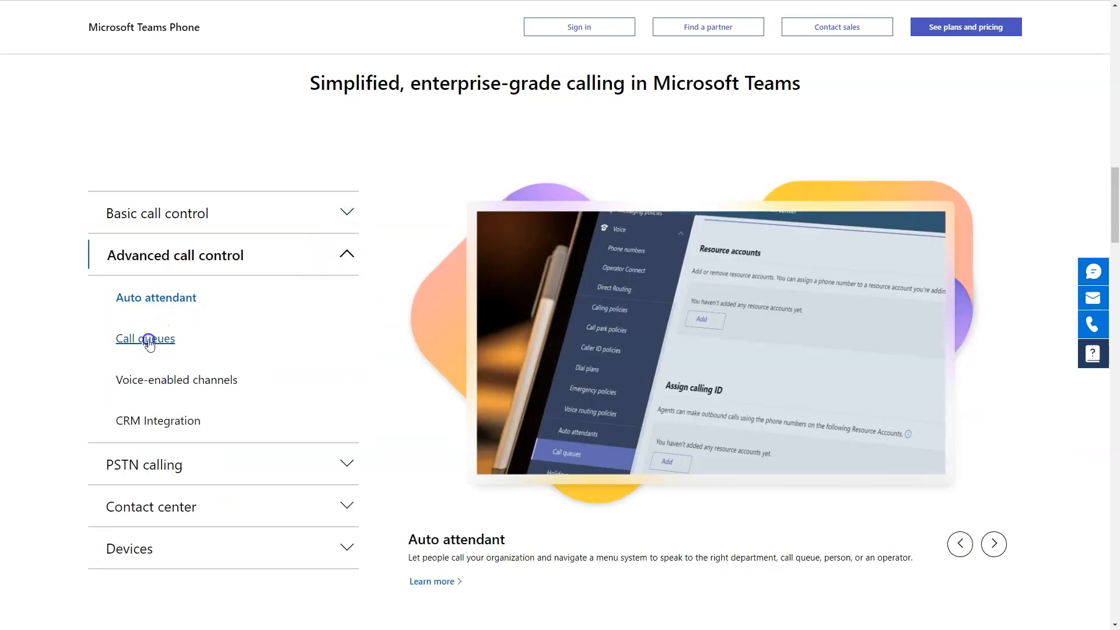
pyautogui.click(346, 256)
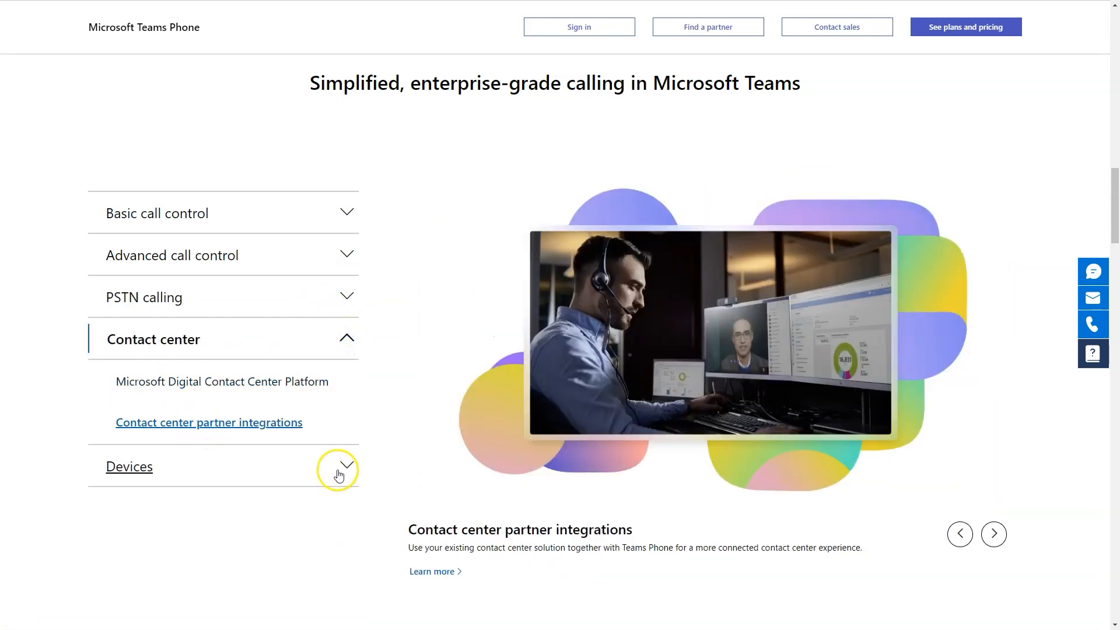
pyautogui.click(341, 472)
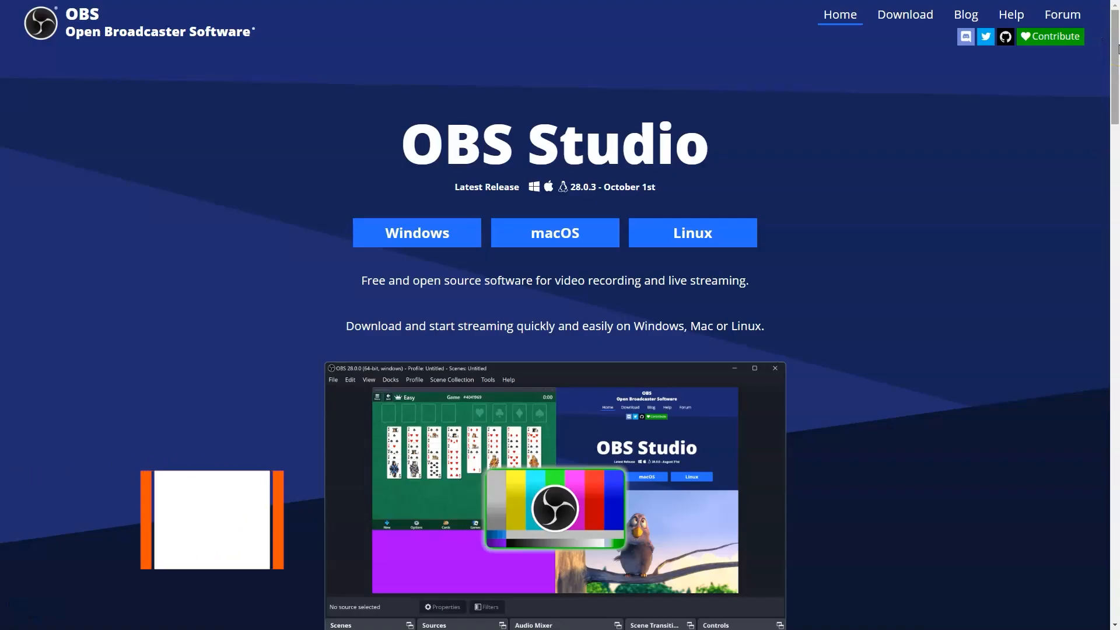
pyautogui.scroll(-3)
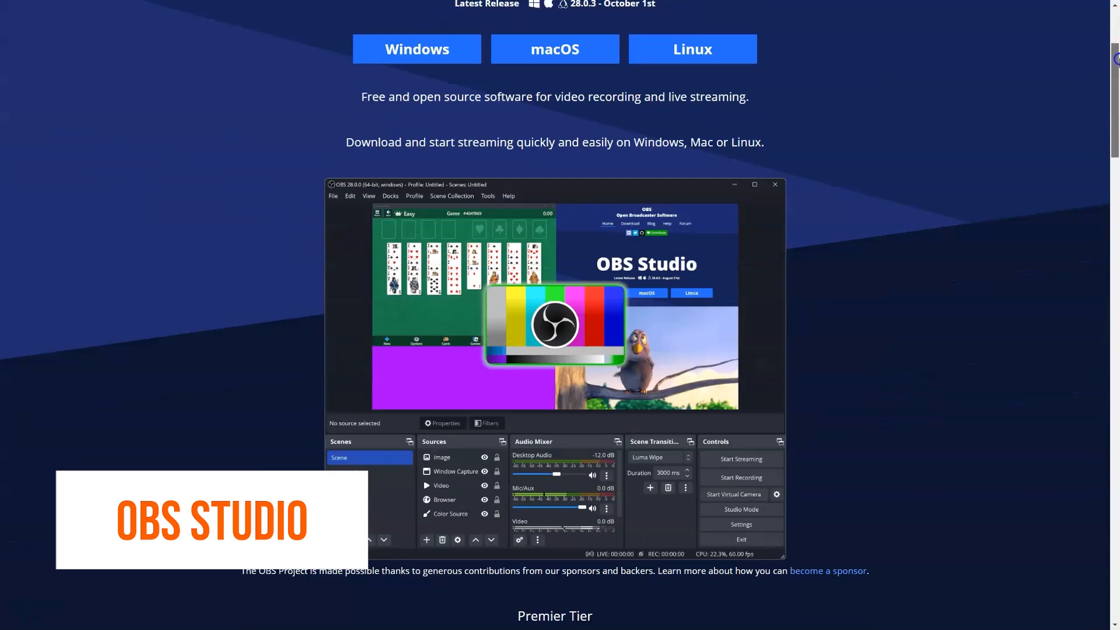
pyautogui.scroll(-3)
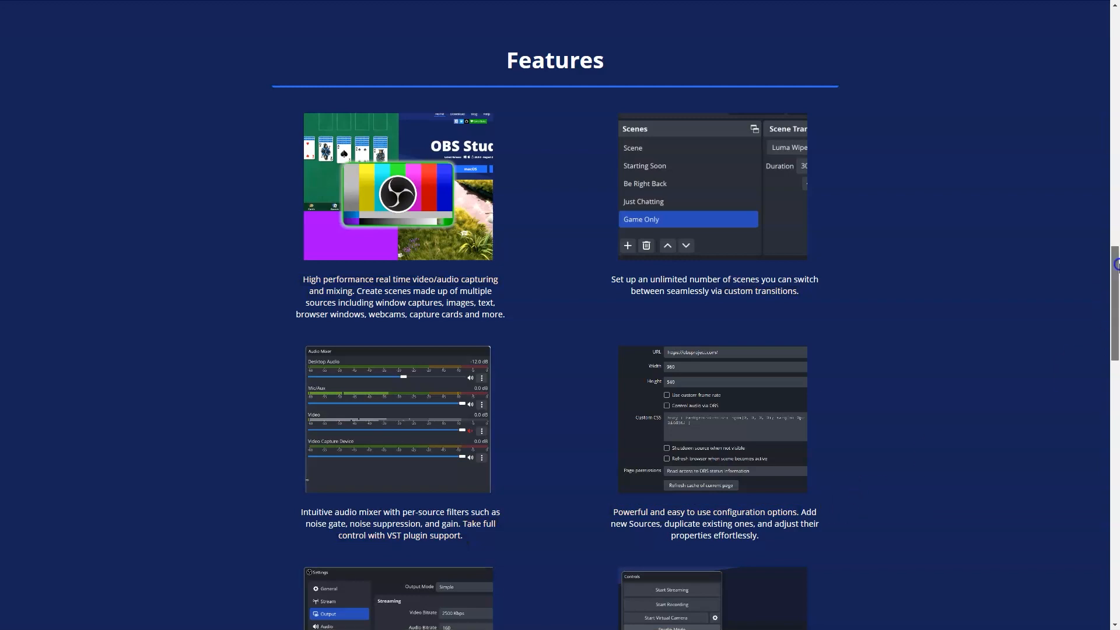
# Scroll the OBS Studio homepage through Features, Professional Productions and Collaborative Creativity sections
pyautogui.scroll(-3)
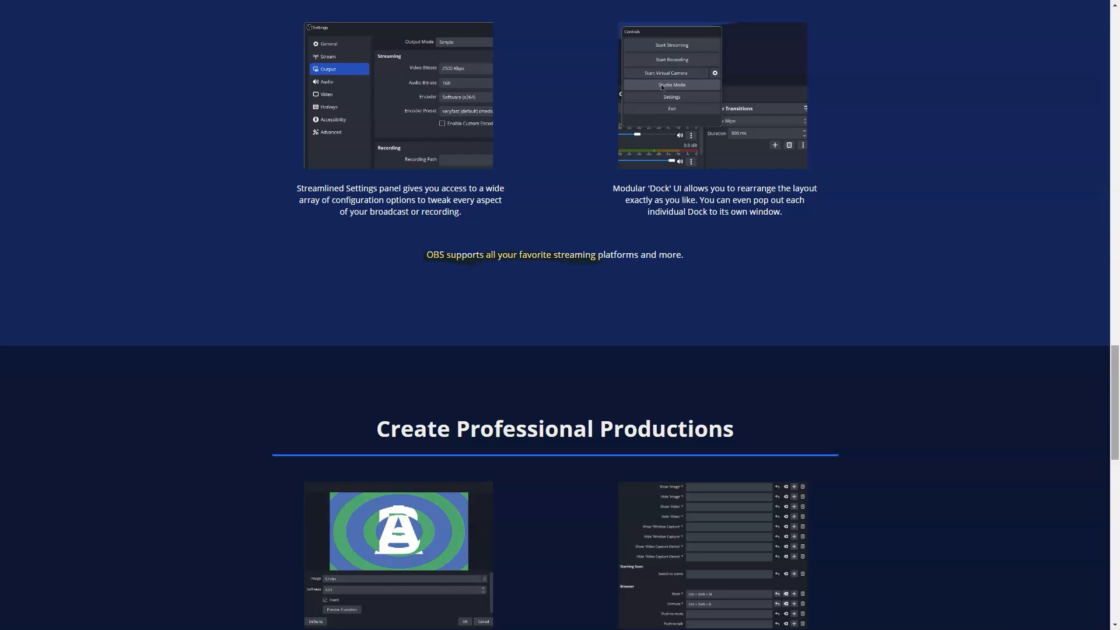
pyautogui.moveTo(1111, 361)
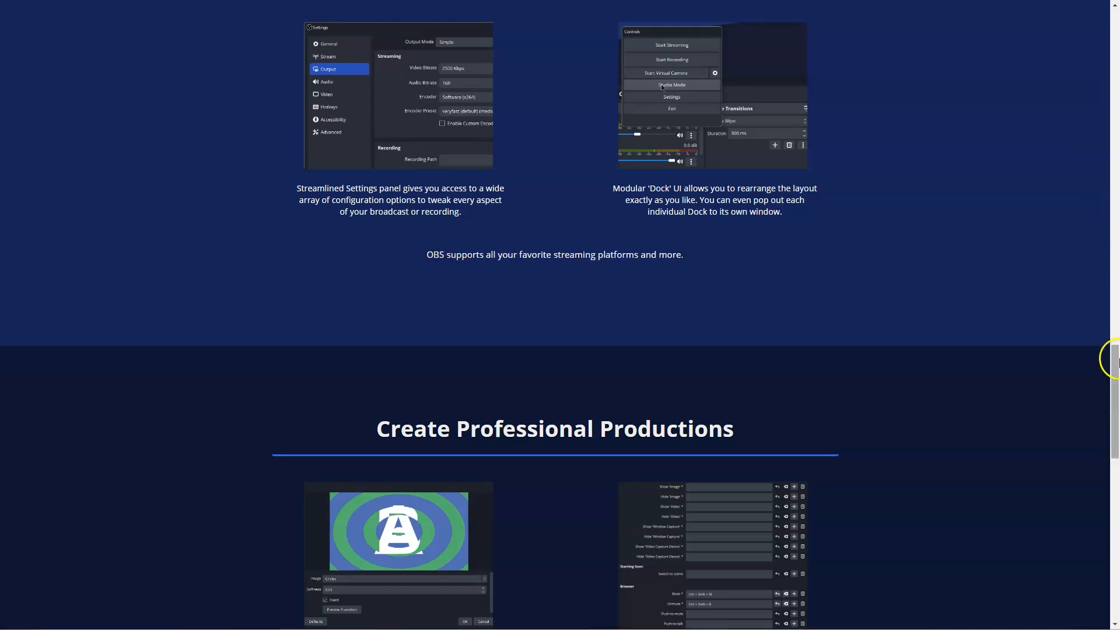
pyautogui.scroll(-3)
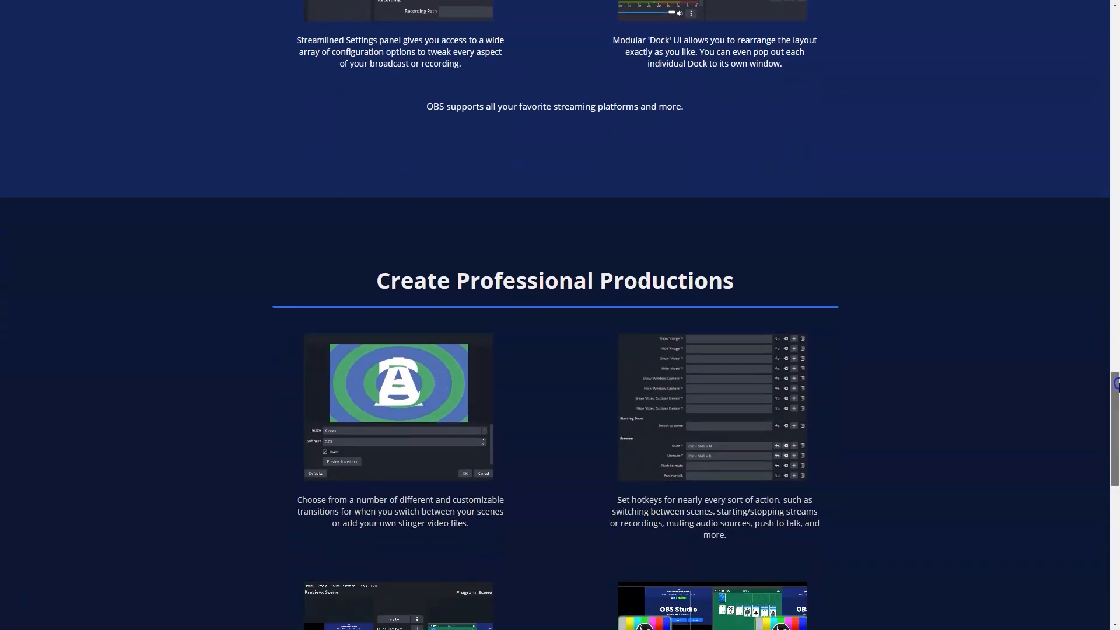
pyautogui.scroll(-3)
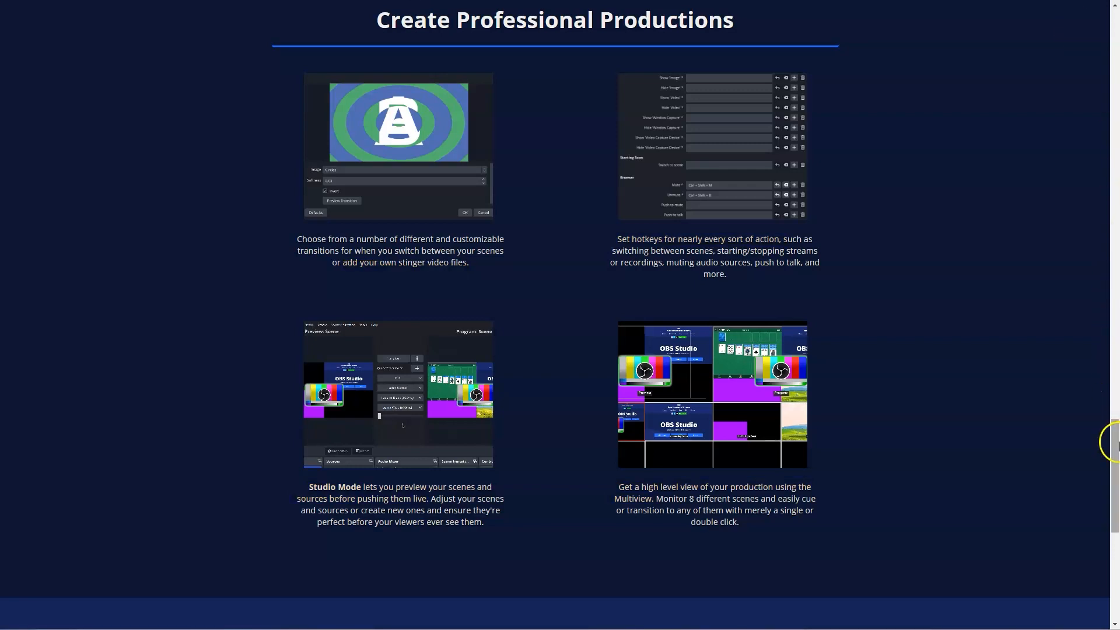
pyautogui.scroll(-3)
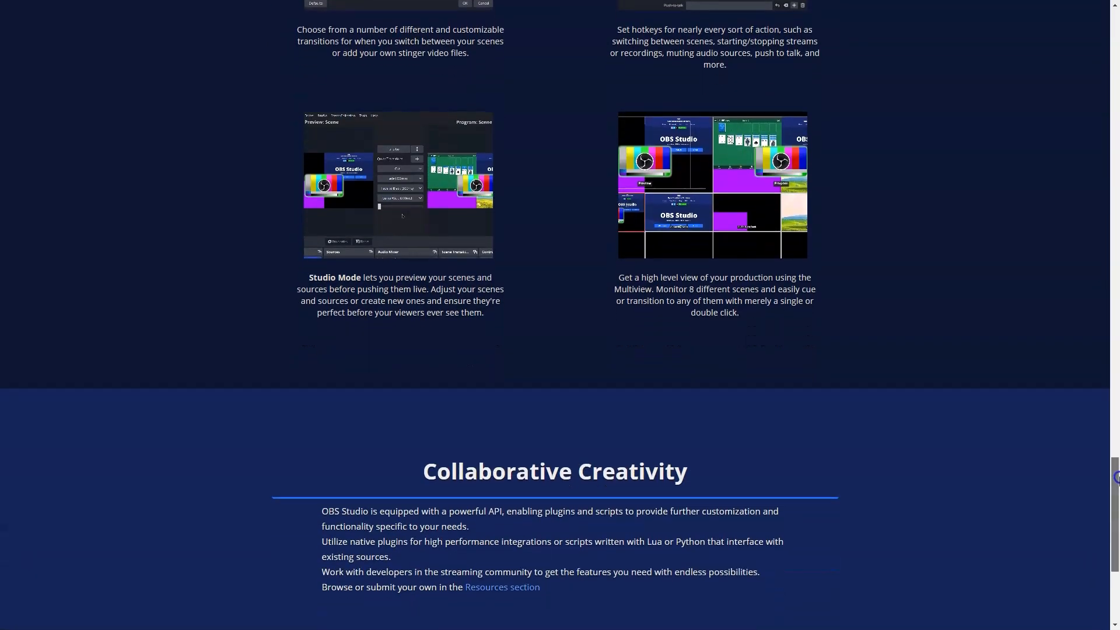
pyautogui.scroll(-3)
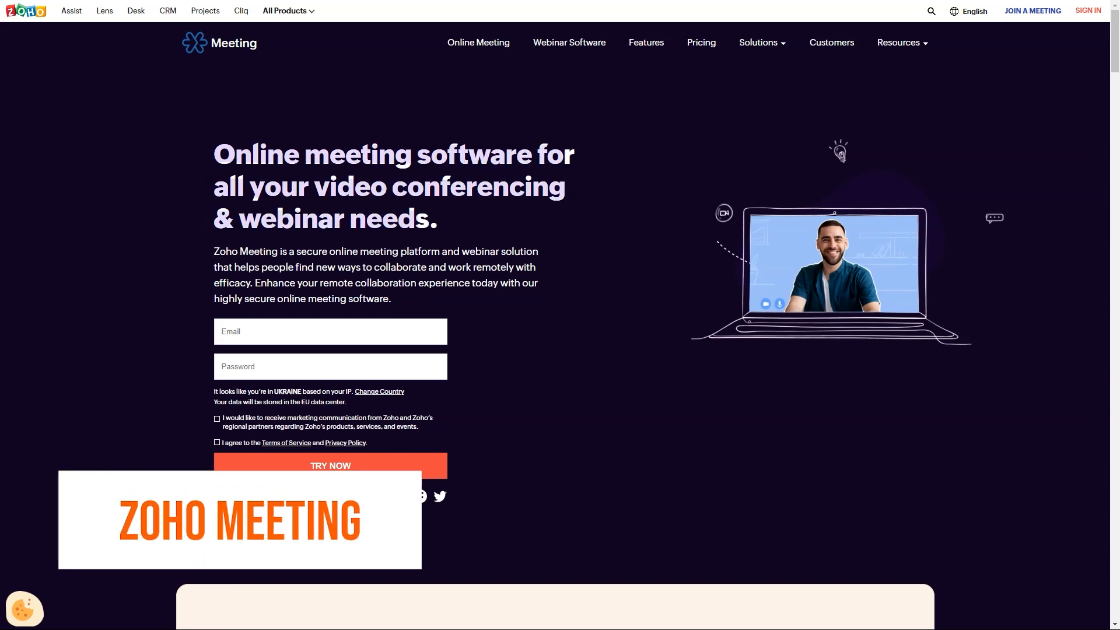
# Scroll the Zoho Meeting homepage through the platform, webinar and security sections
pyautogui.scroll(-3)
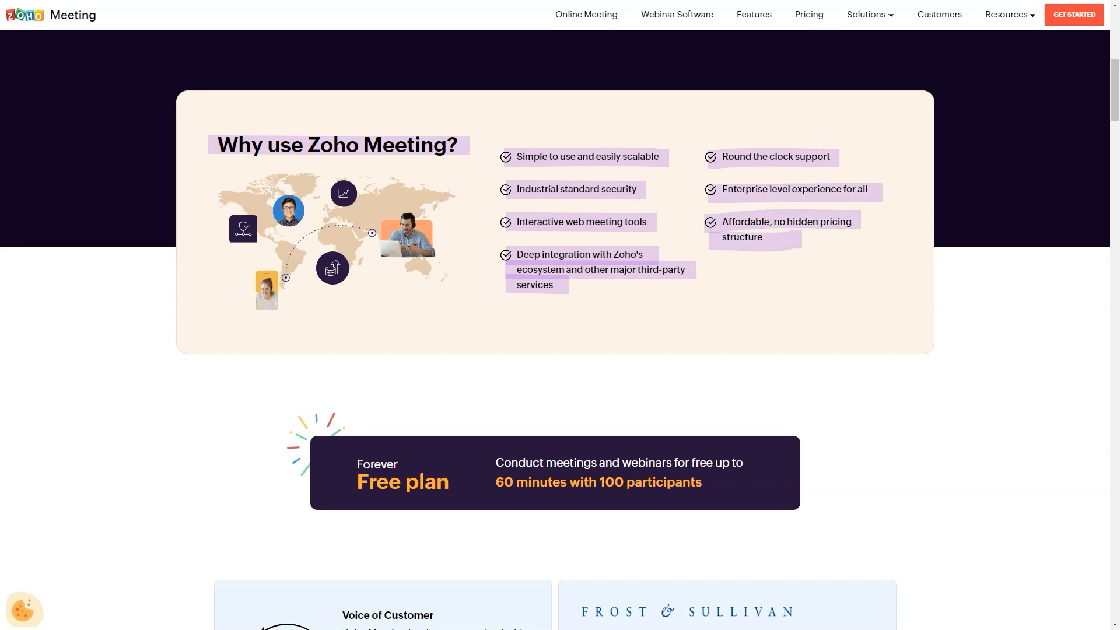
pyautogui.scroll(-3)
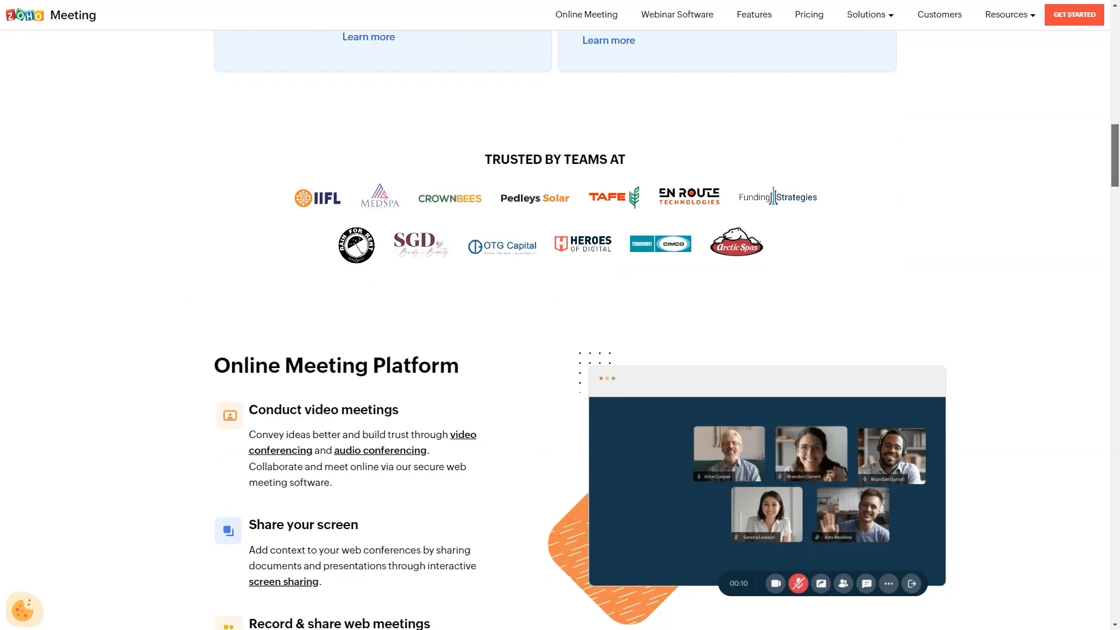
pyautogui.scroll(-3)
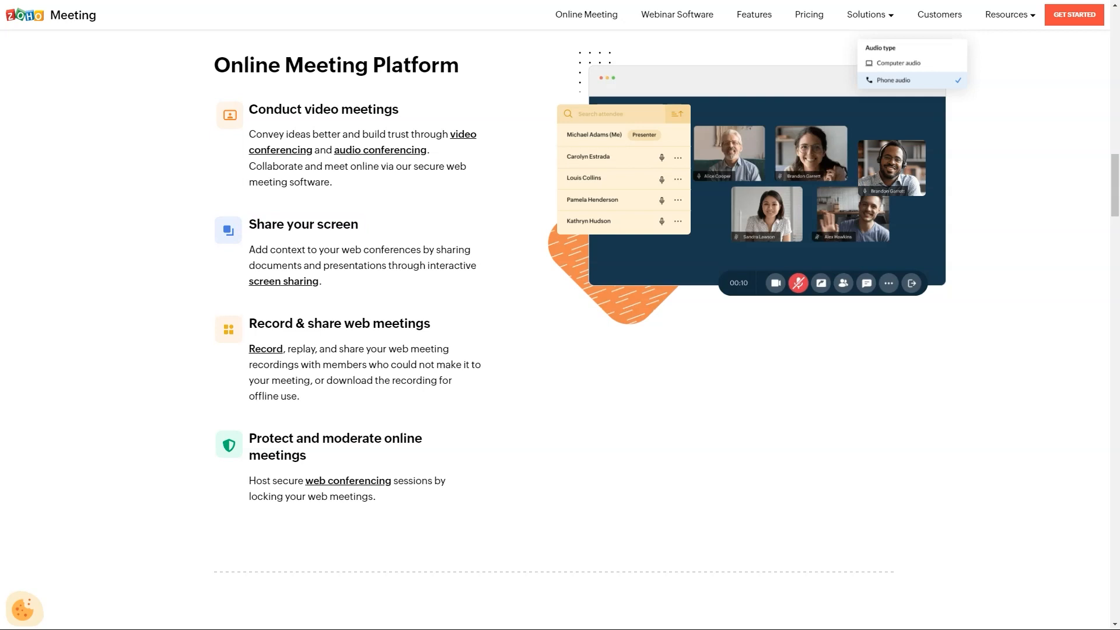
pyautogui.doubleClick(336, 437)
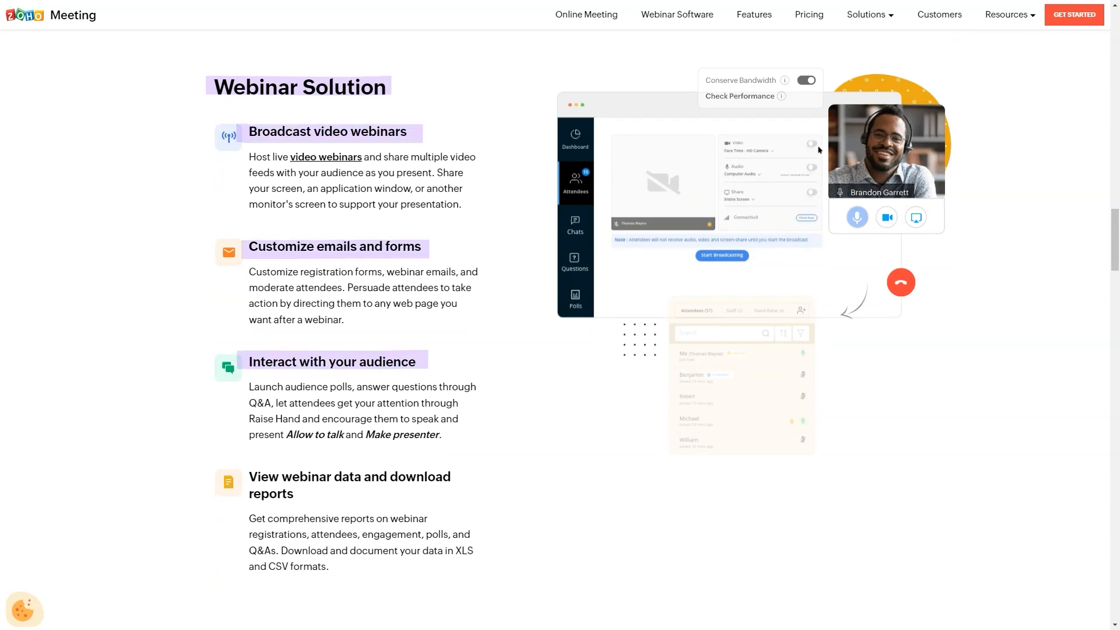
pyautogui.scroll(-3)
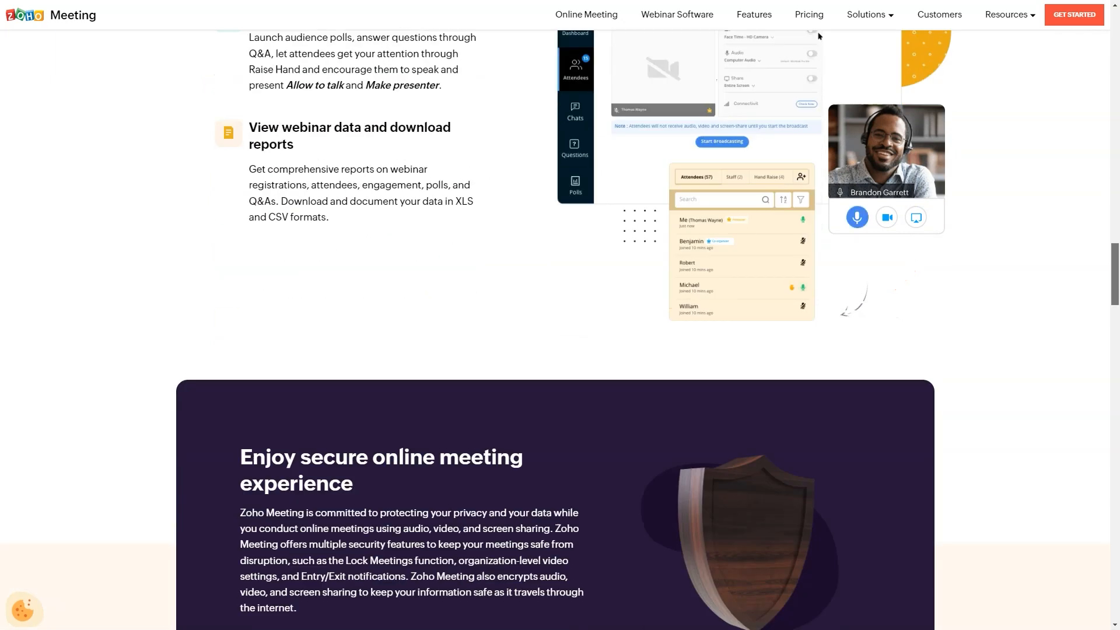
# Continue past integrations and reviews to the footer, then return toward the top
pyautogui.scroll(-3)
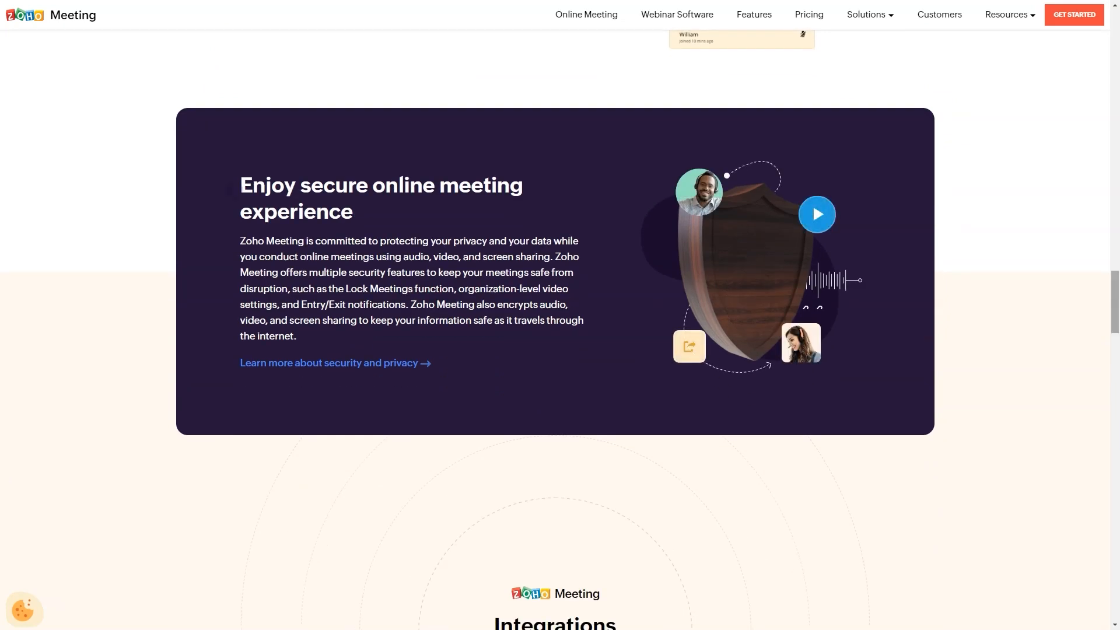
pyautogui.scroll(-3)
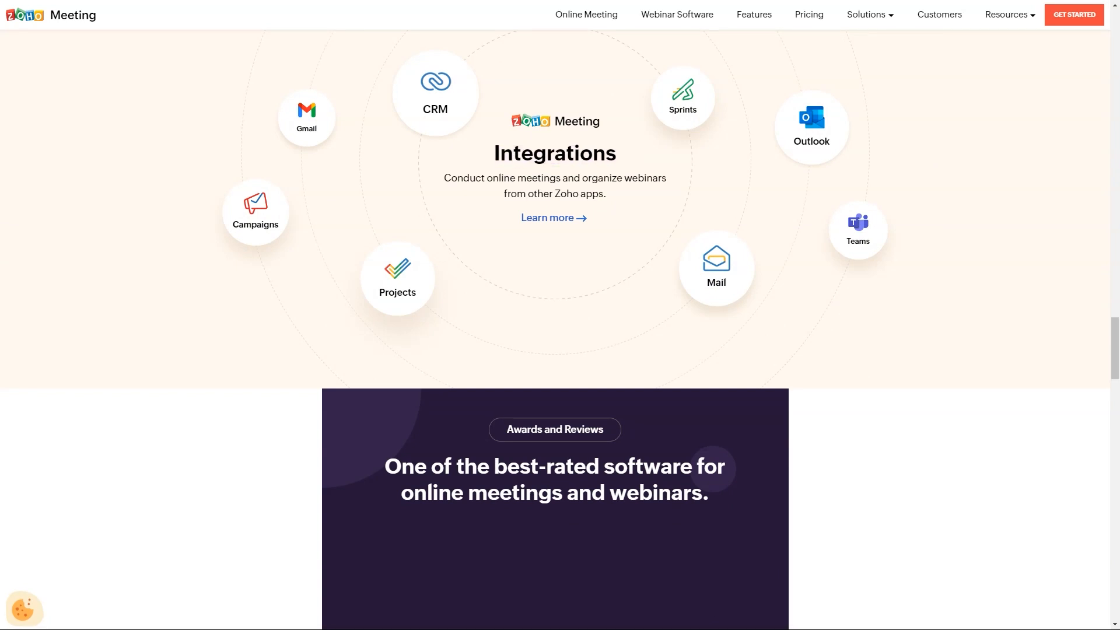
pyautogui.scroll(-3)
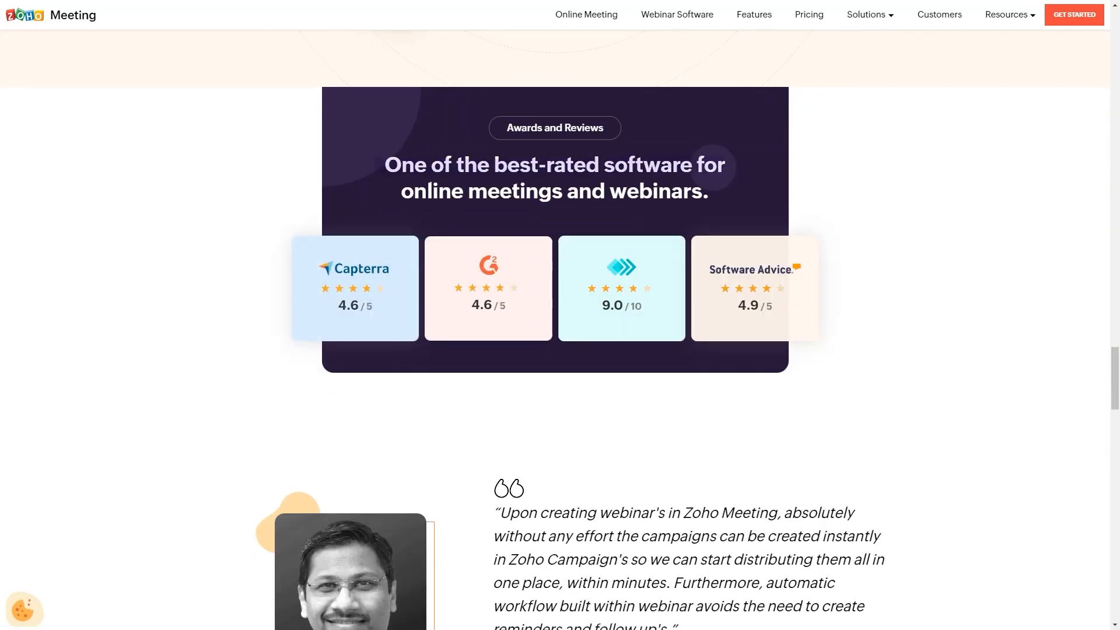
pyautogui.scroll(-3)
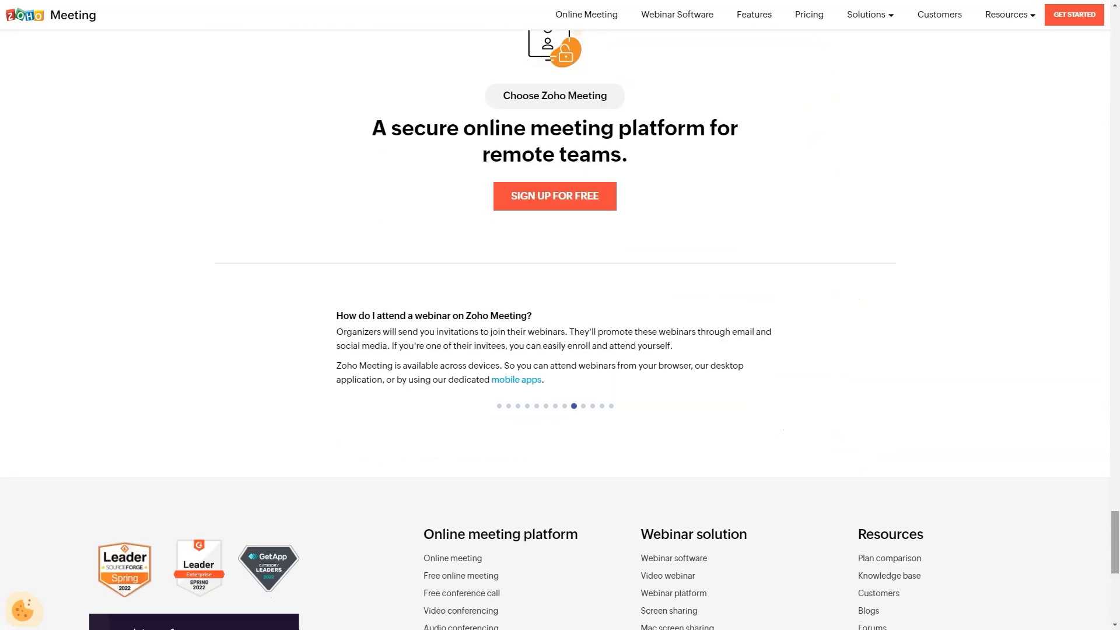
pyautogui.scroll(3)
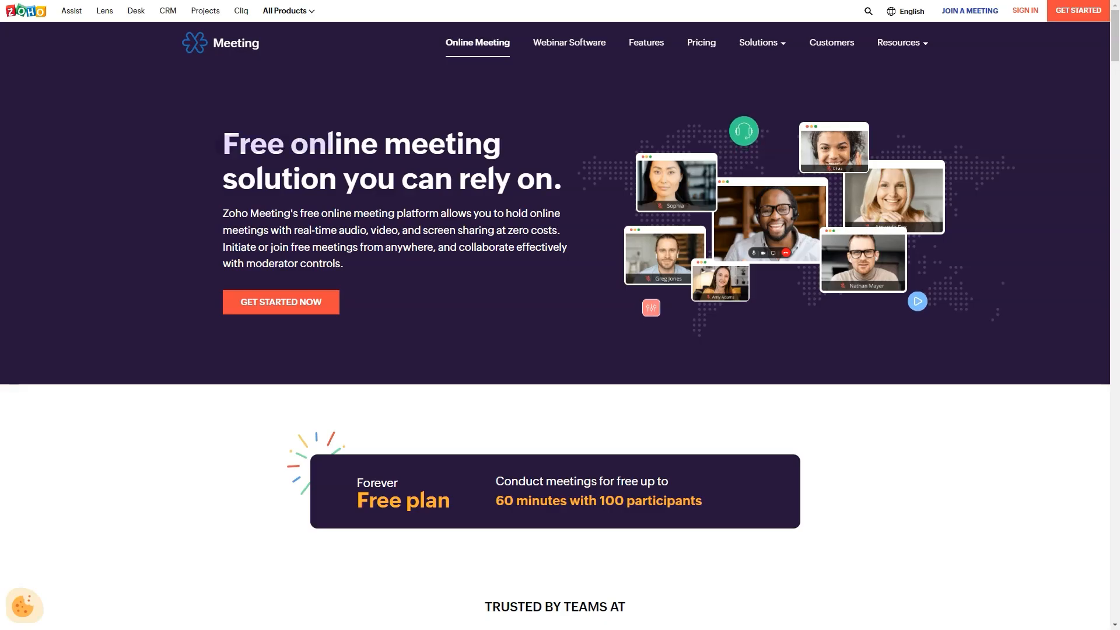
# Scroll the Online Meeting page through its feature sections
pyautogui.scroll(-3)
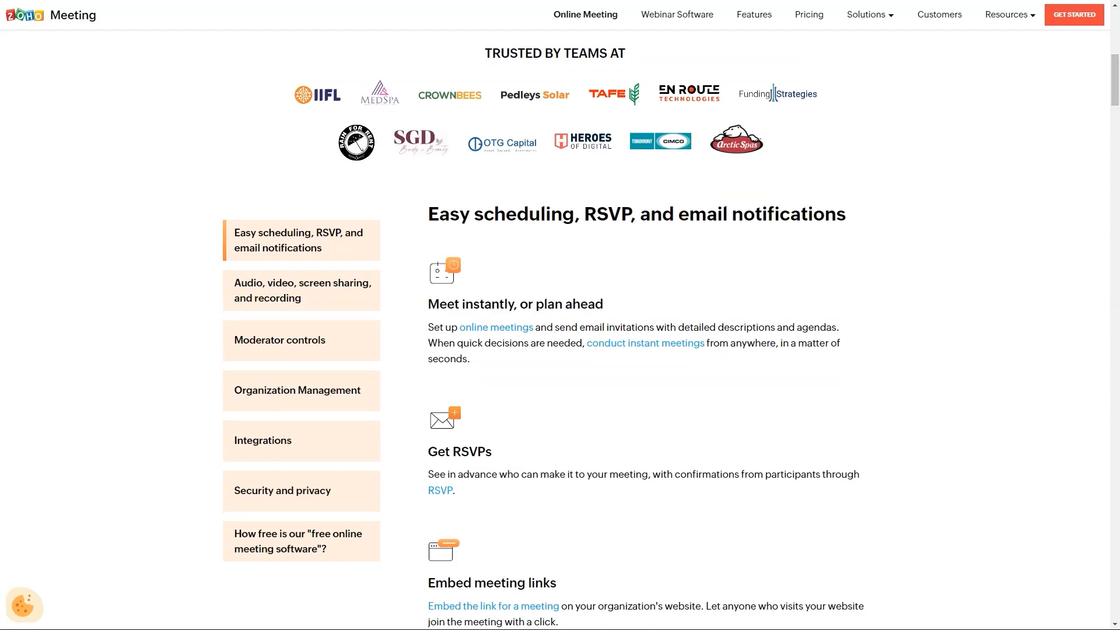
pyautogui.scroll(-3)
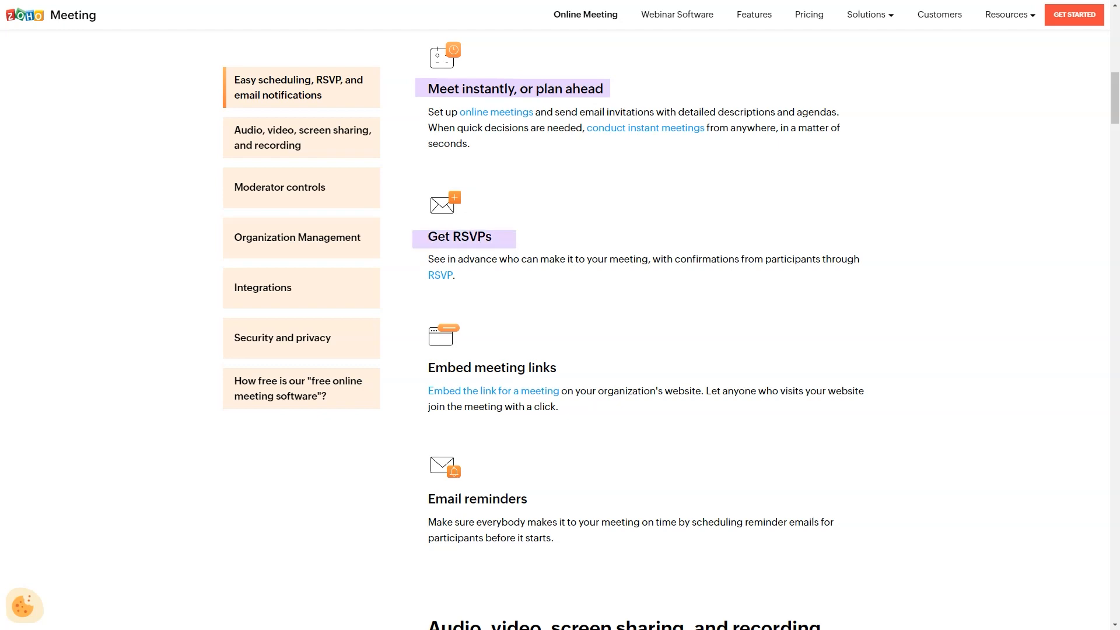
pyautogui.scroll(-3)
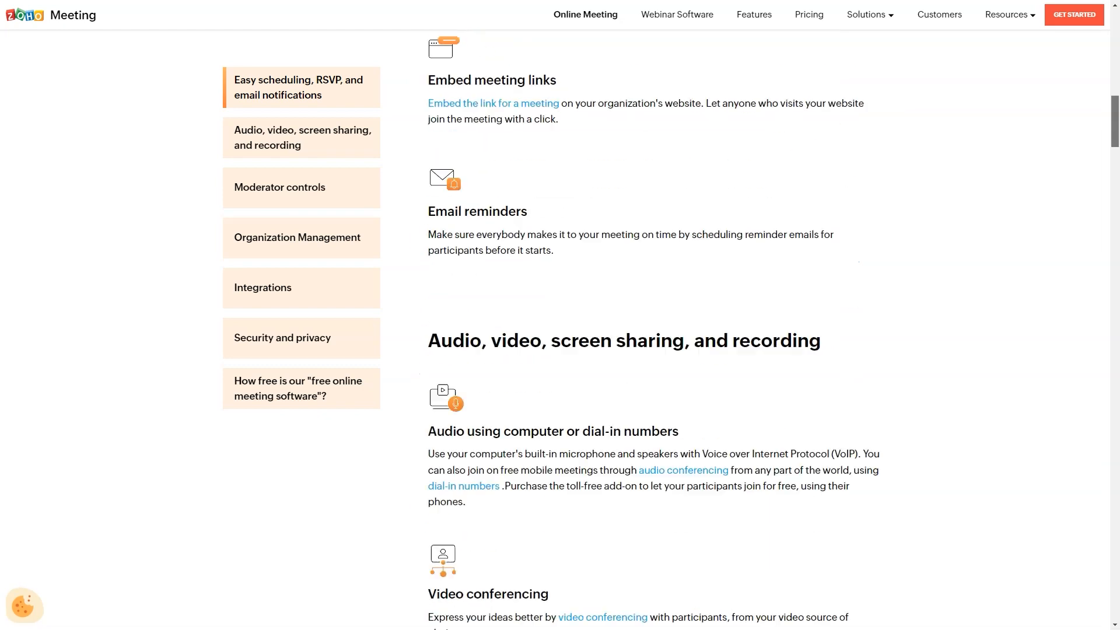
pyautogui.scroll(-3)
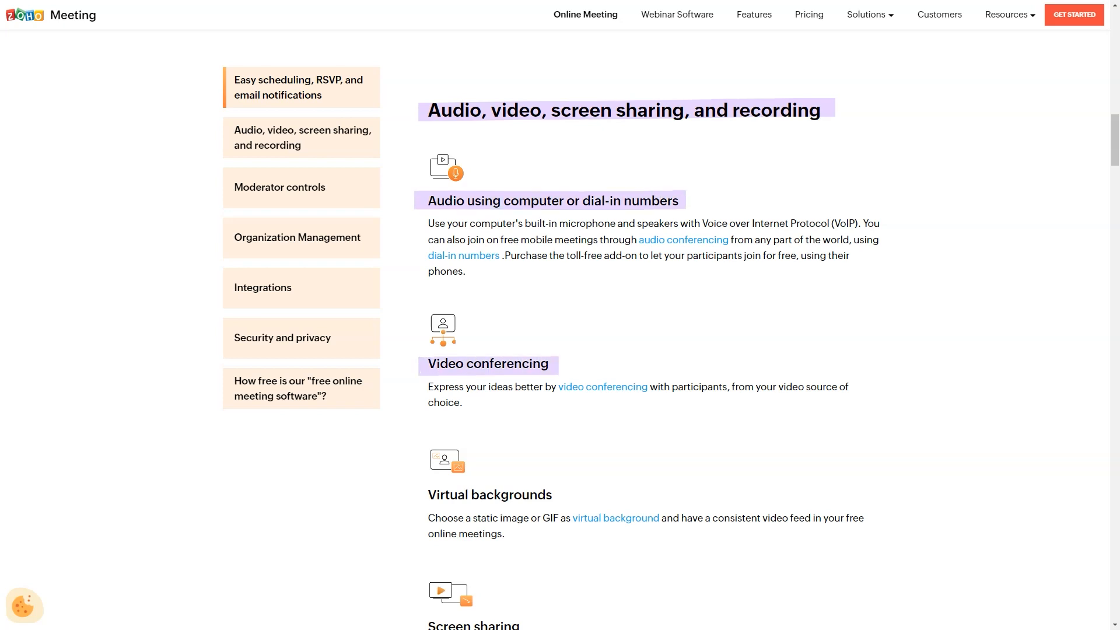
pyautogui.scroll(-3)
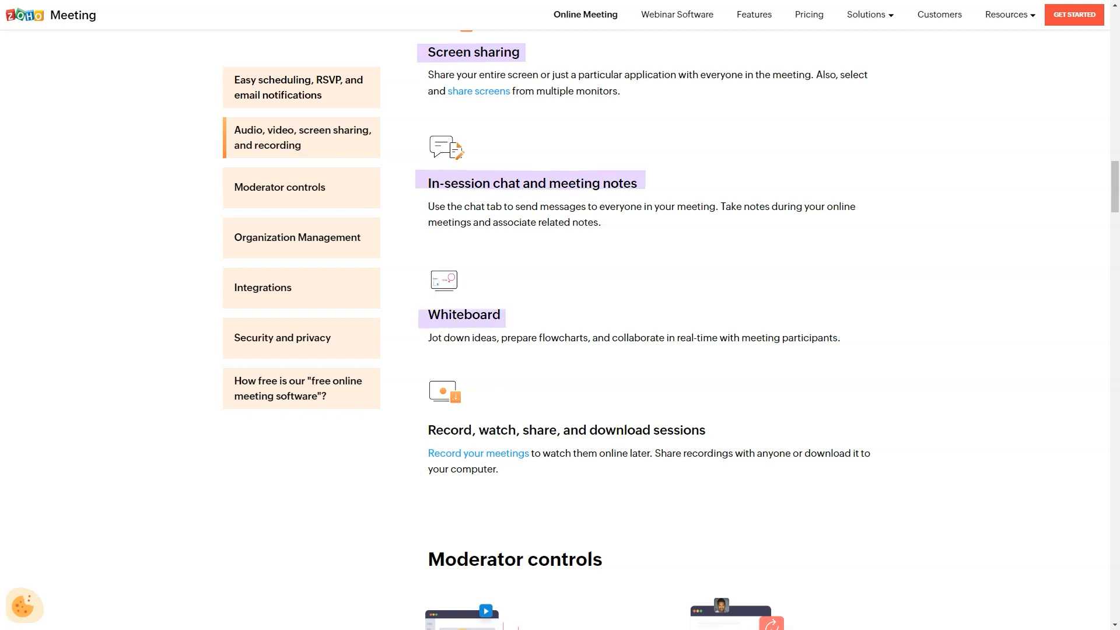
pyautogui.scroll(-3)
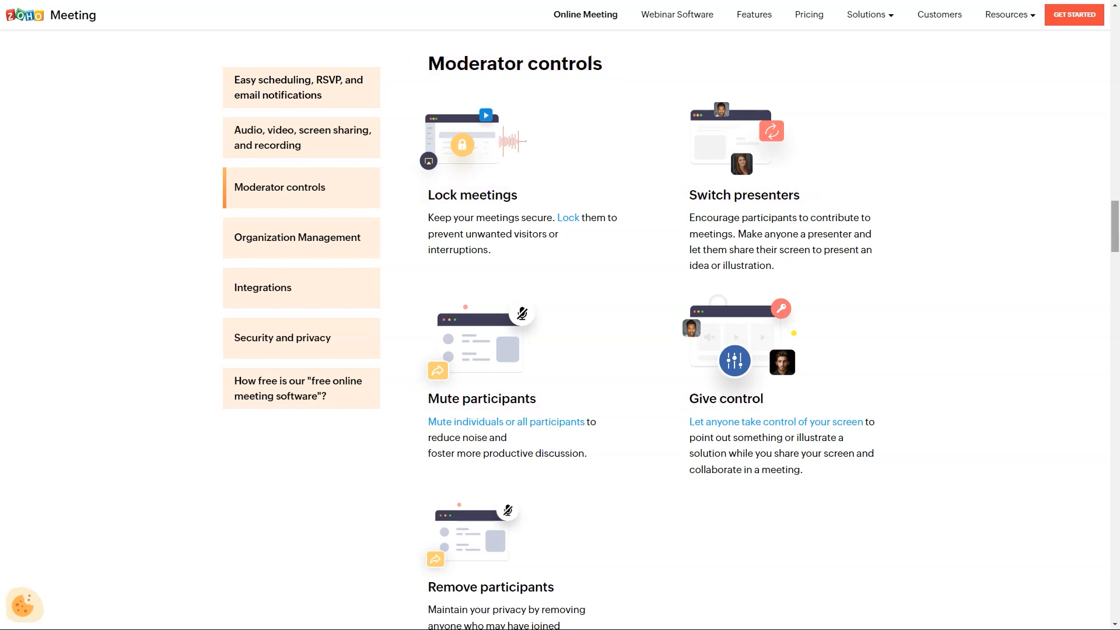
# Continue past security and FAQ sections, then switch to the Webinar Software page
pyautogui.scroll(-3)
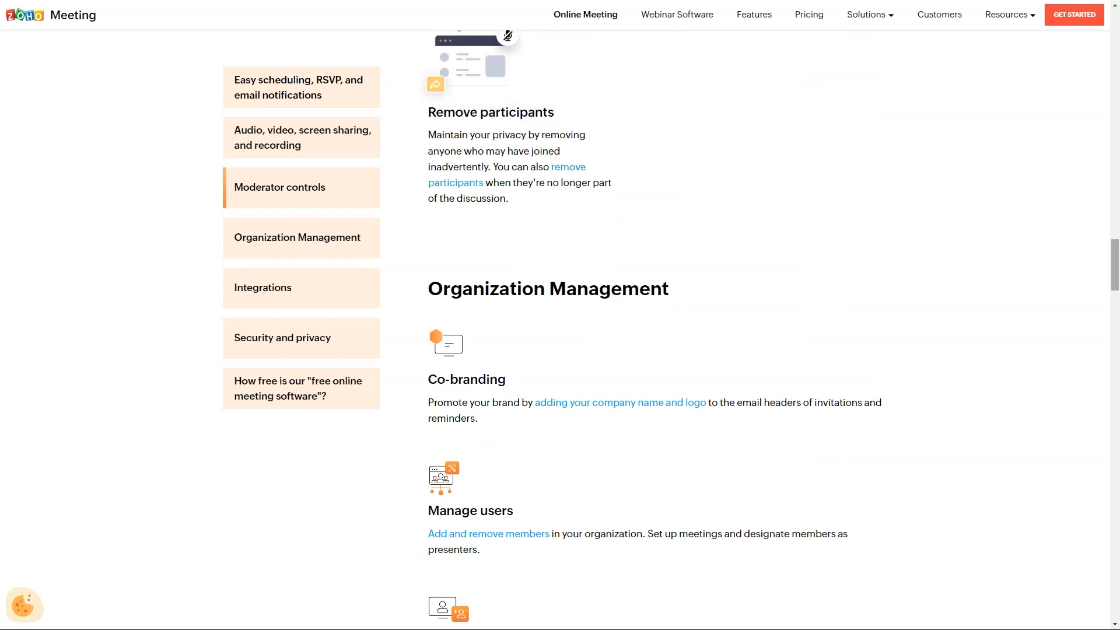
pyautogui.scroll(-3)
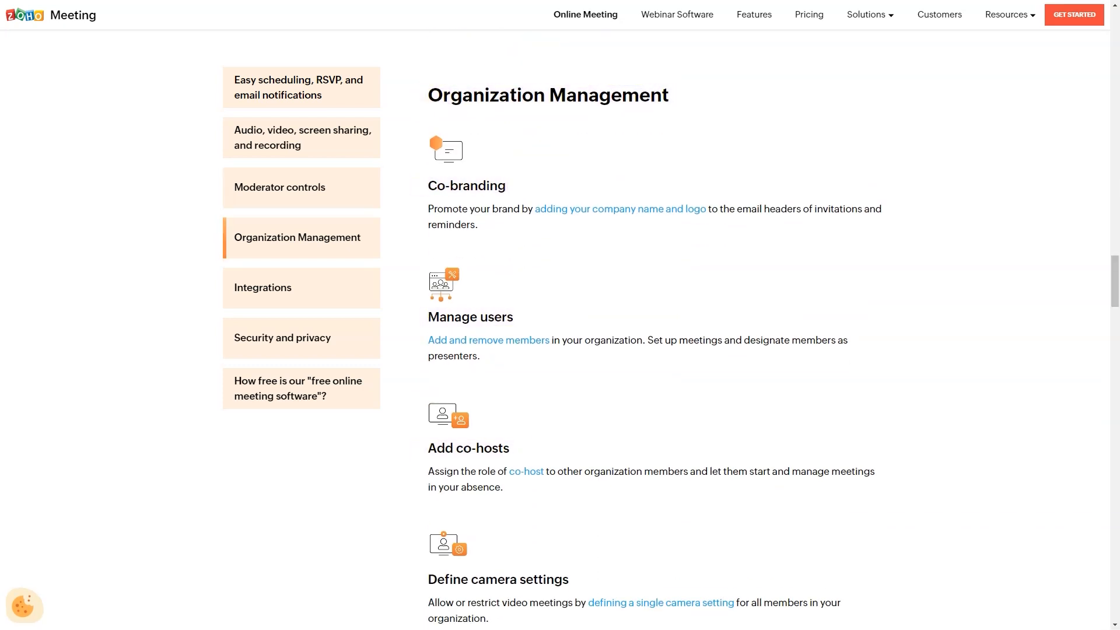
pyautogui.scroll(-3)
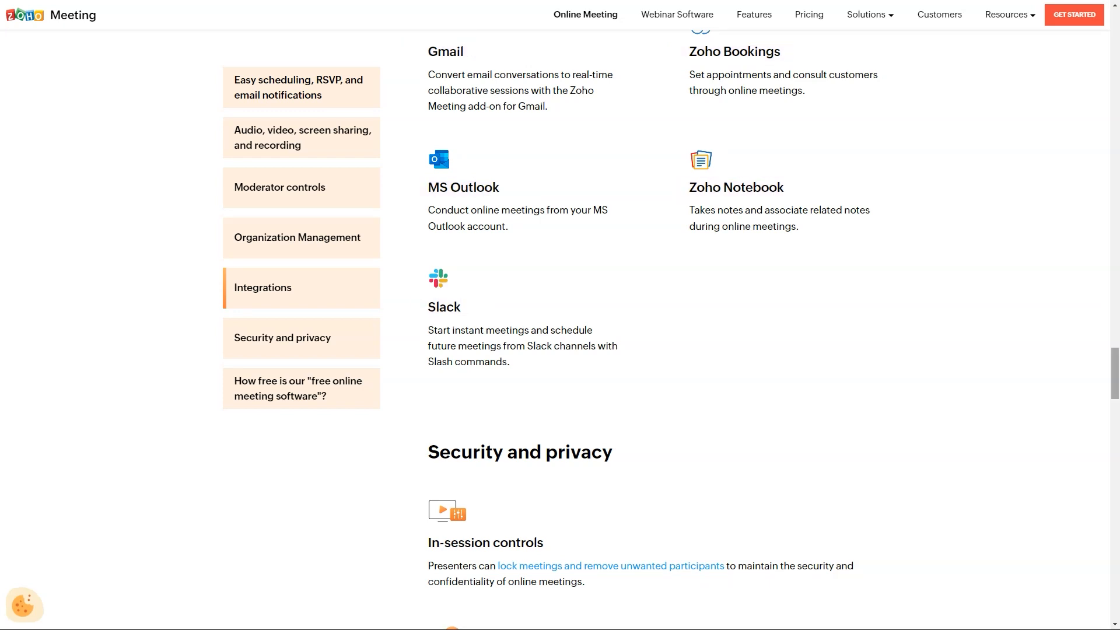
pyautogui.scroll(-3)
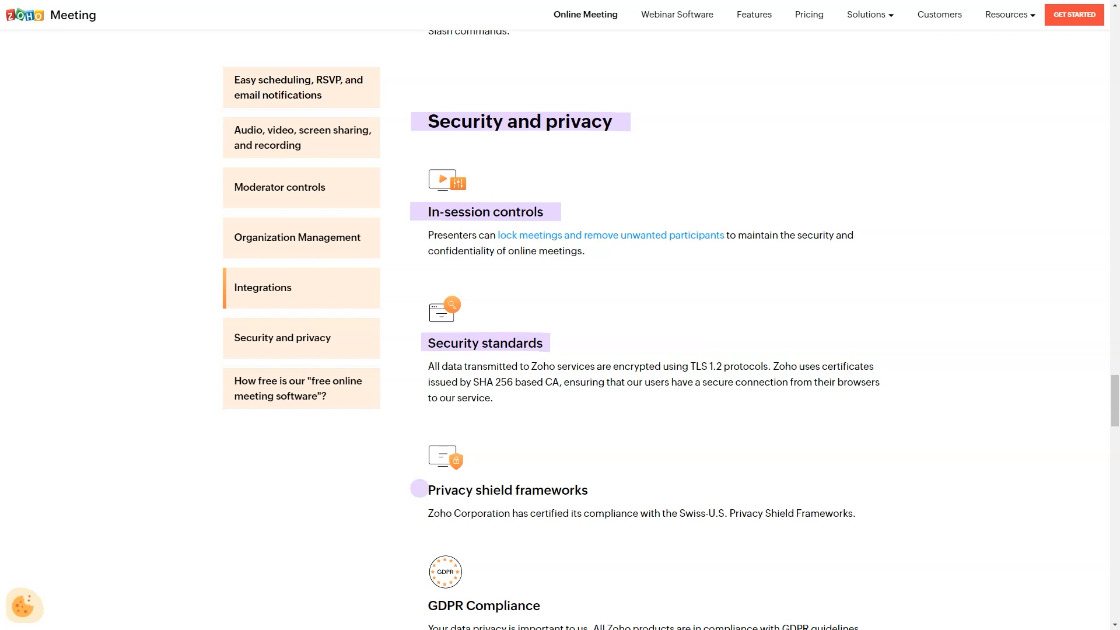
pyautogui.scroll(-3)
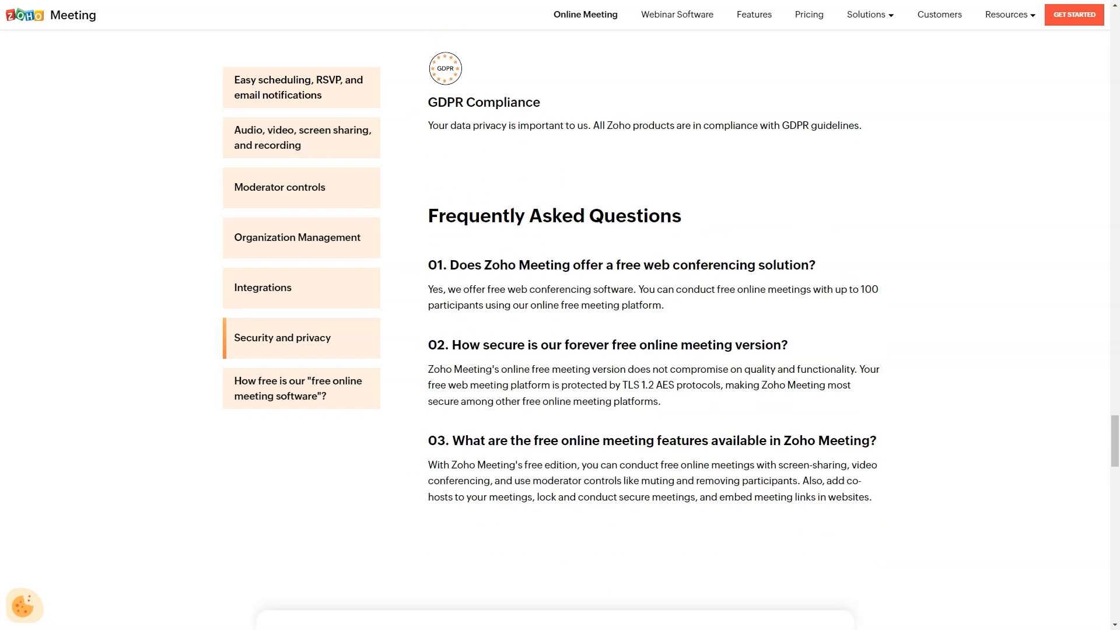
pyautogui.click(676, 14)
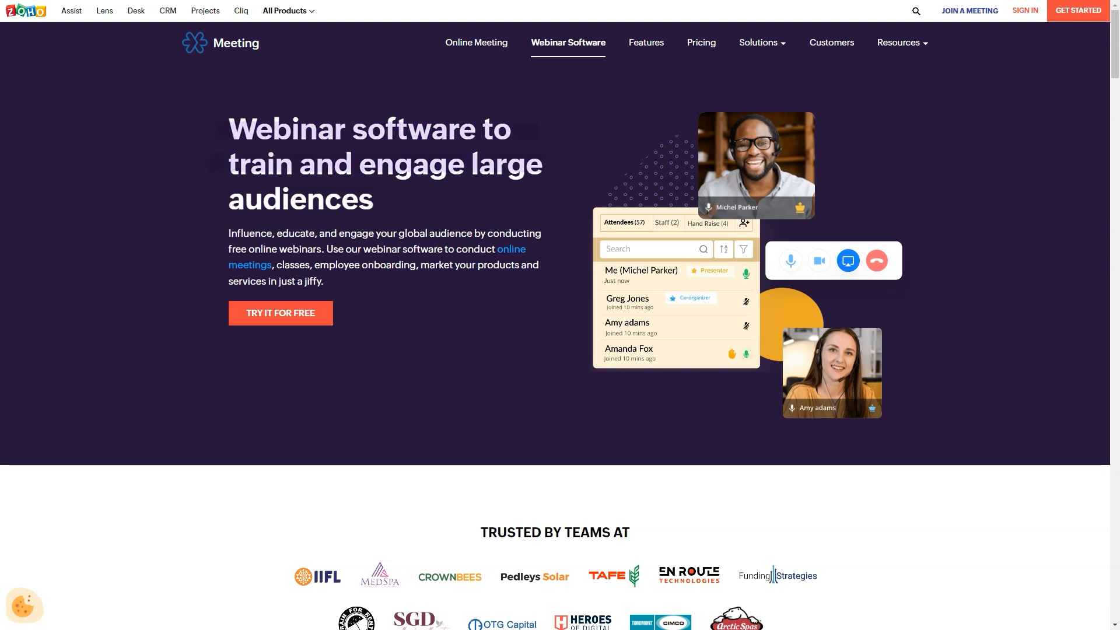
# Scroll the Webinar Software page through organize, present, engagement and mobile app sections
pyautogui.scroll(-3)
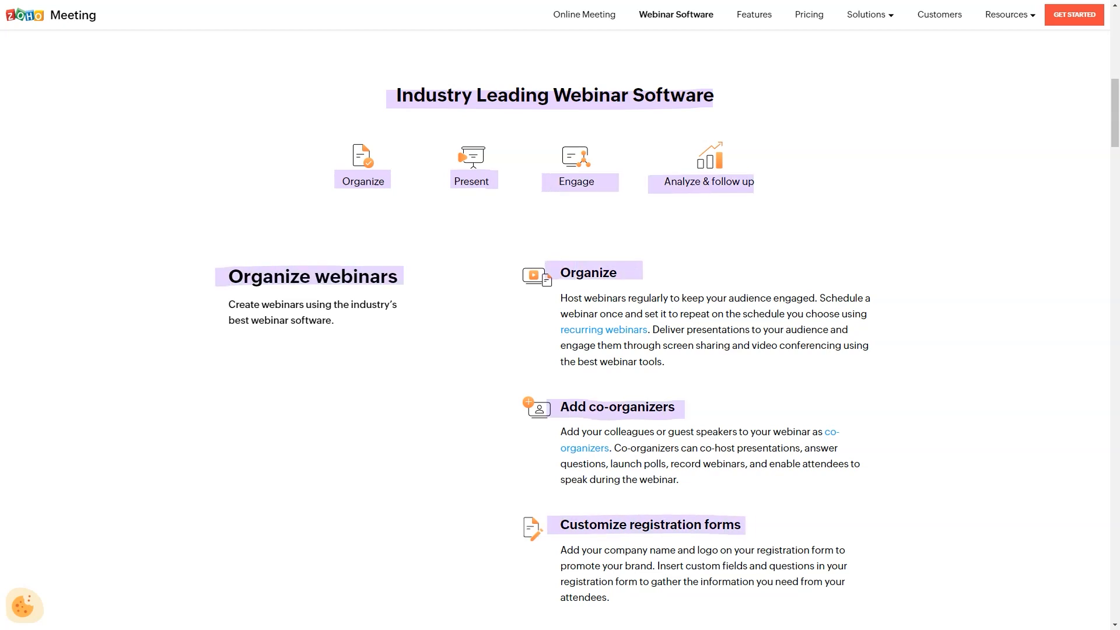
pyautogui.scroll(-3)
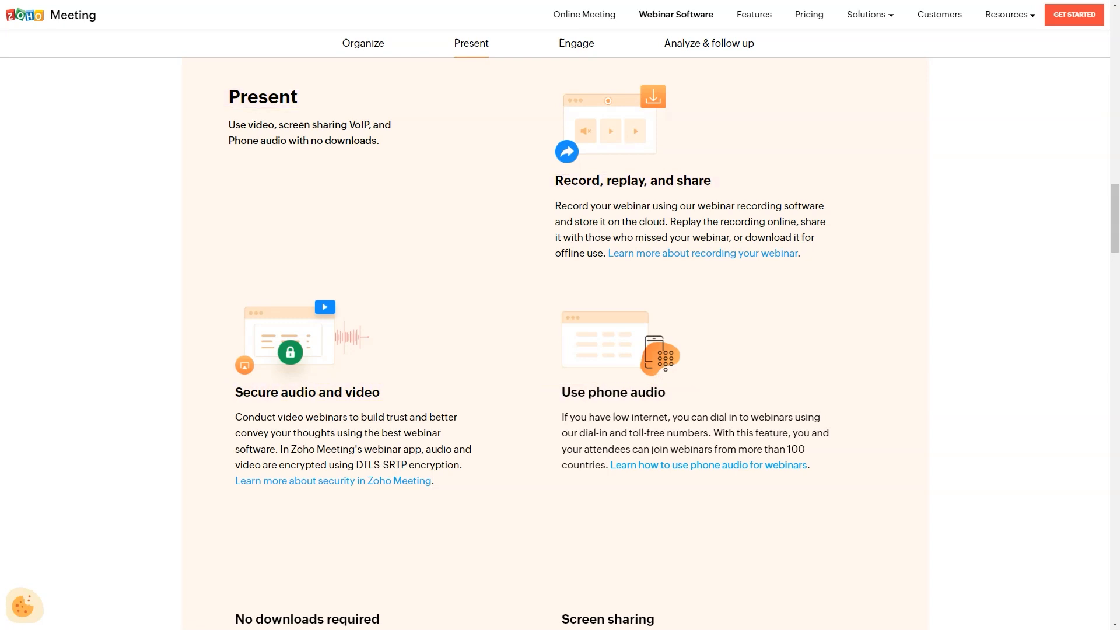
pyautogui.scroll(-3)
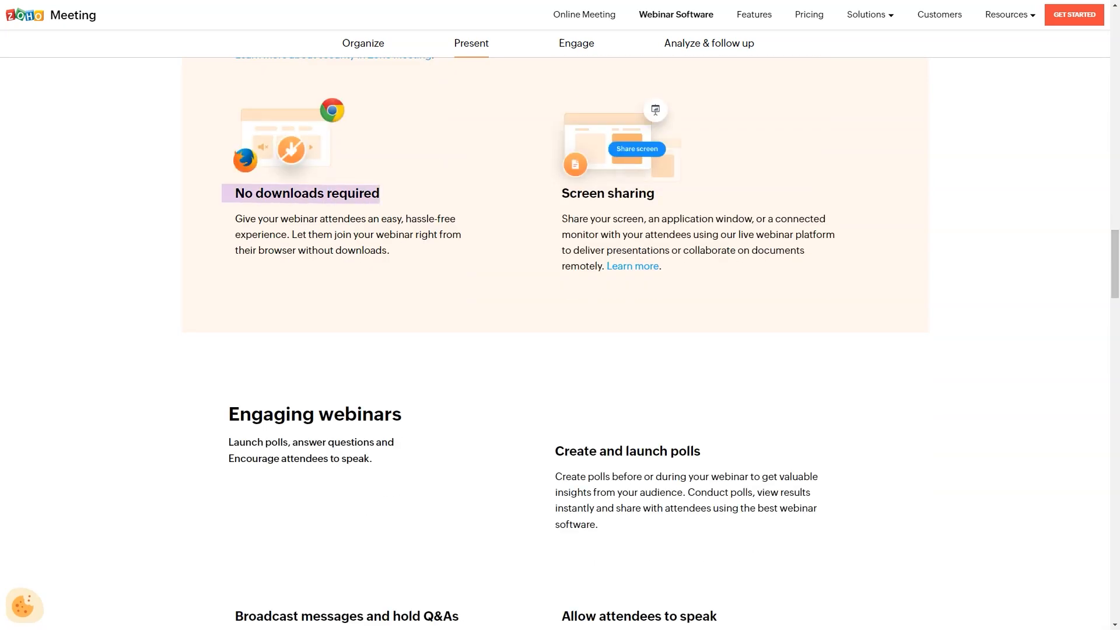
pyautogui.scroll(-3)
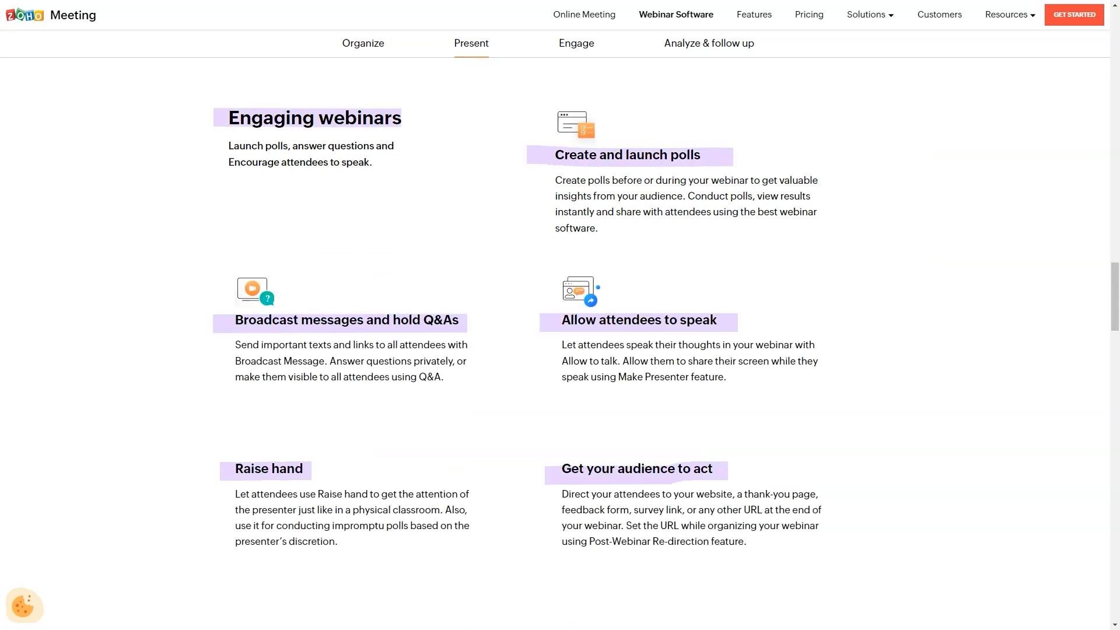
pyautogui.scroll(-3)
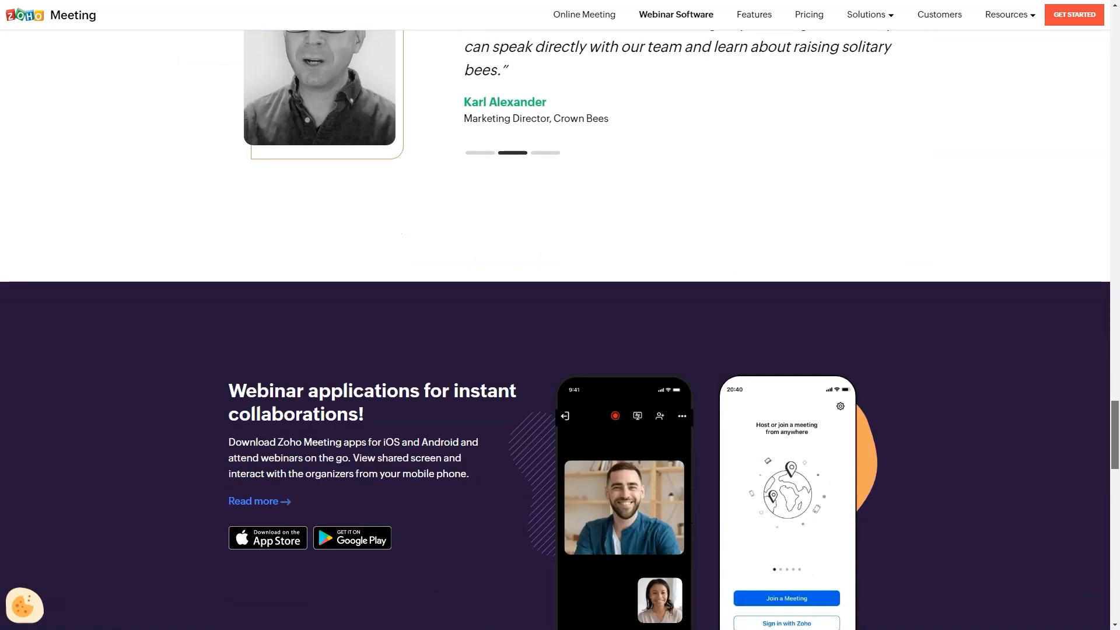
pyautogui.scroll(3)
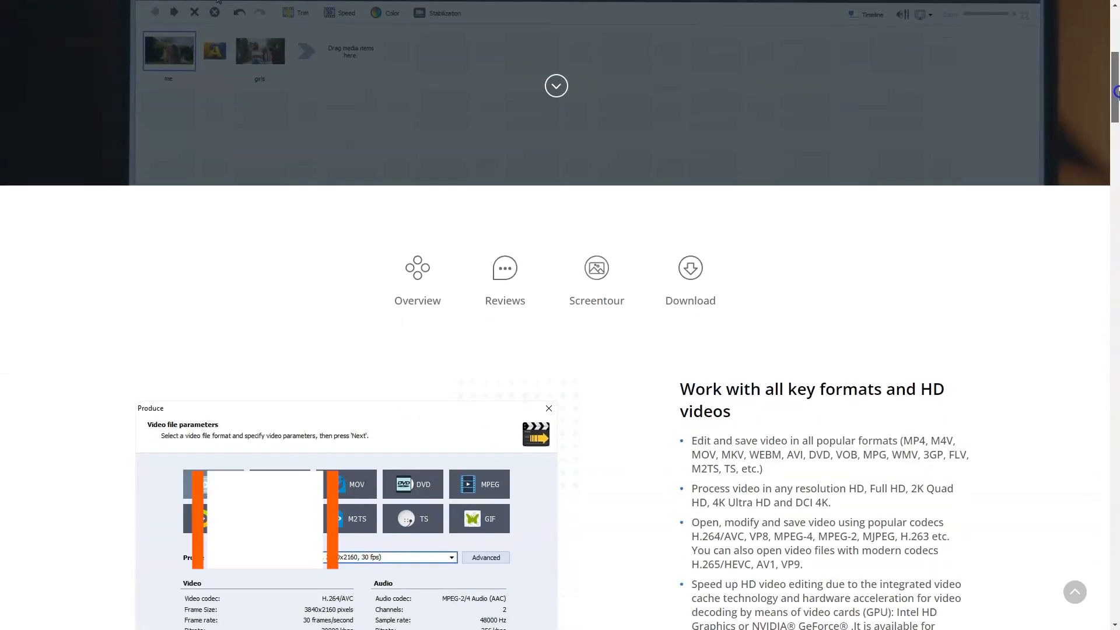
pyautogui.scroll(-3)
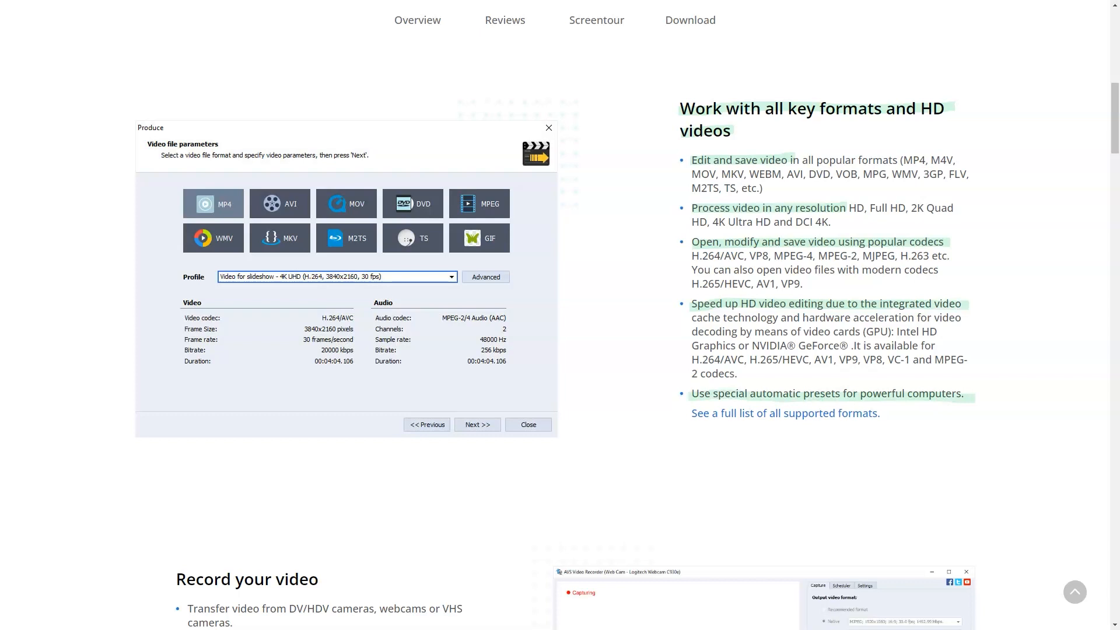
pyautogui.scroll(-3)
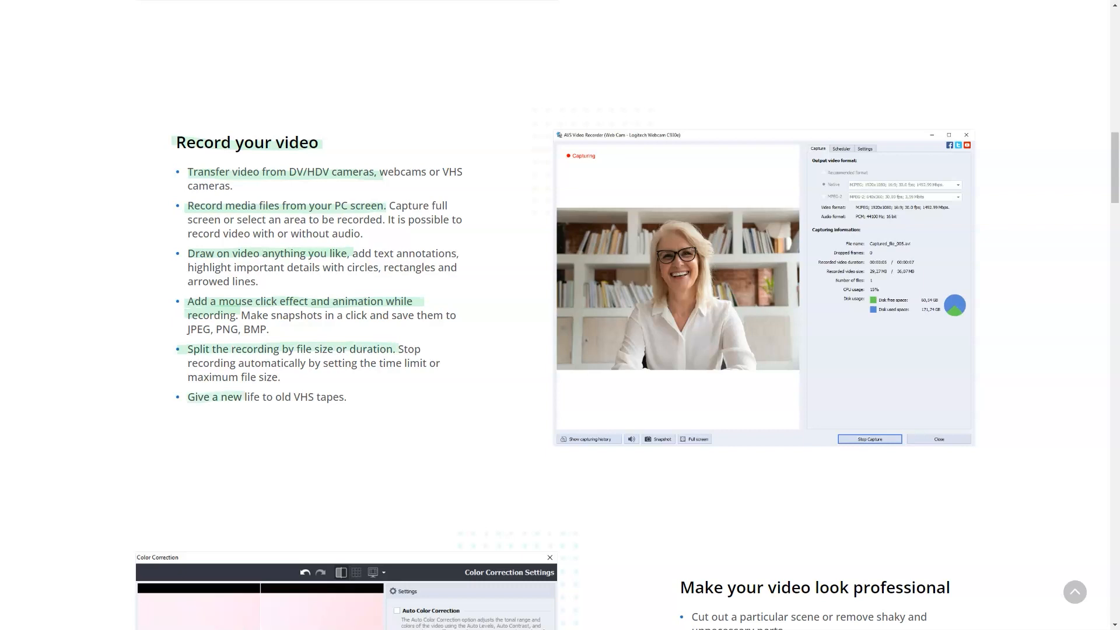
pyautogui.moveTo(338, 407)
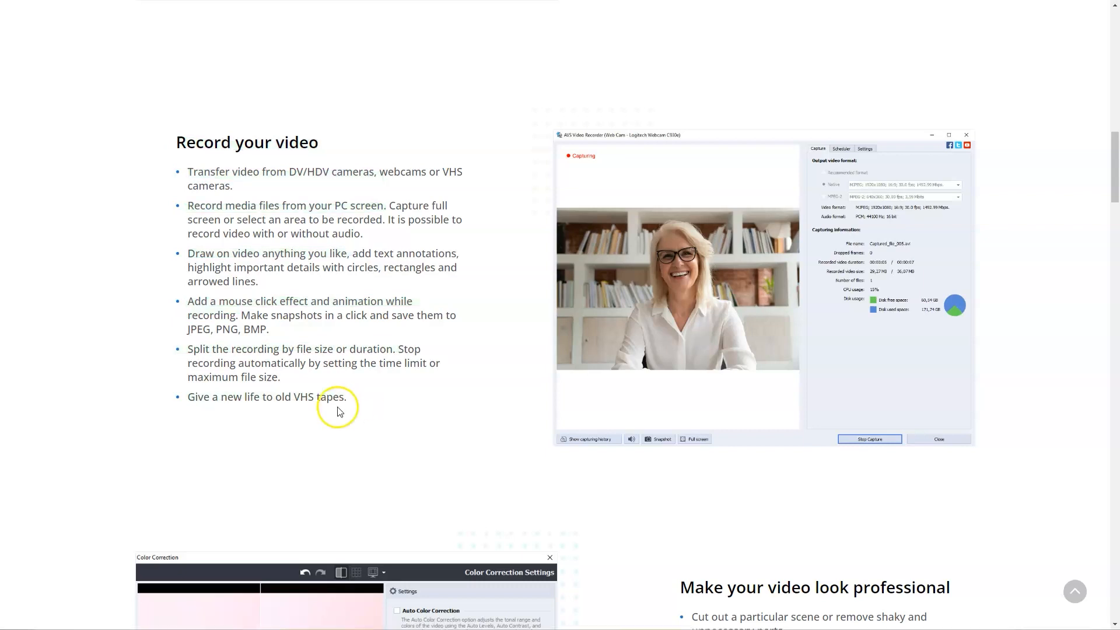
pyautogui.scroll(-3)
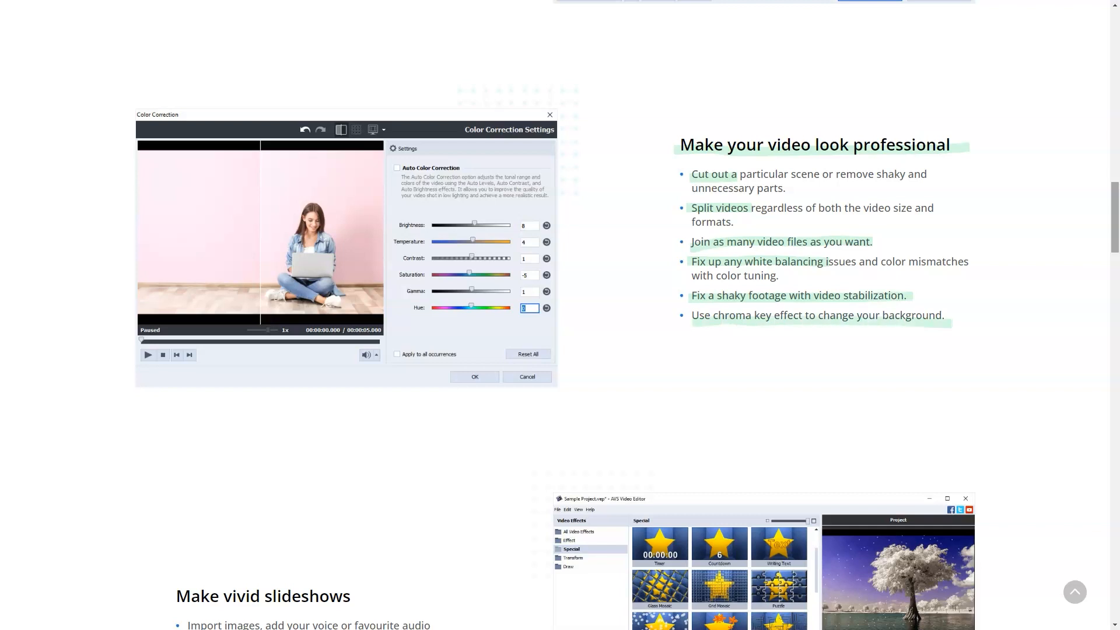
pyautogui.scroll(-3)
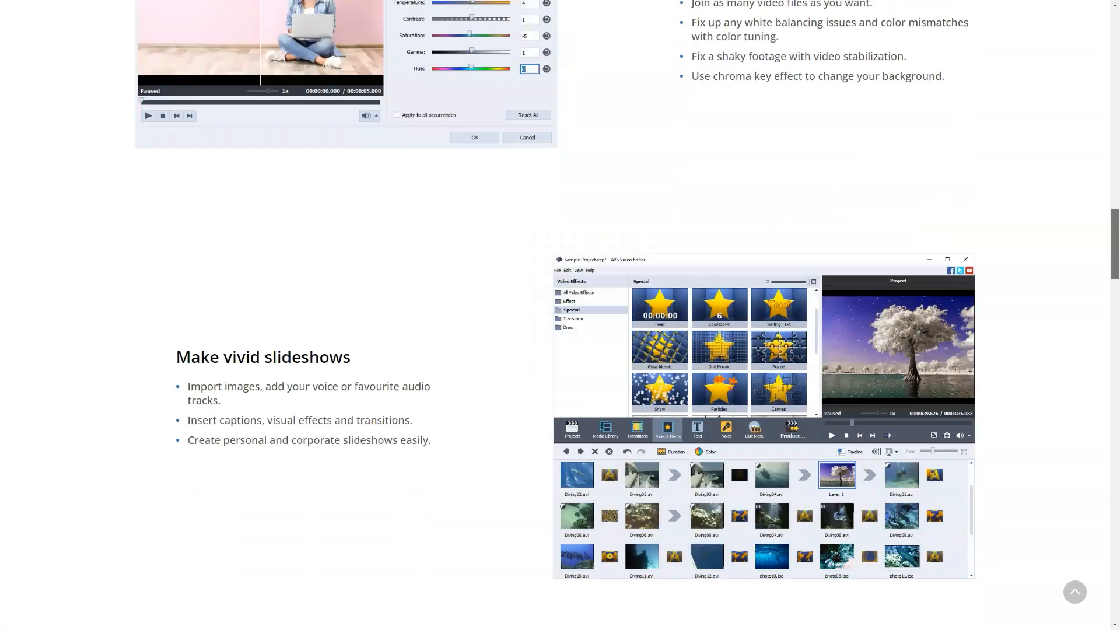
pyautogui.scroll(-3)
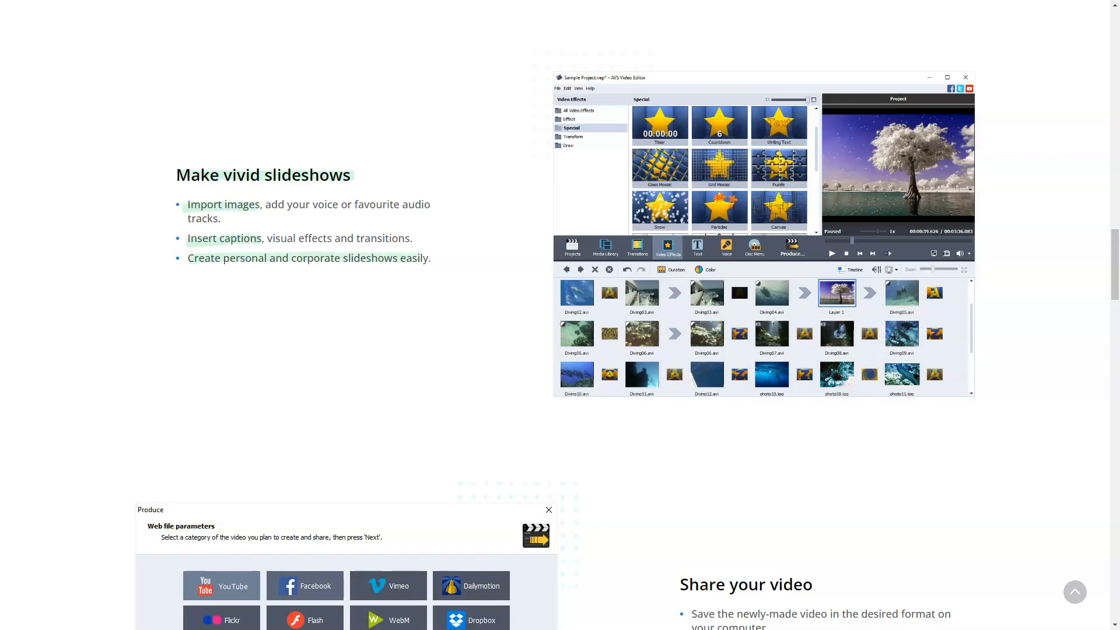
pyautogui.scroll(-3)
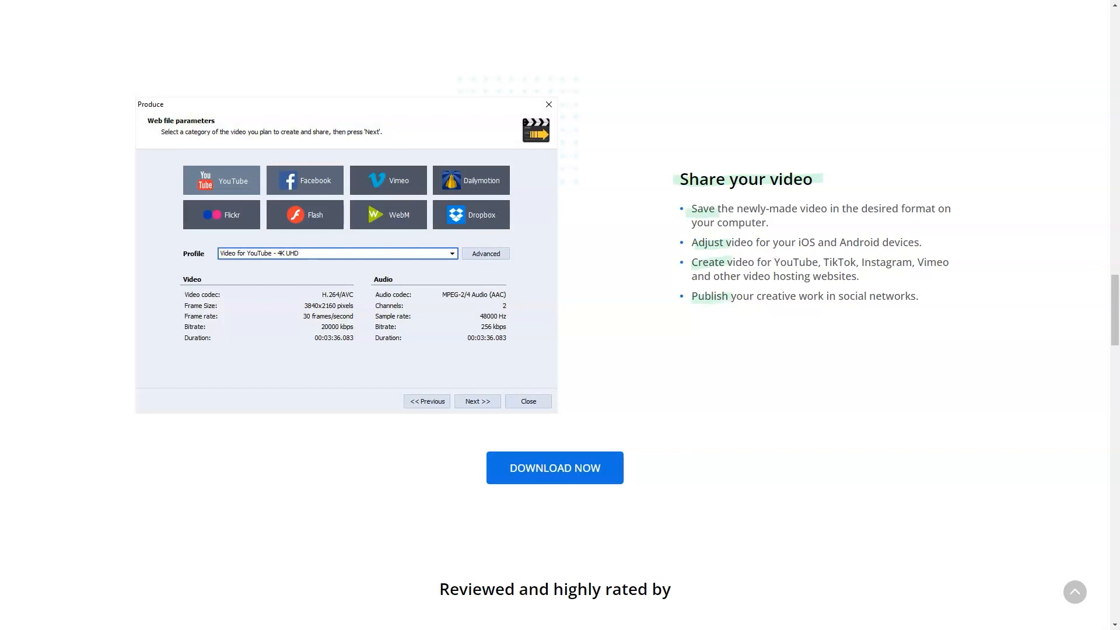
pyautogui.scroll(-3)
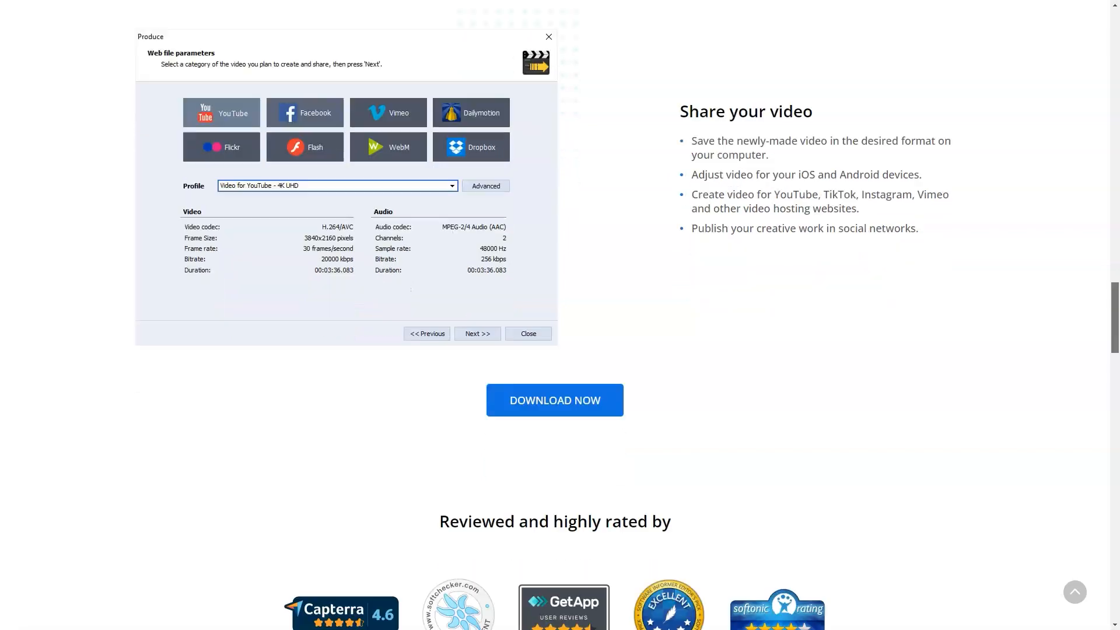
pyautogui.scroll(-3)
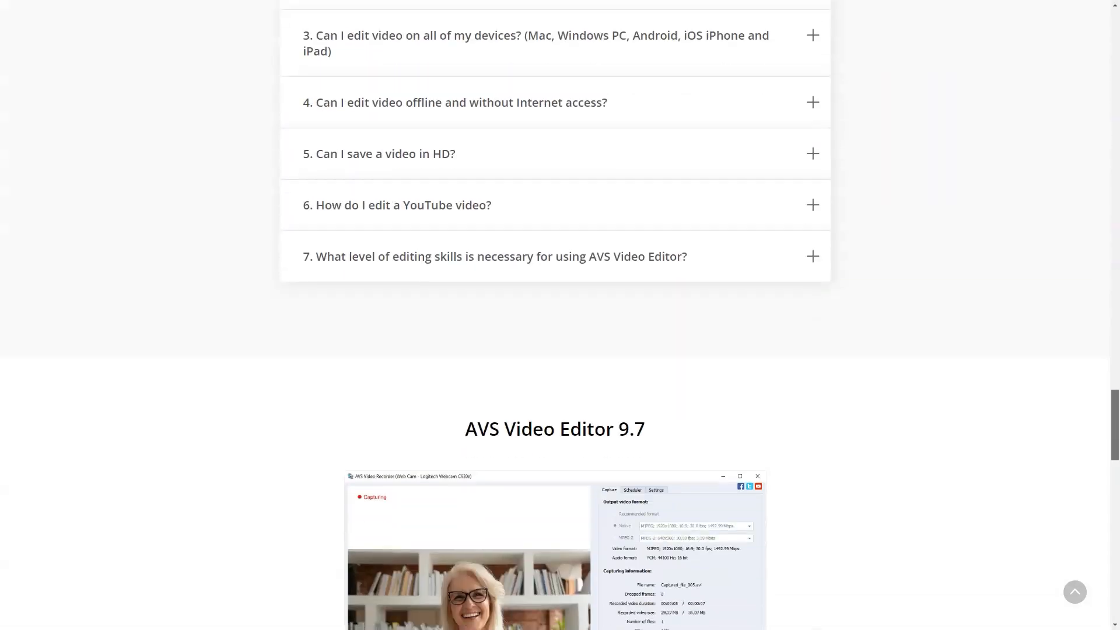
pyautogui.scroll(-3)
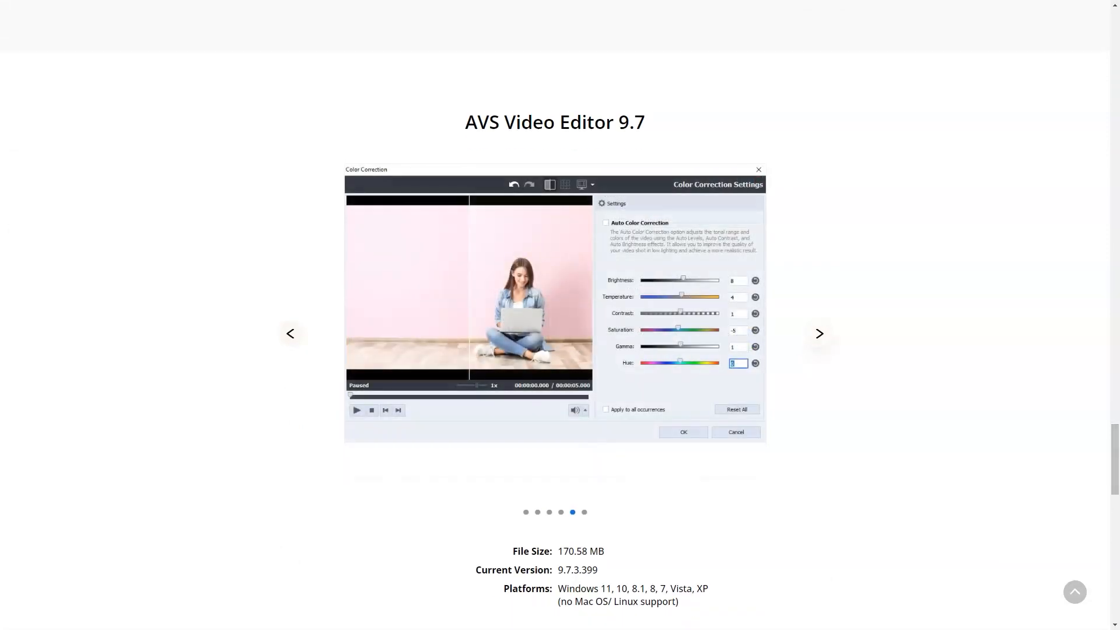